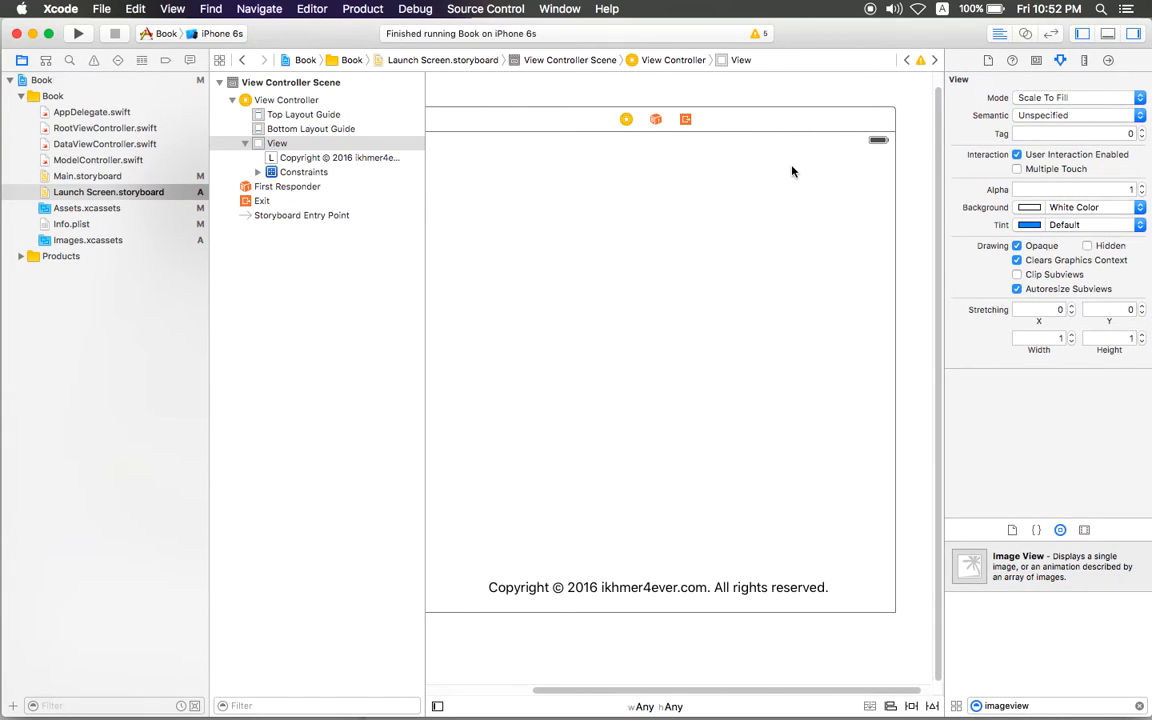
mouse_move(710, 200)
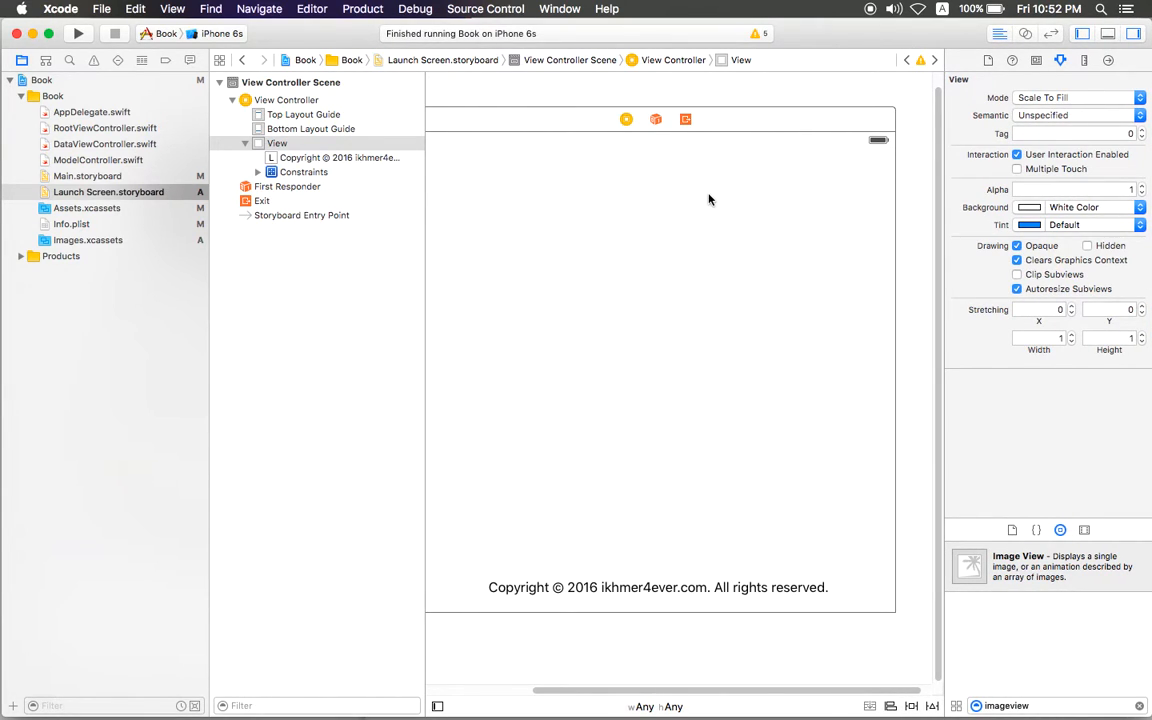
mouse_move(548, 224)
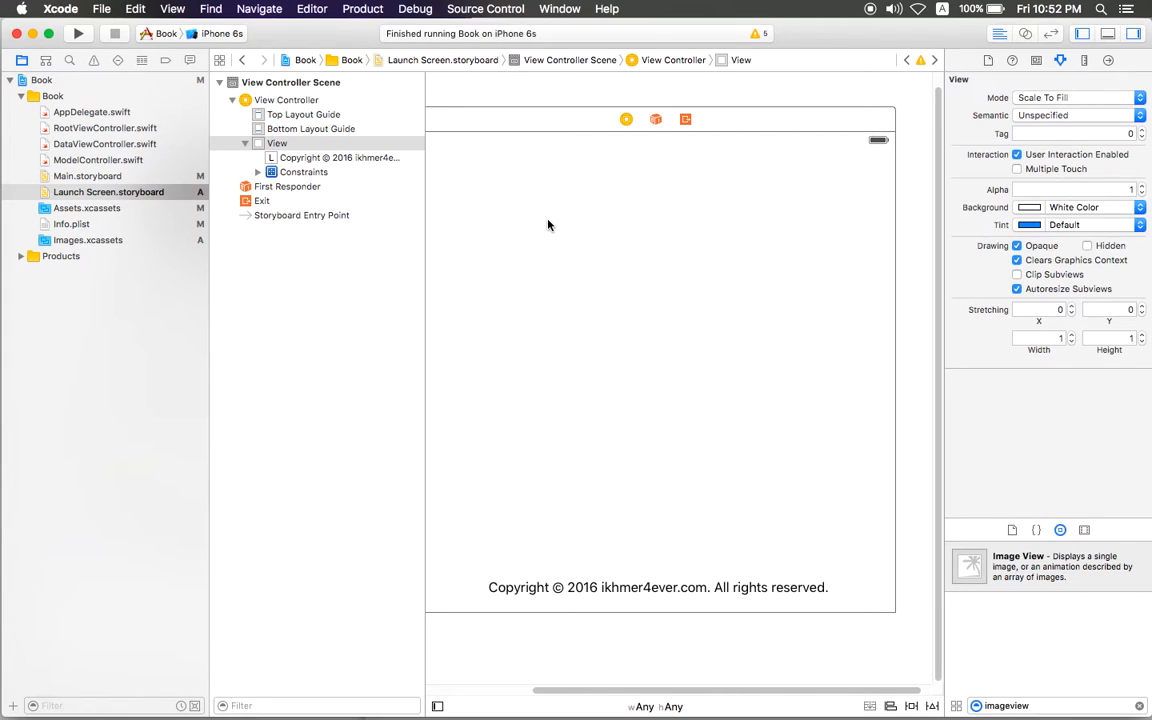
mouse_move(548, 218)
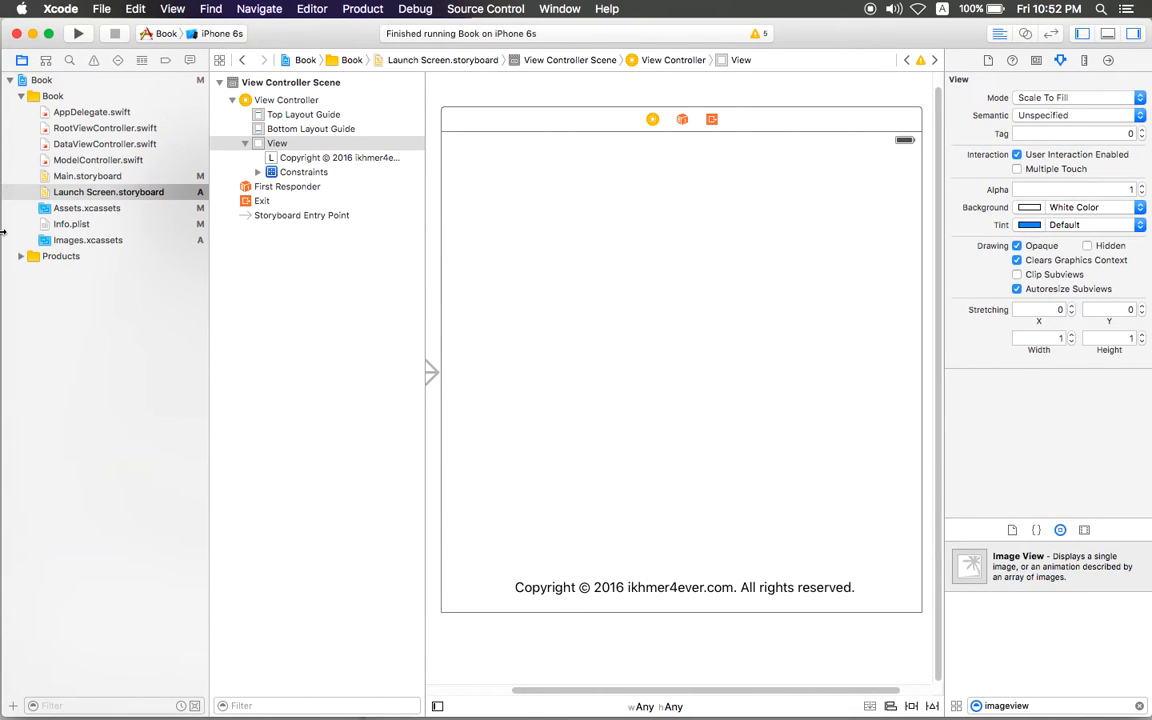
mouse_move(604, 176)
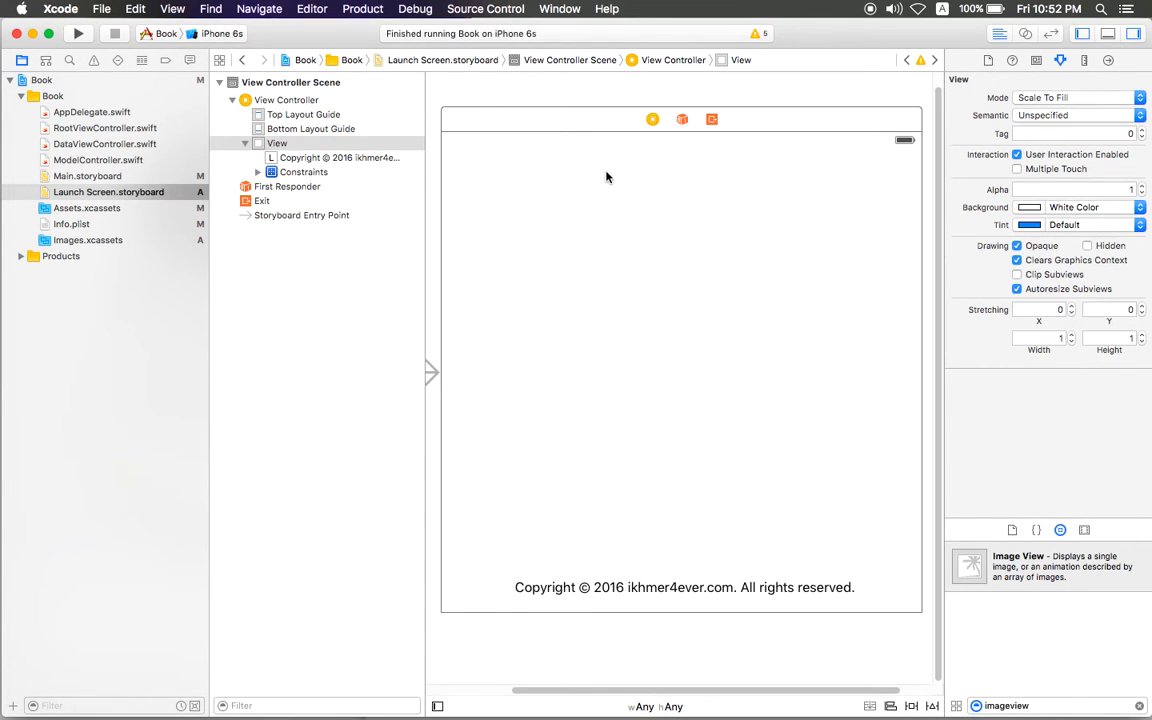
mouse_move(648, 190)
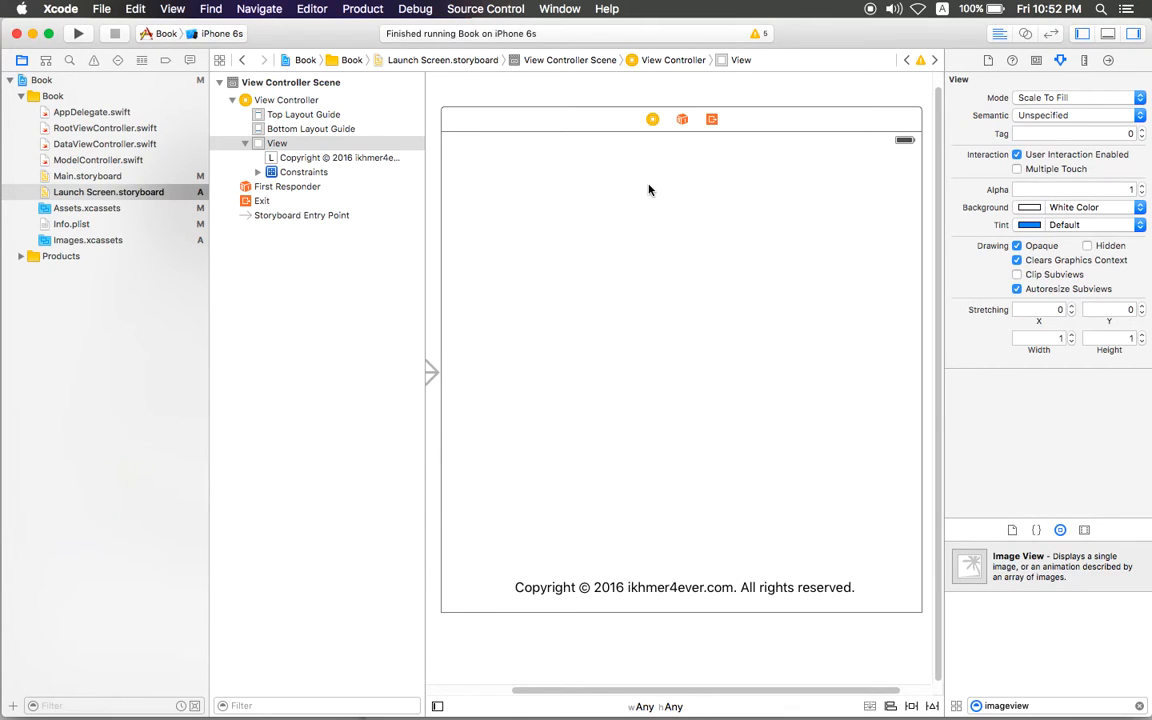
mouse_move(718, 186)
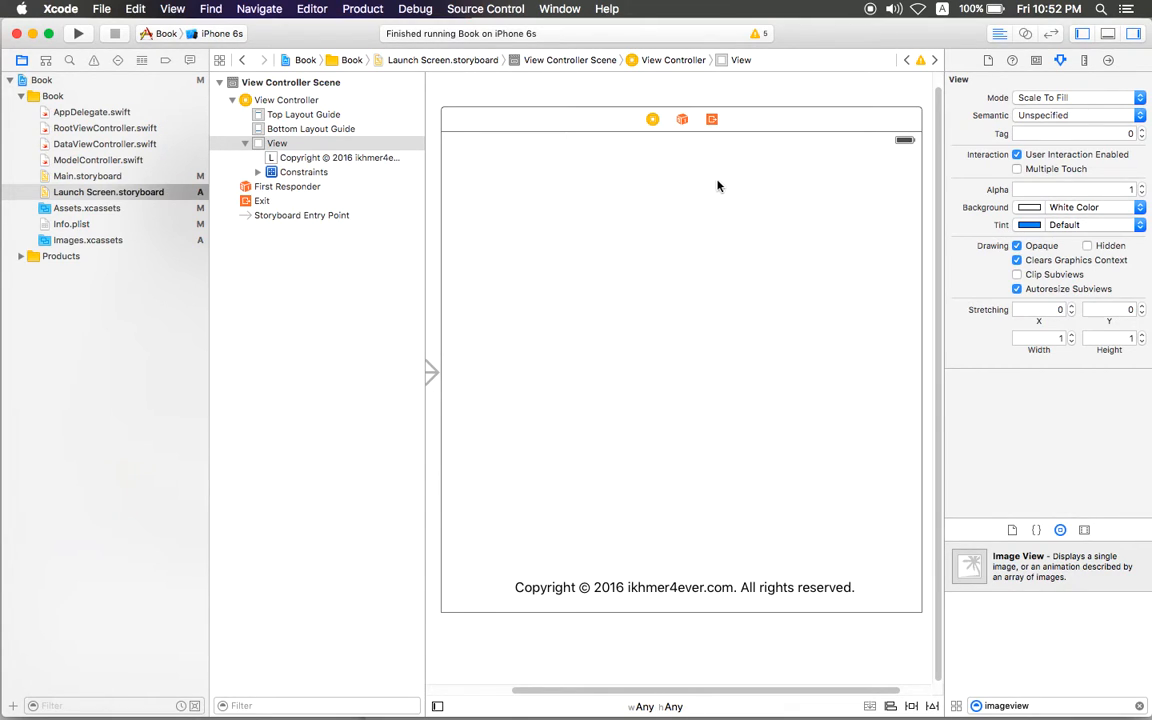
mouse_move(684, 296)
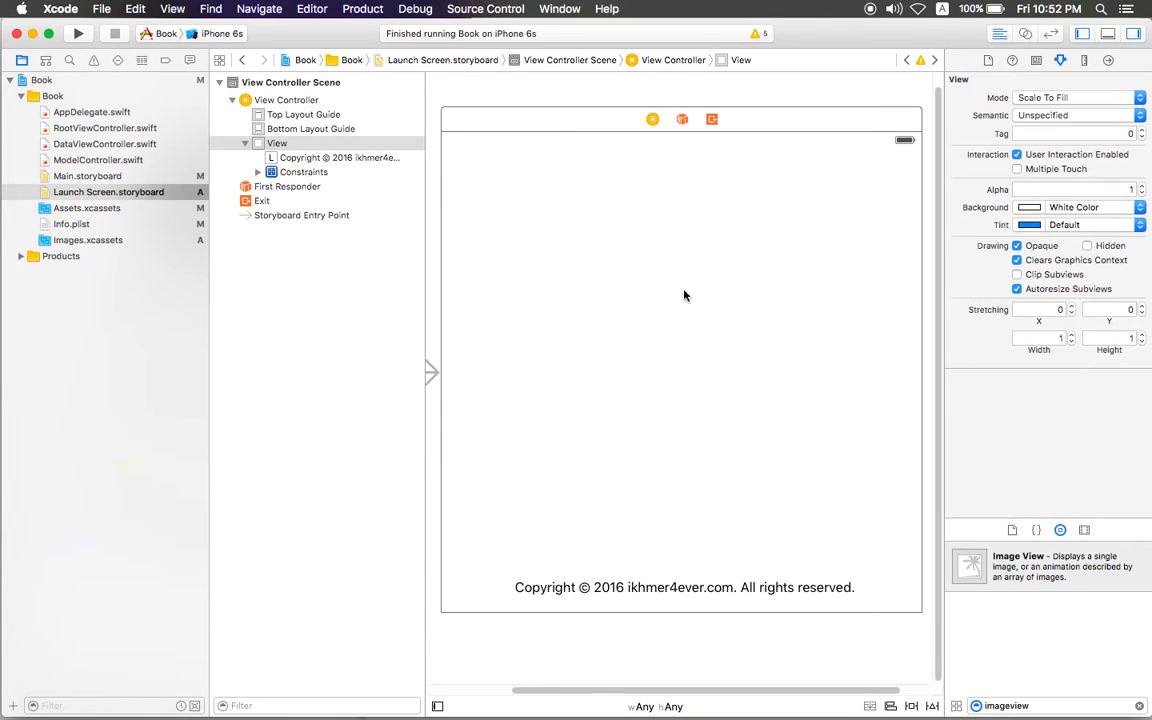
Step: Add an Image View near the centre of the launch screen and size it 150 × 150
drag(968, 564, 684, 324)
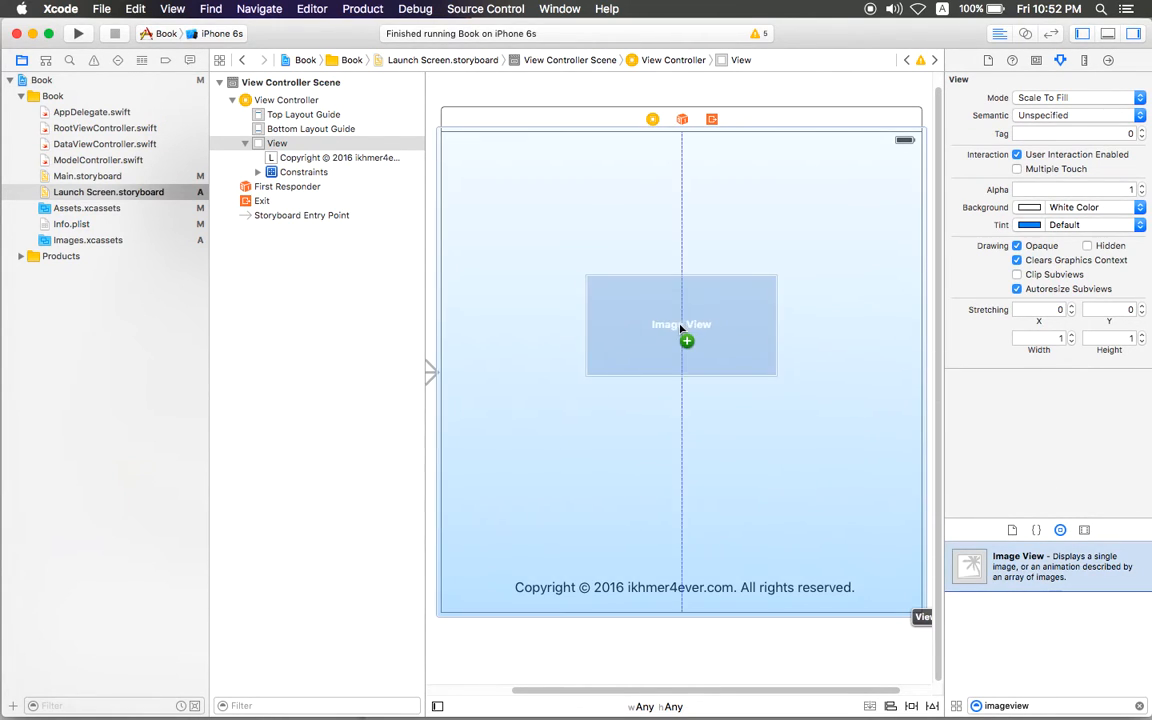
drag(680, 324, 680, 354)
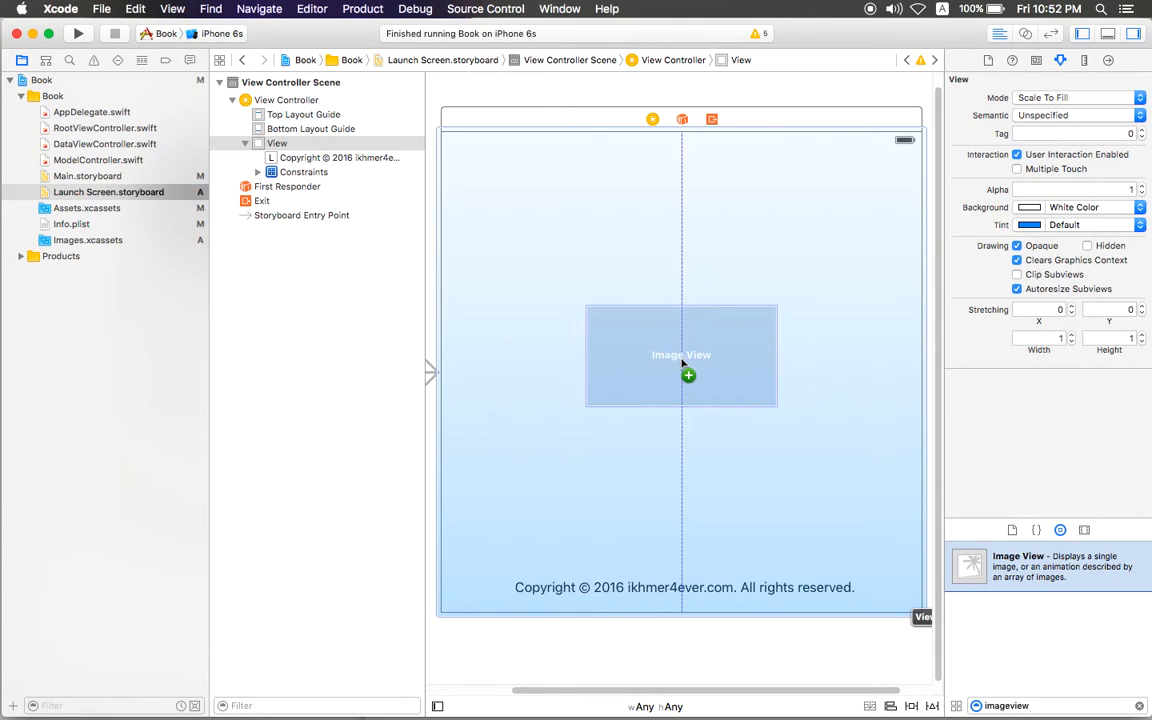
click(680, 376)
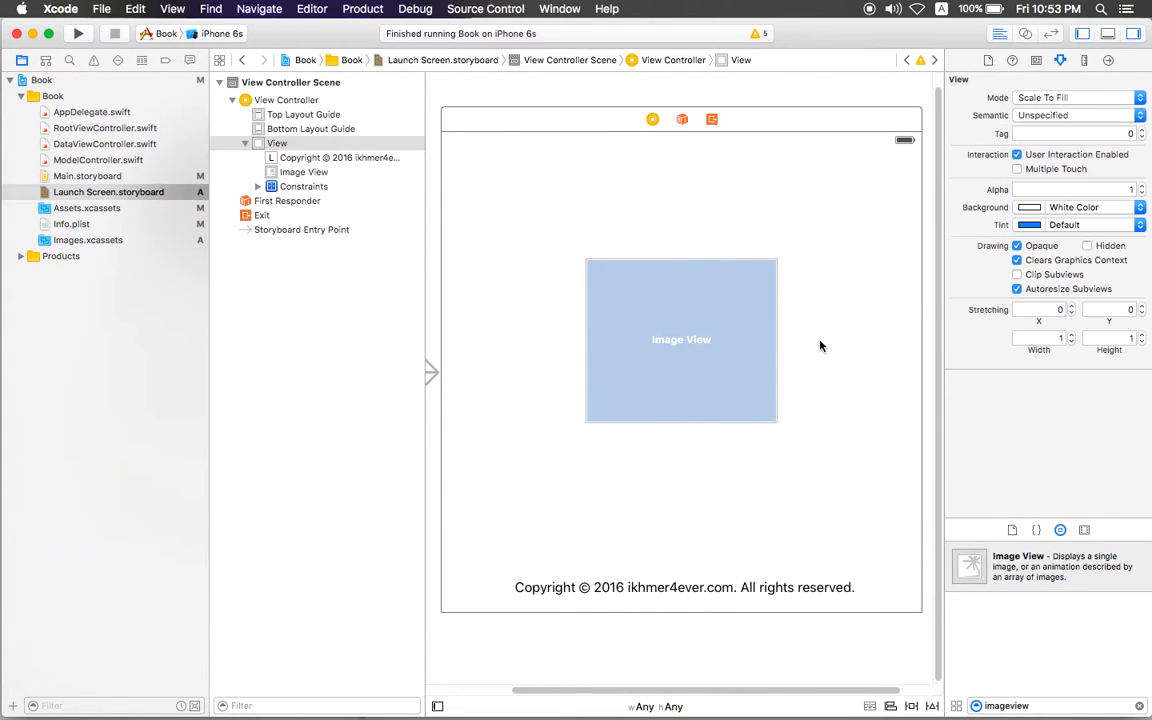
click(680, 340)
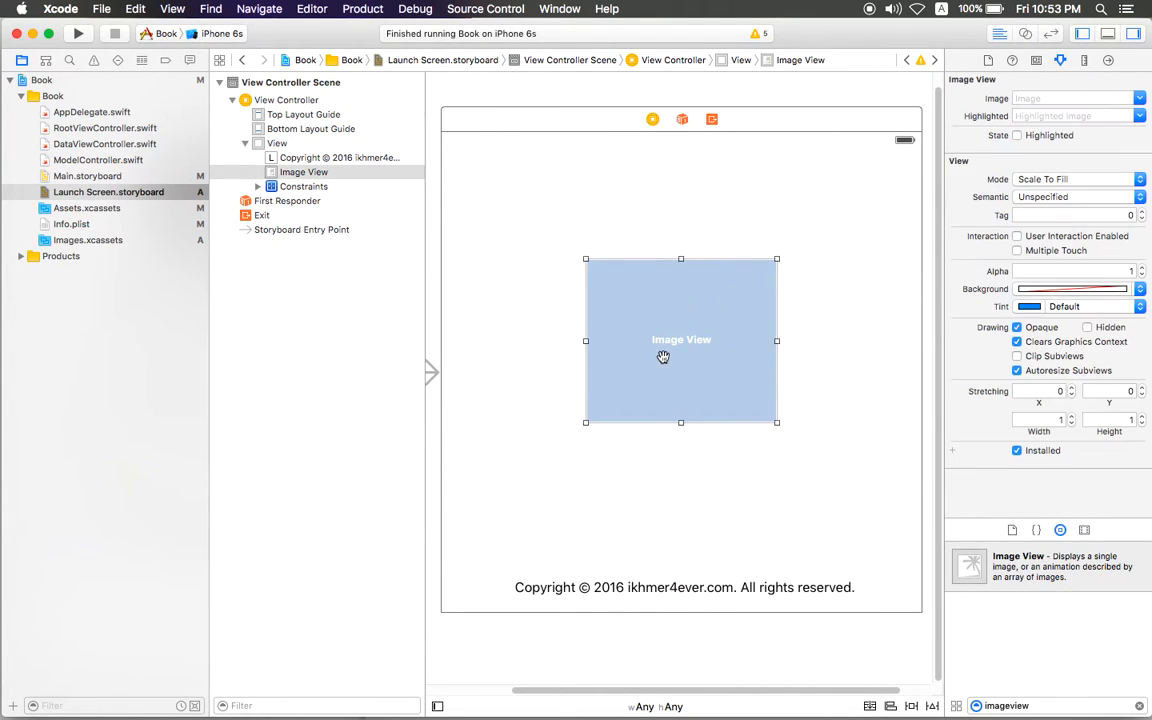
drag(776, 420, 772, 418)
text(150)
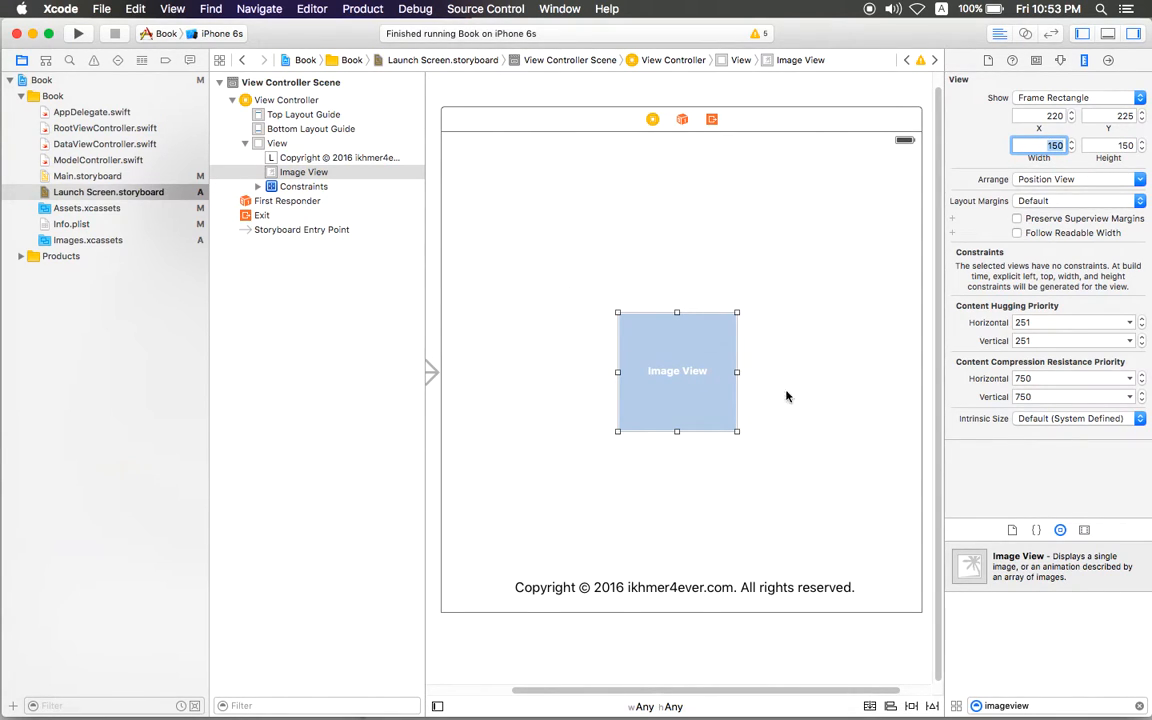
Step: Pin the image view's Width and Height at 150 each via Add Constraints
click(684, 588)
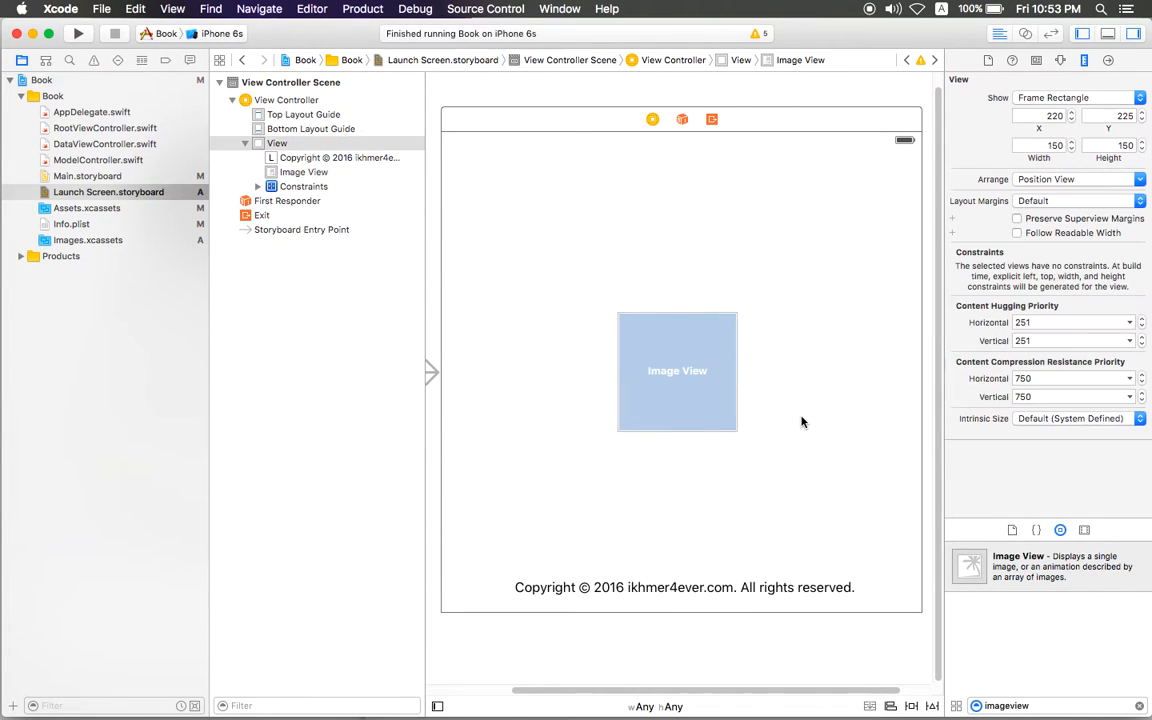
click(676, 370)
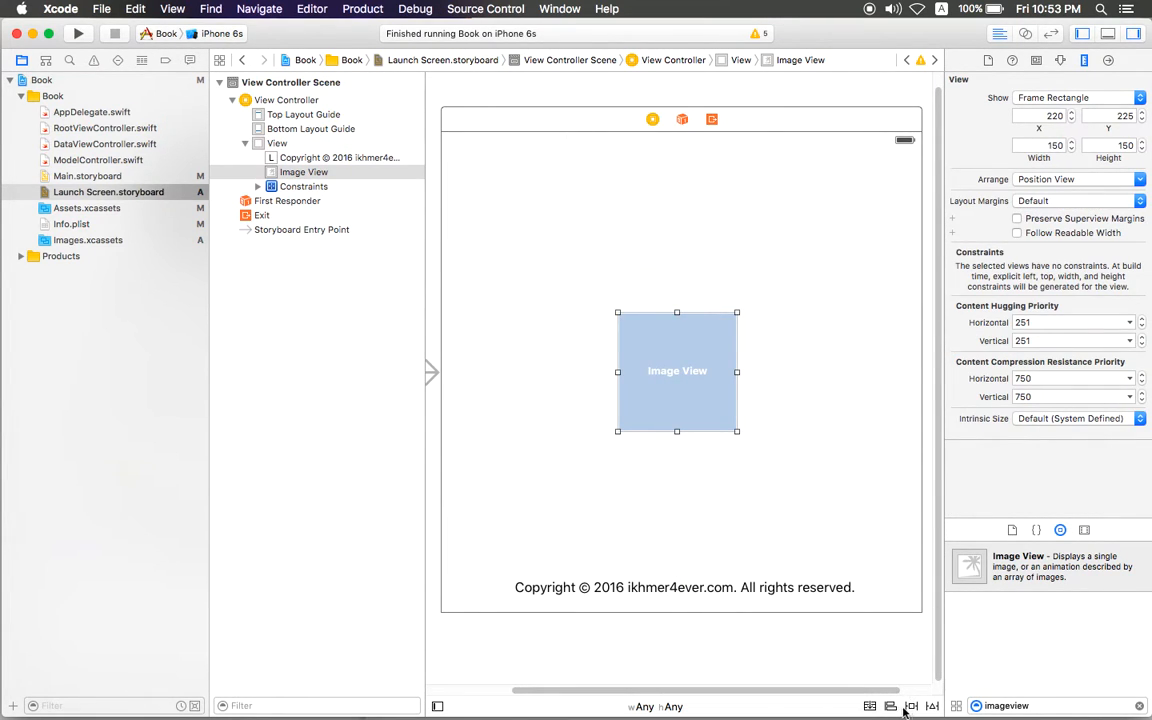
click(912, 706)
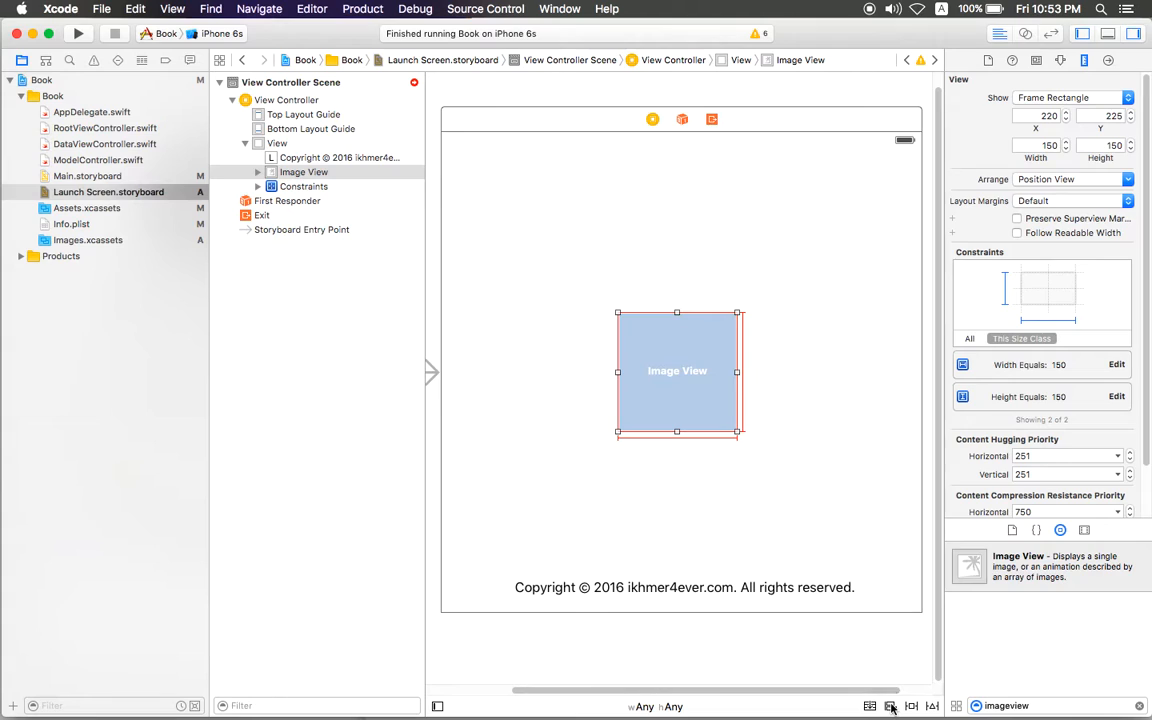
Step: Centre the image view horizontally and vertically in its container and update frames to resolve warnings
click(890, 706)
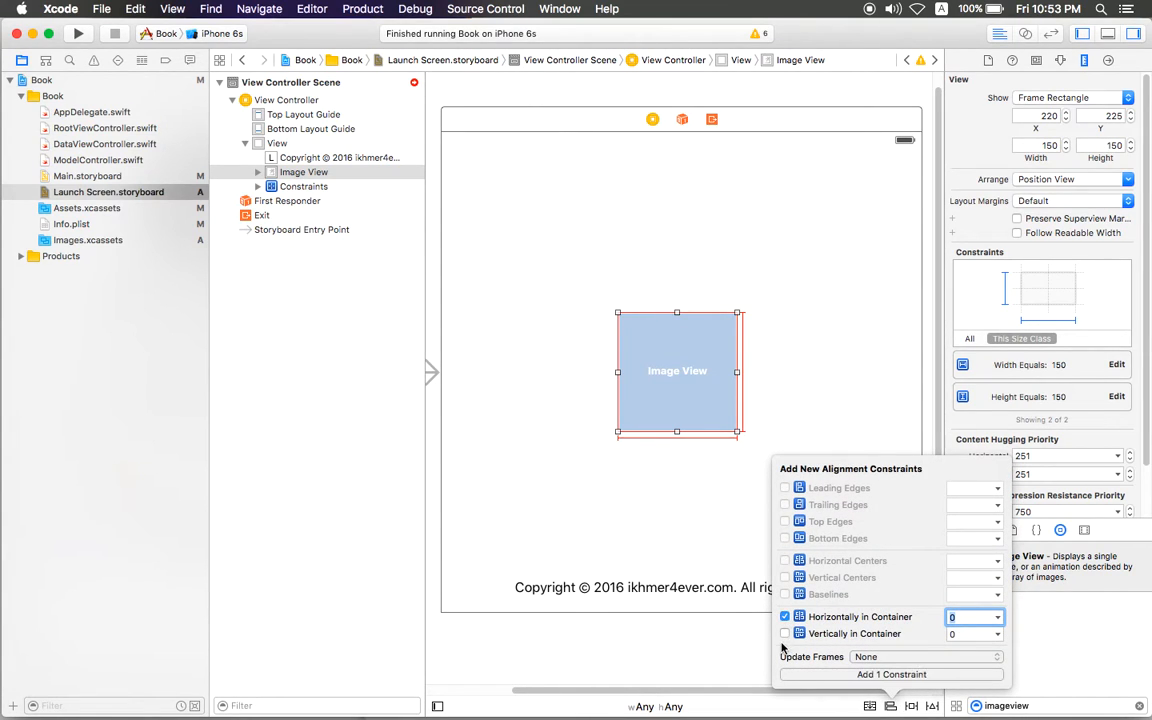
click(784, 632)
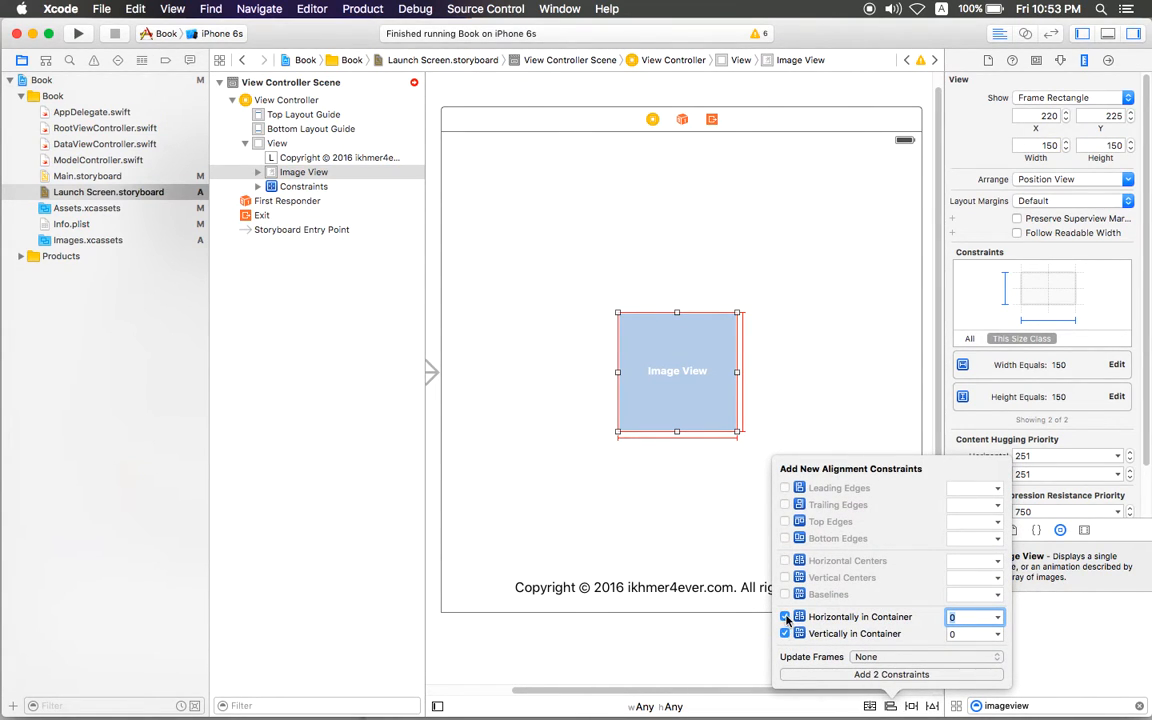
click(890, 674)
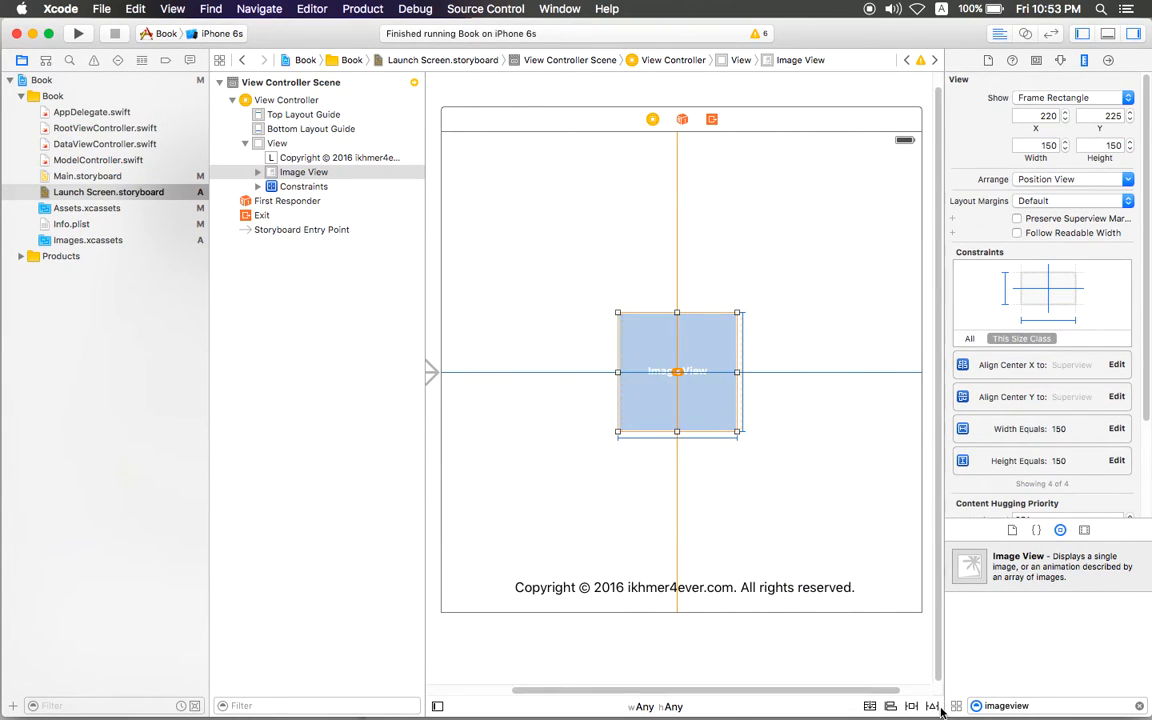
click(932, 706)
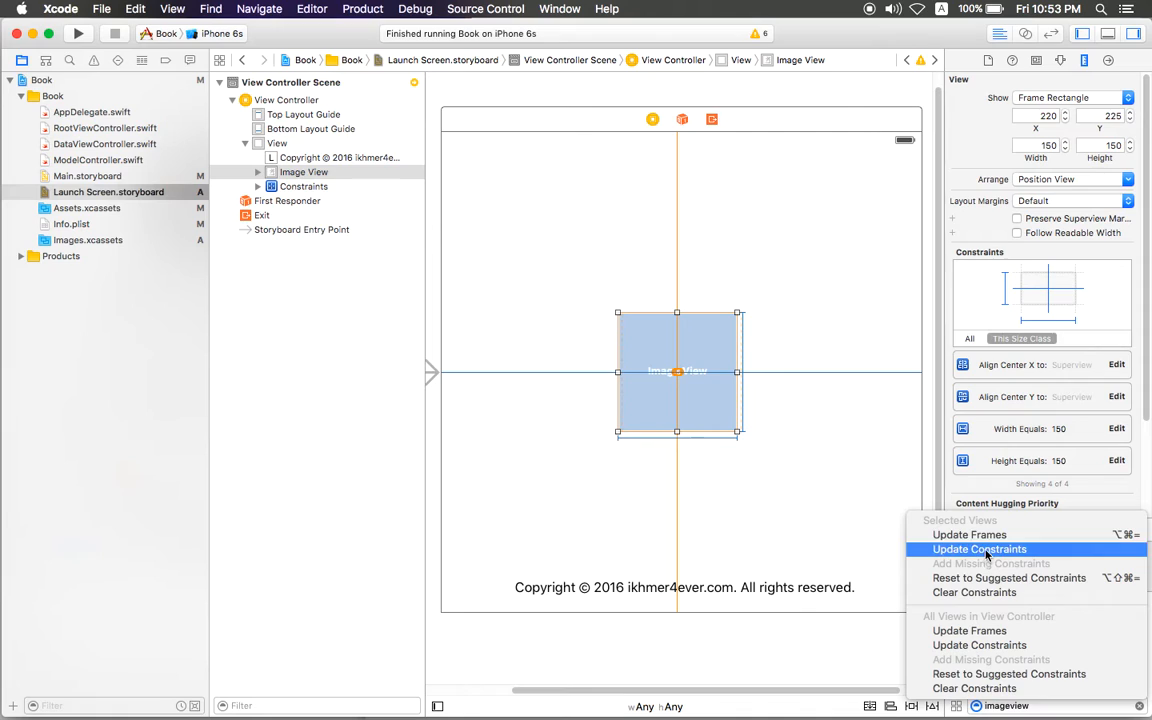
click(968, 534)
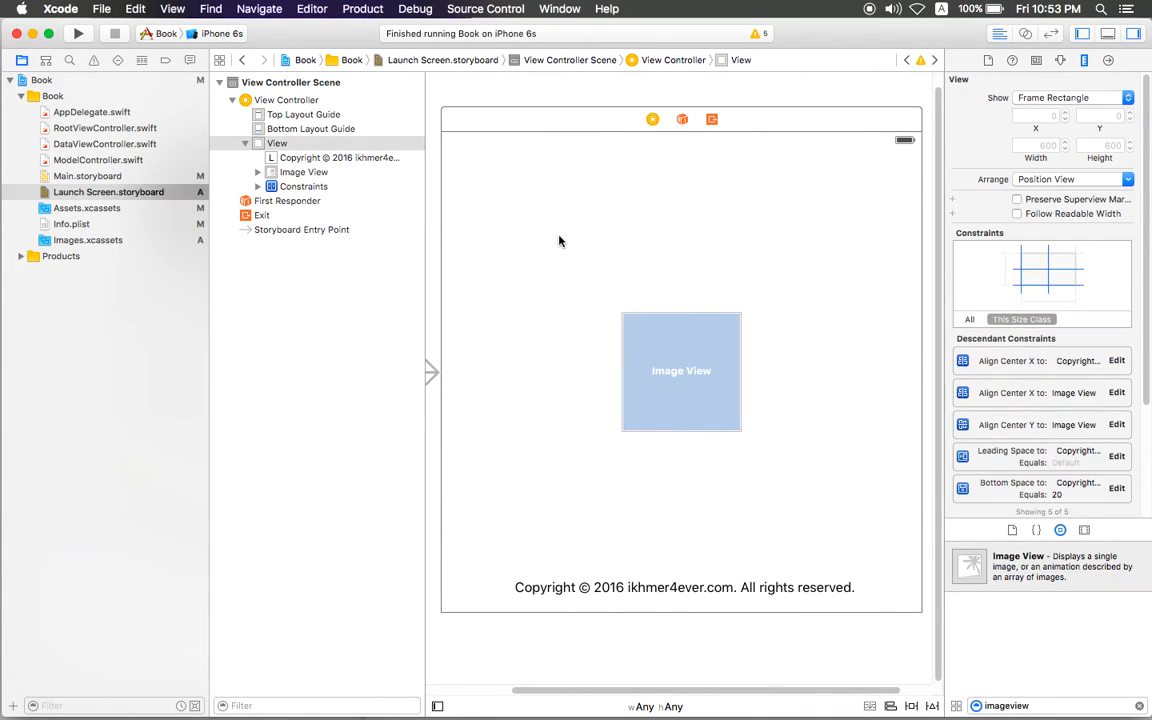
mouse_move(656, 234)
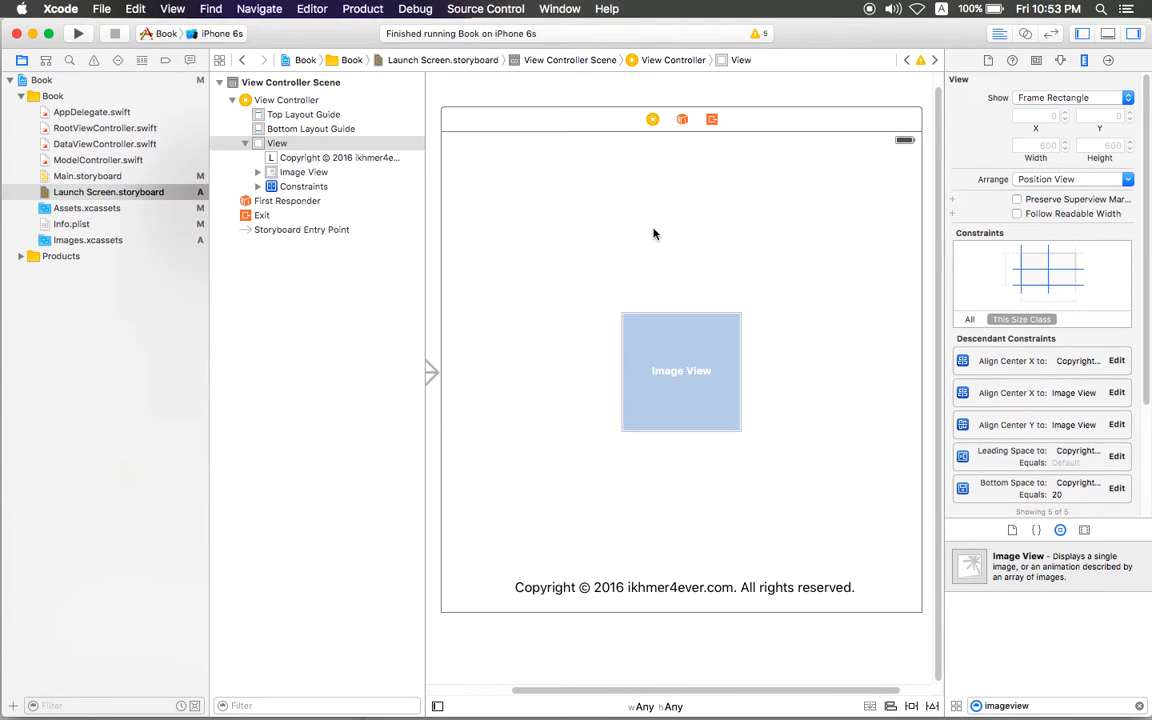
mouse_move(548, 206)
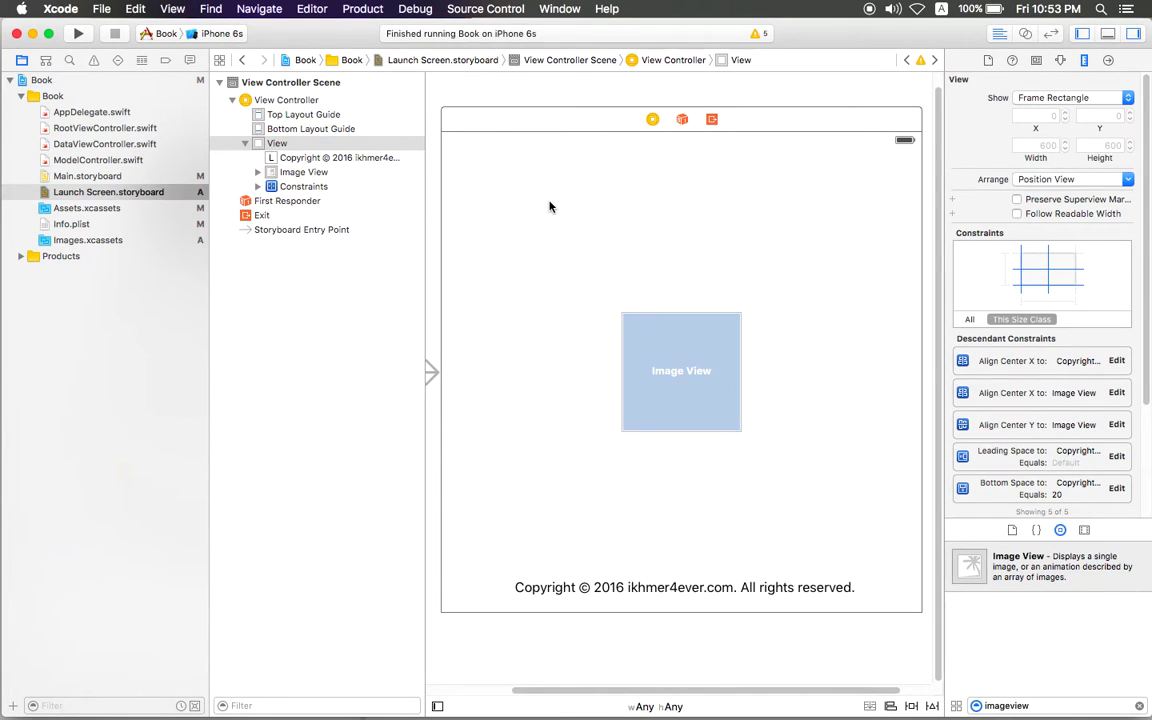
mouse_move(720, 392)
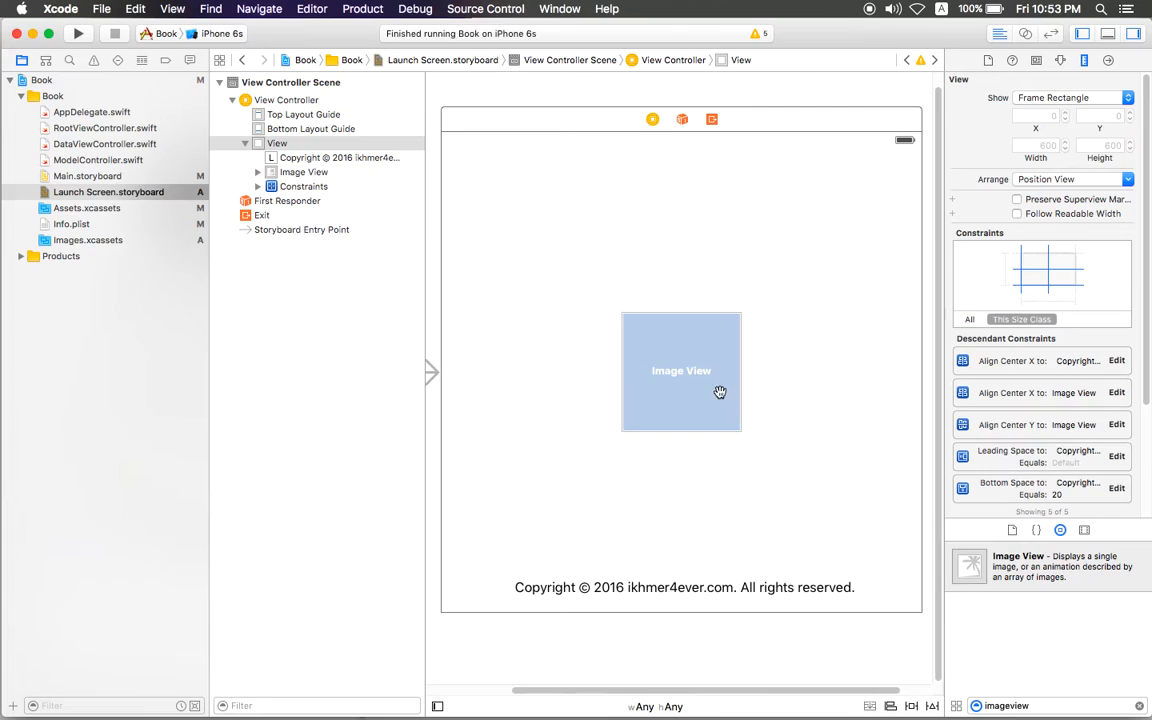
mouse_move(646, 370)
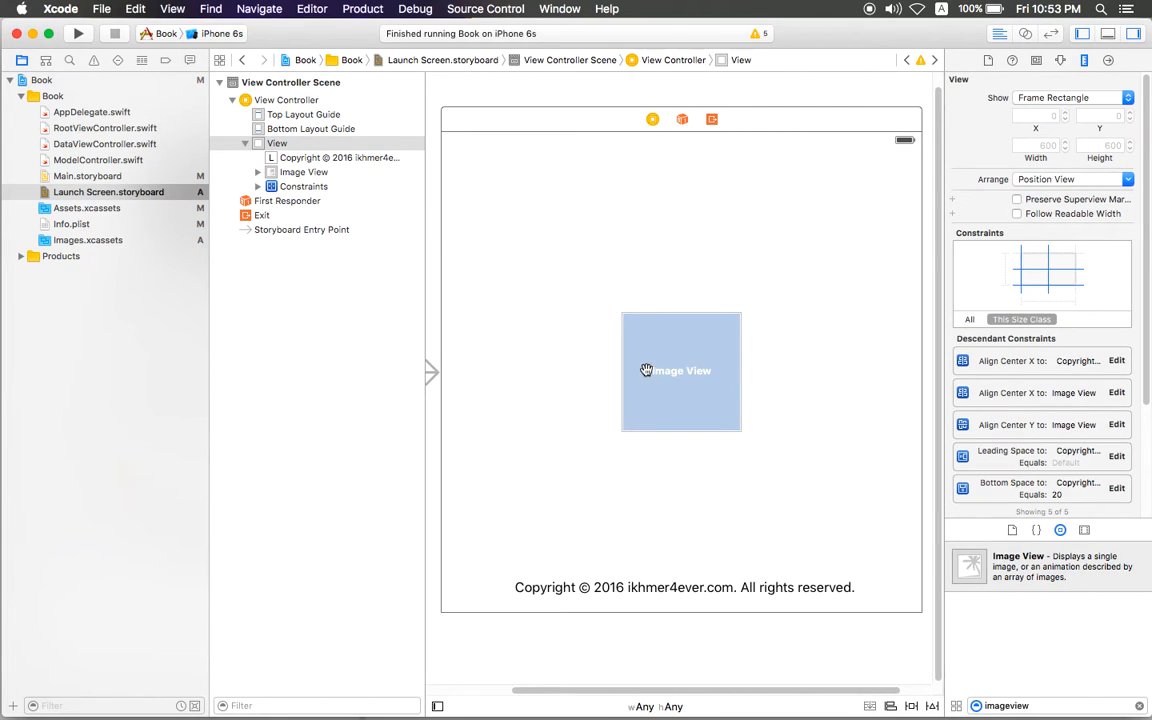
mouse_move(648, 236)
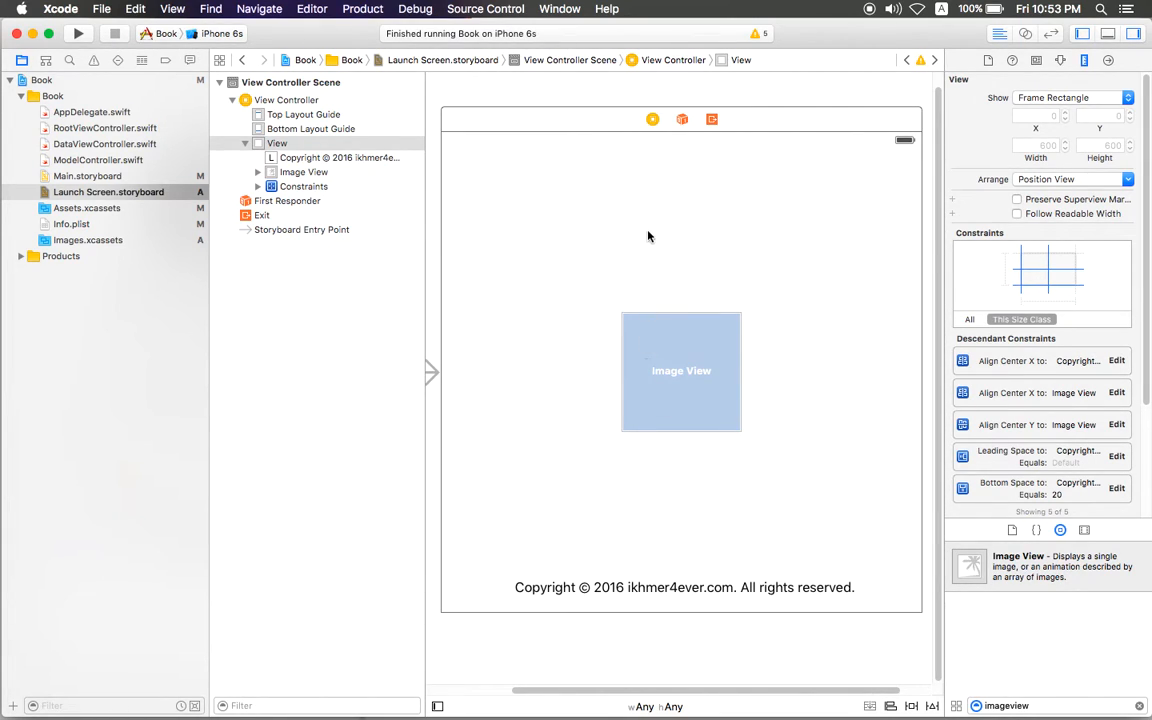
mouse_move(630, 210)
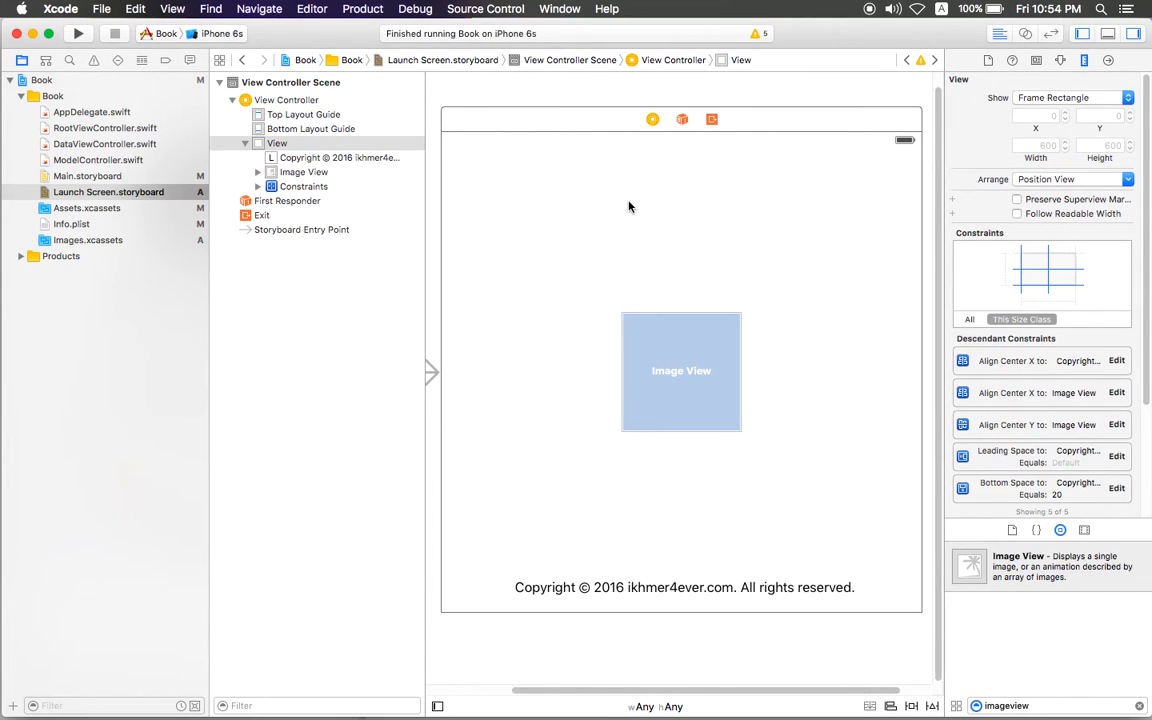
mouse_move(628, 198)
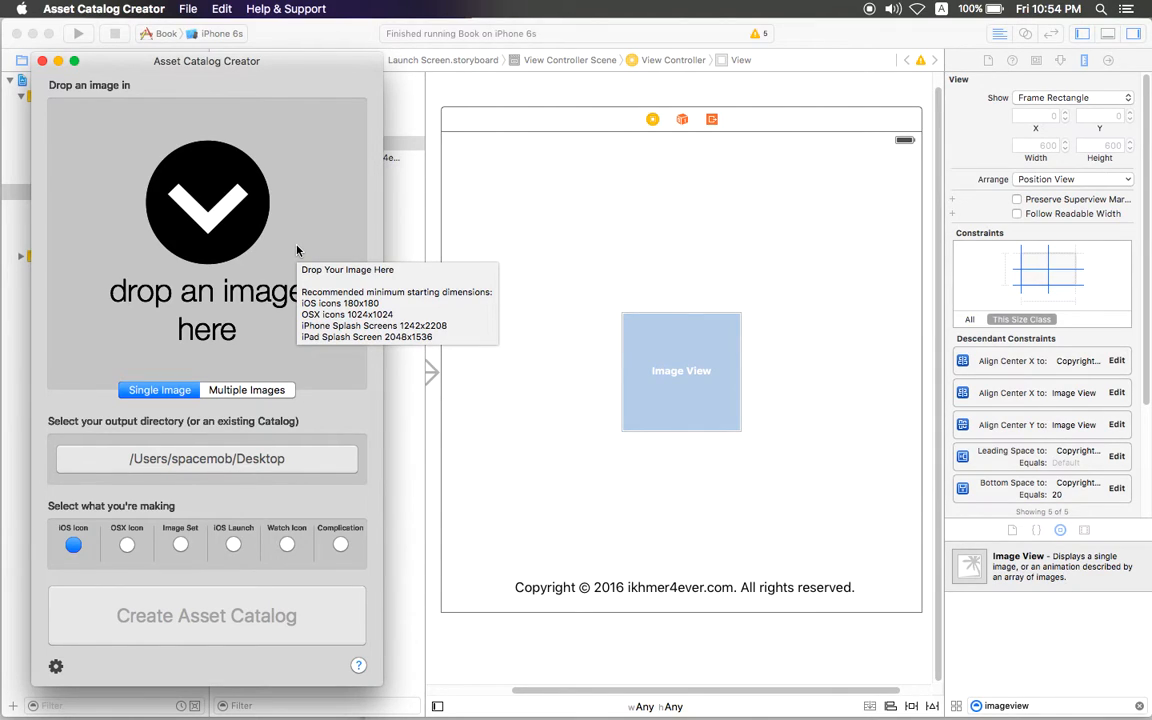
mouse_move(330, 72)
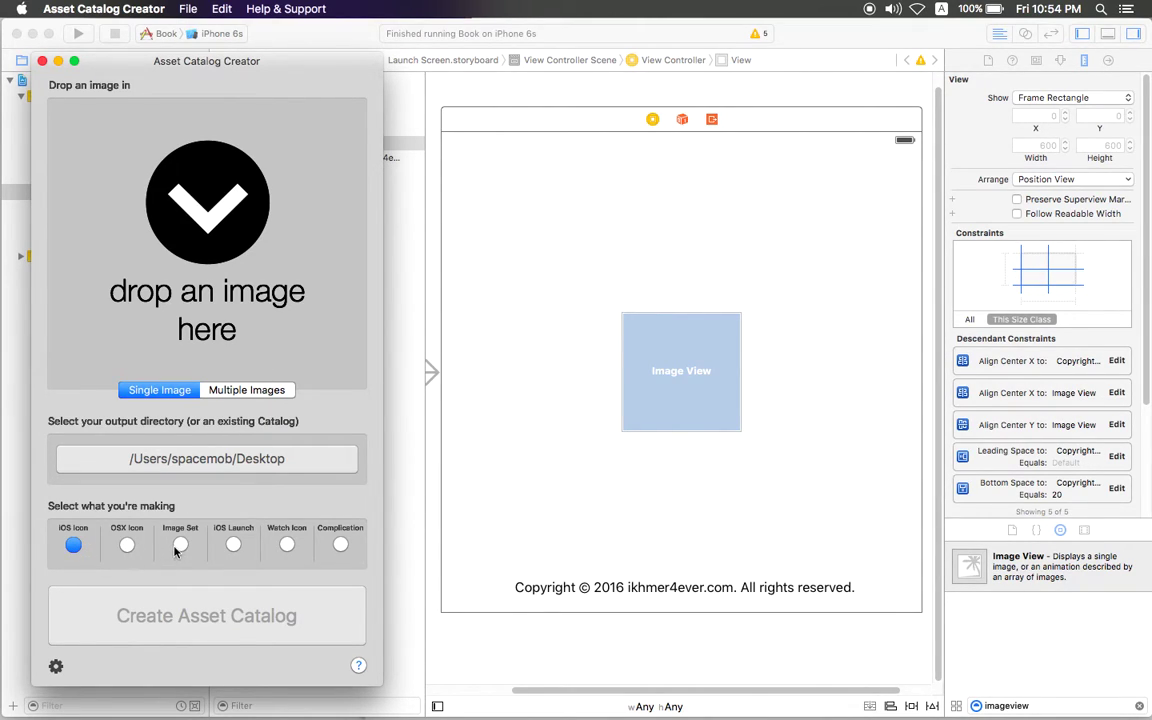
mouse_move(232, 544)
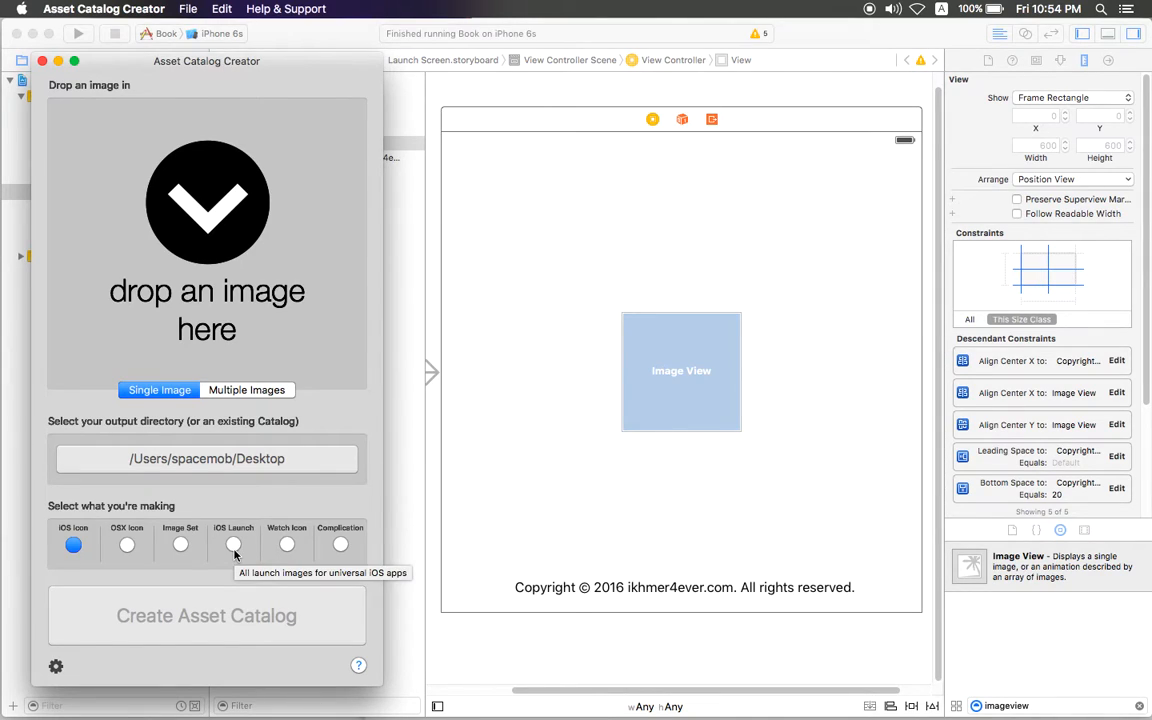
mouse_move(308, 556)
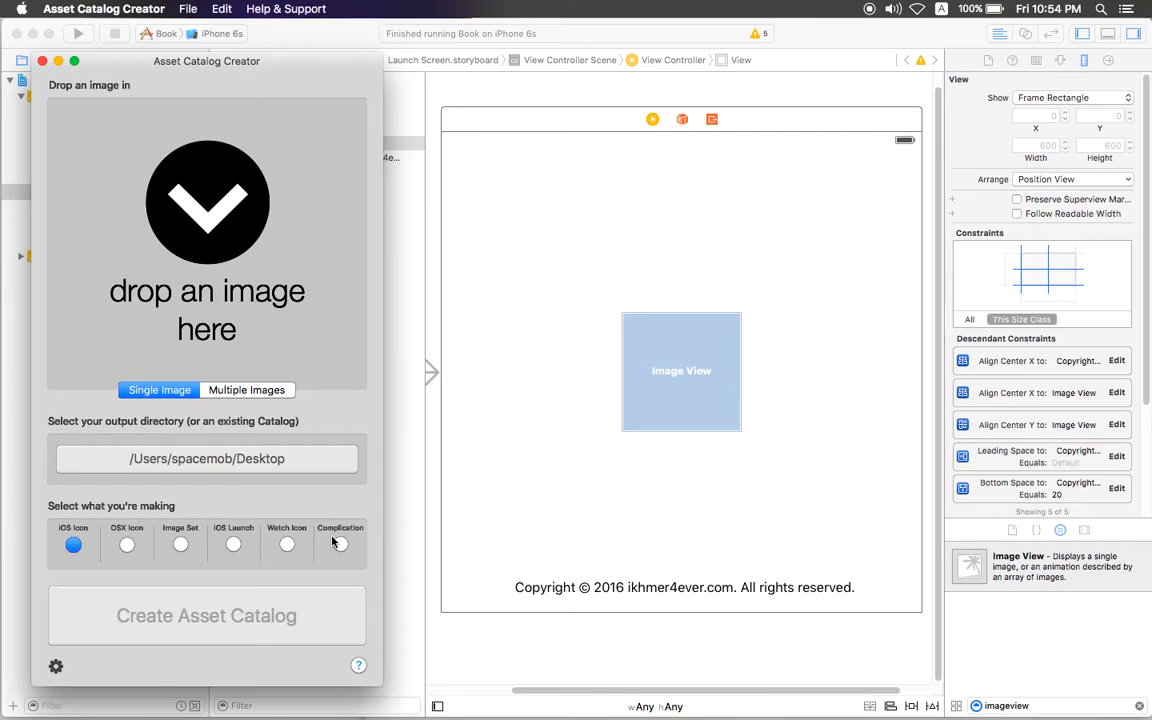
mouse_move(340, 544)
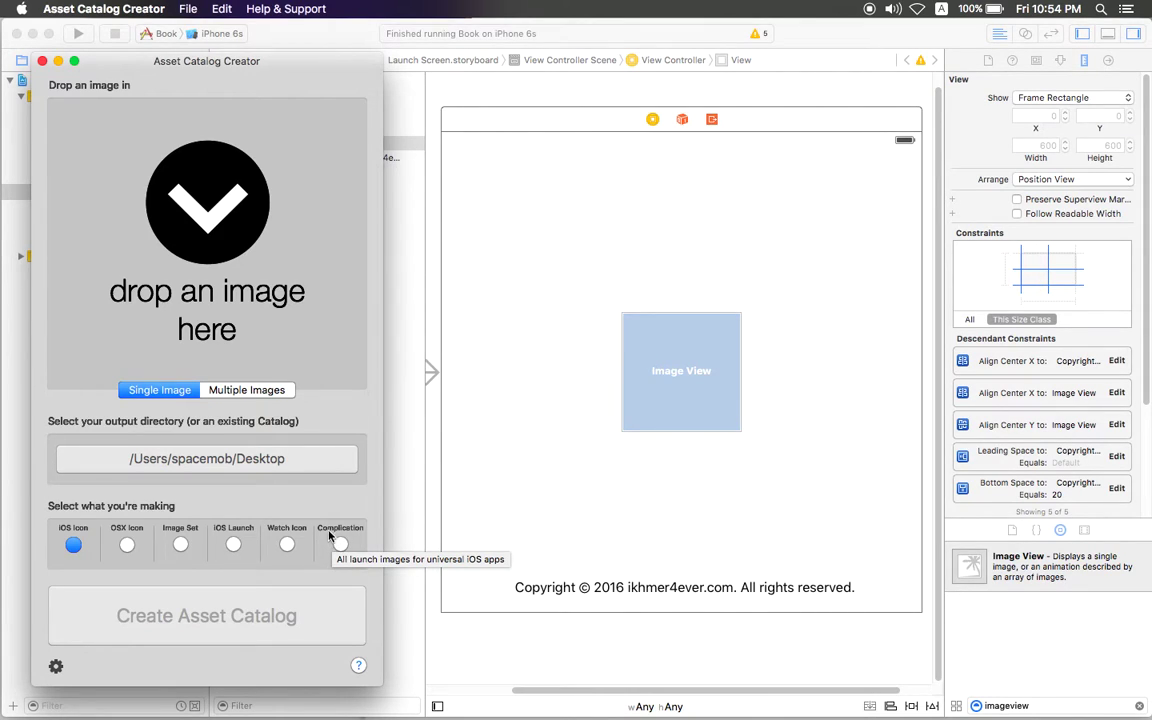
mouse_move(296, 76)
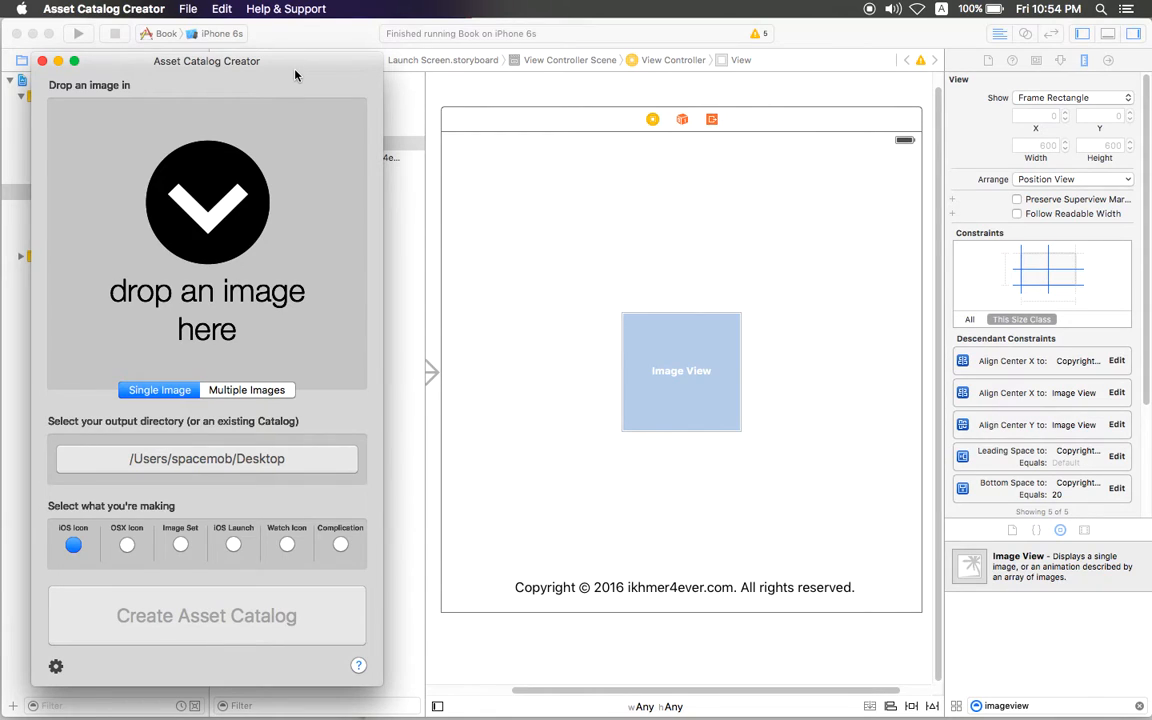
mouse_move(624, 376)
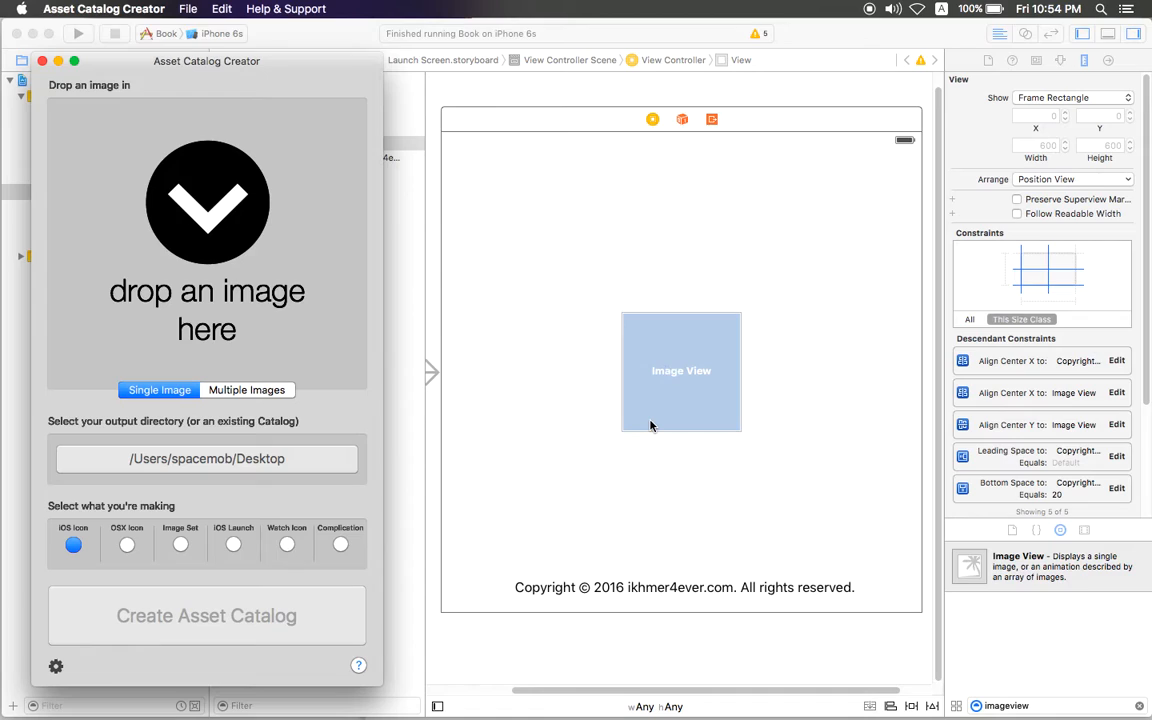
mouse_move(352, 96)
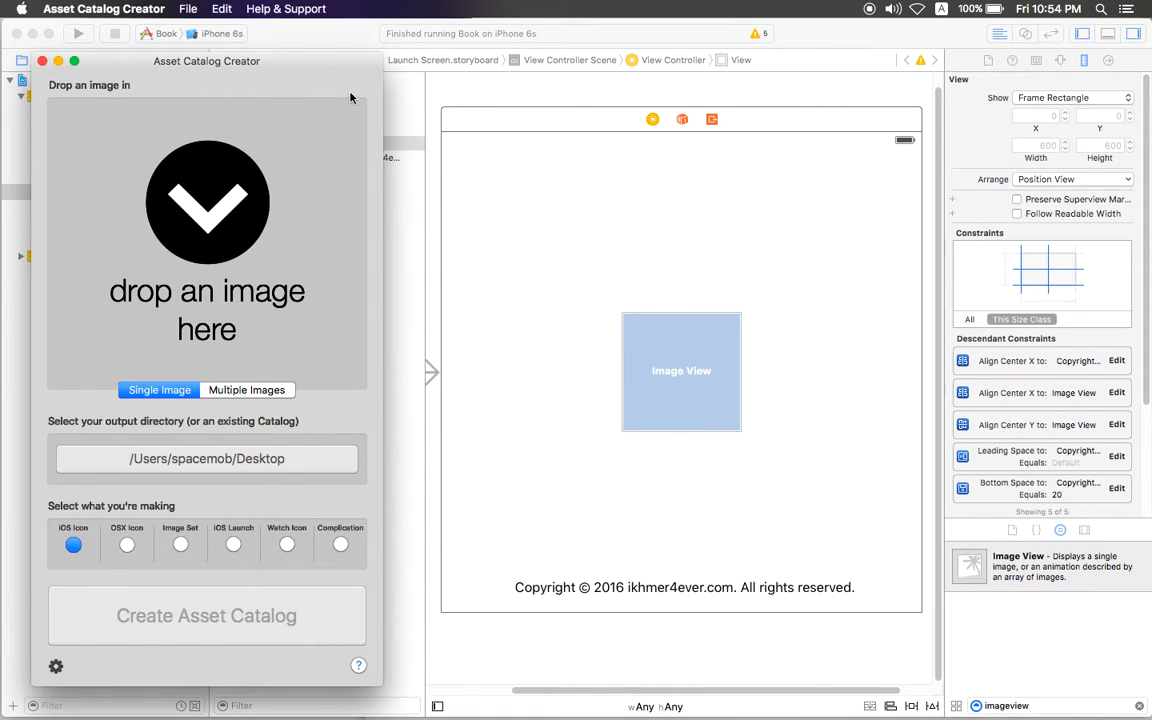
mouse_move(590, 176)
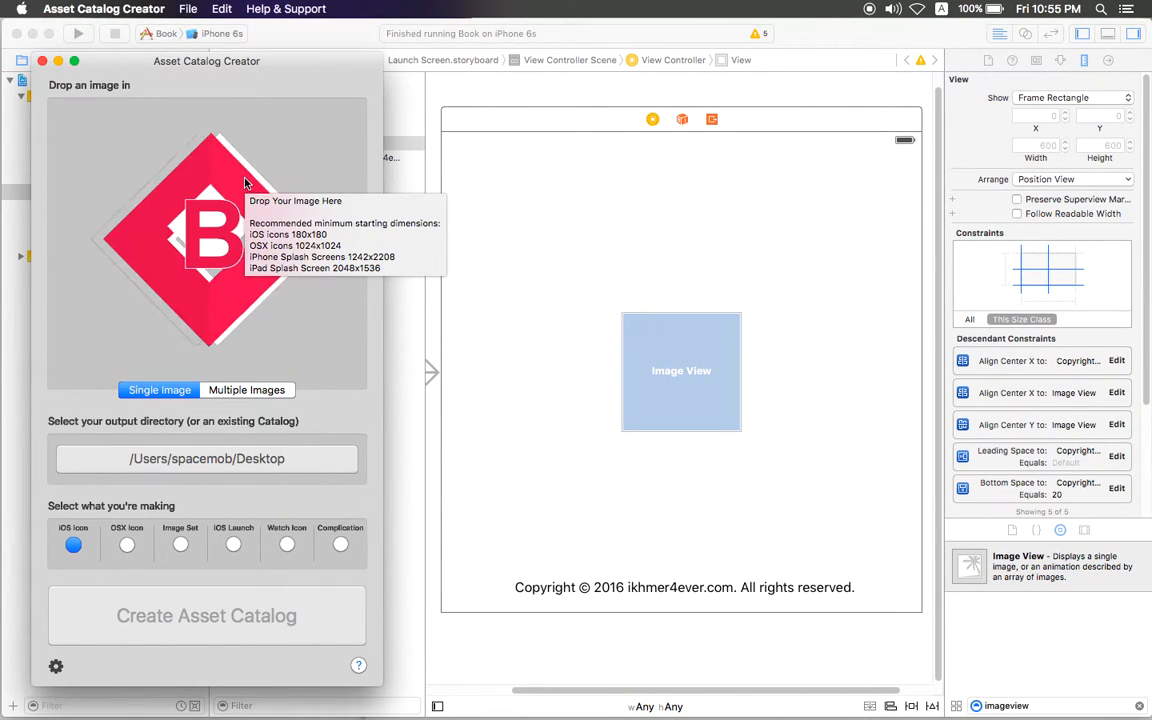
mouse_move(240, 128)
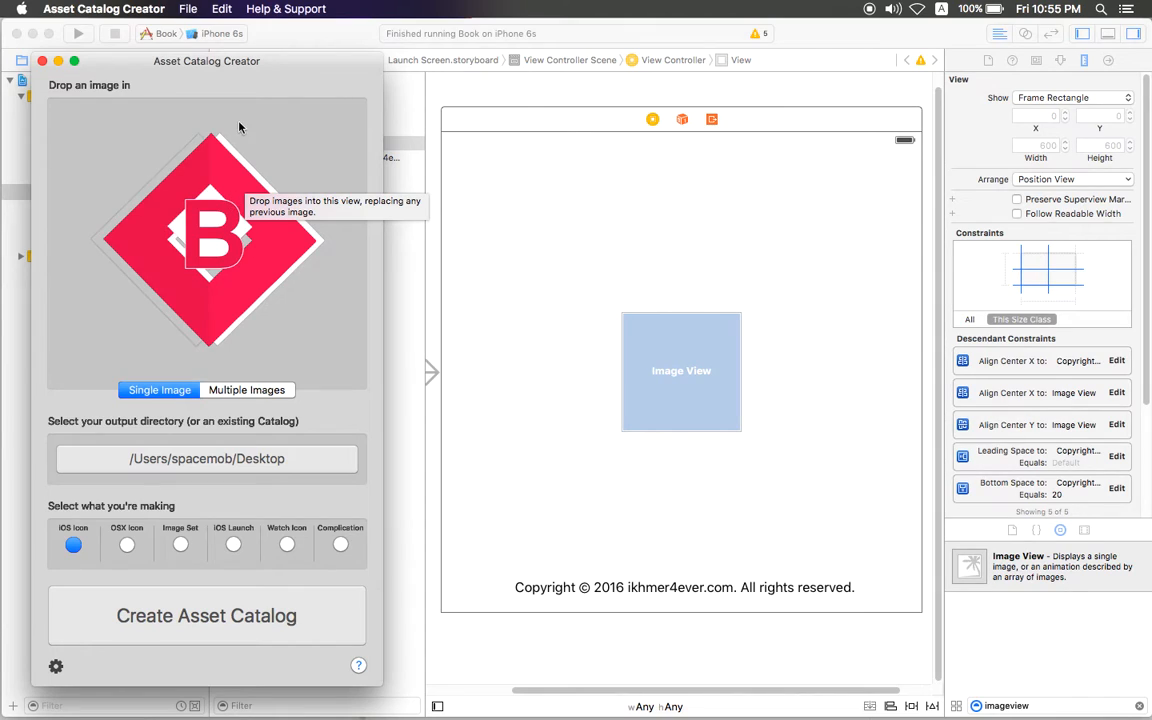
mouse_move(236, 504)
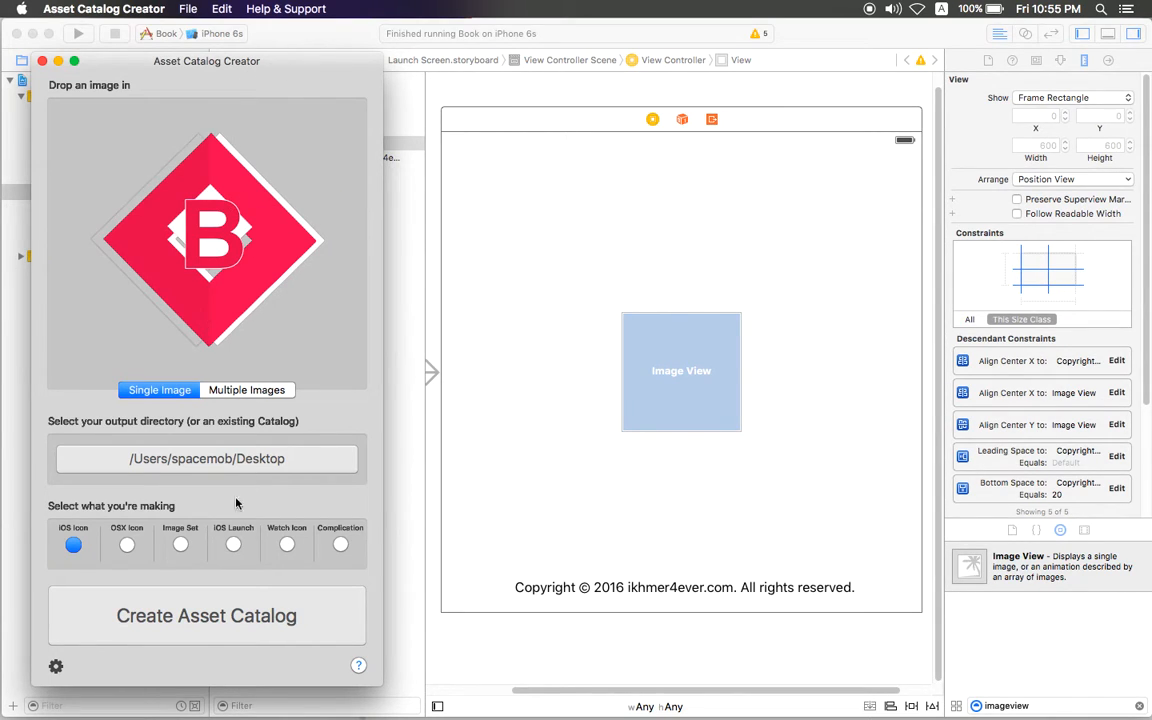
Step: Choose Image Set as the output type for the loaded logo
click(180, 544)
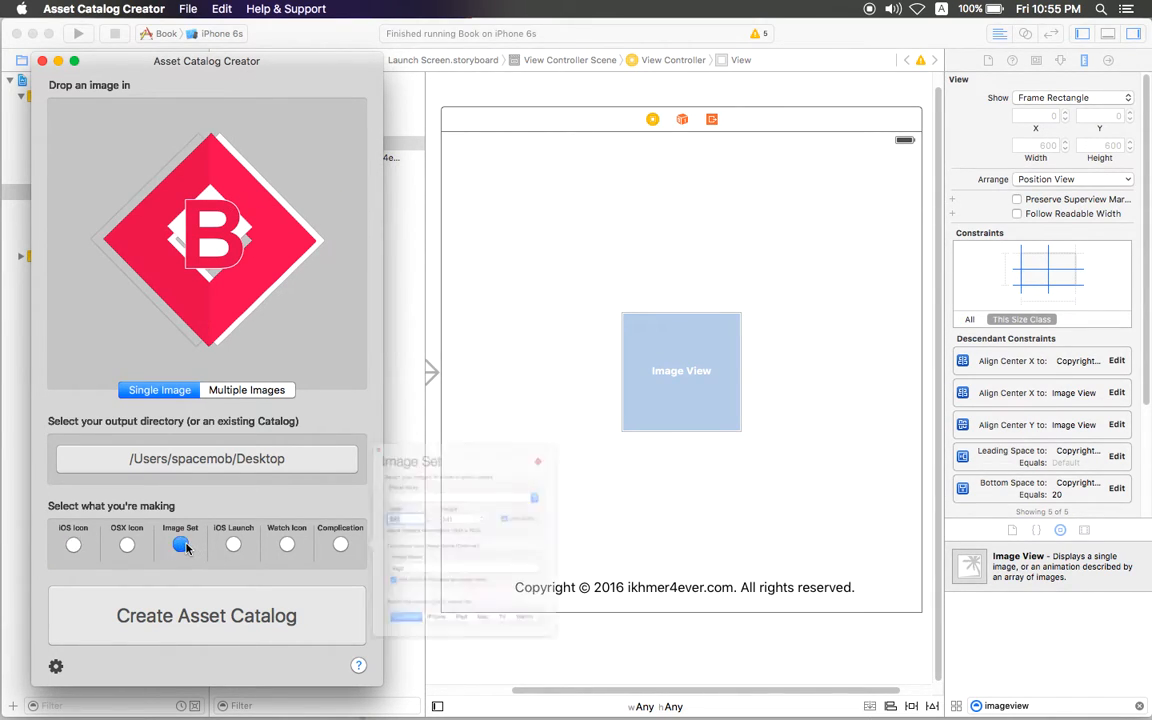
Step: Keep the image set as logo, 341 × 341, Universal, close its settings and create the asset catalog
click(180, 544)
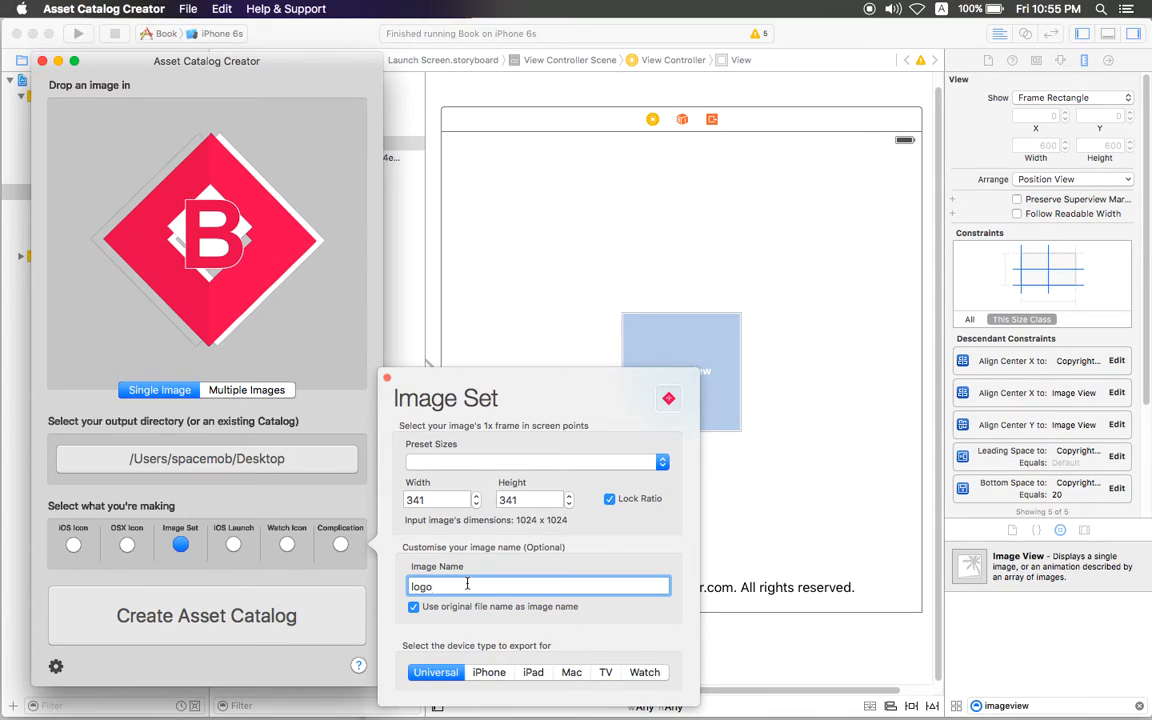
mouse_move(452, 652)
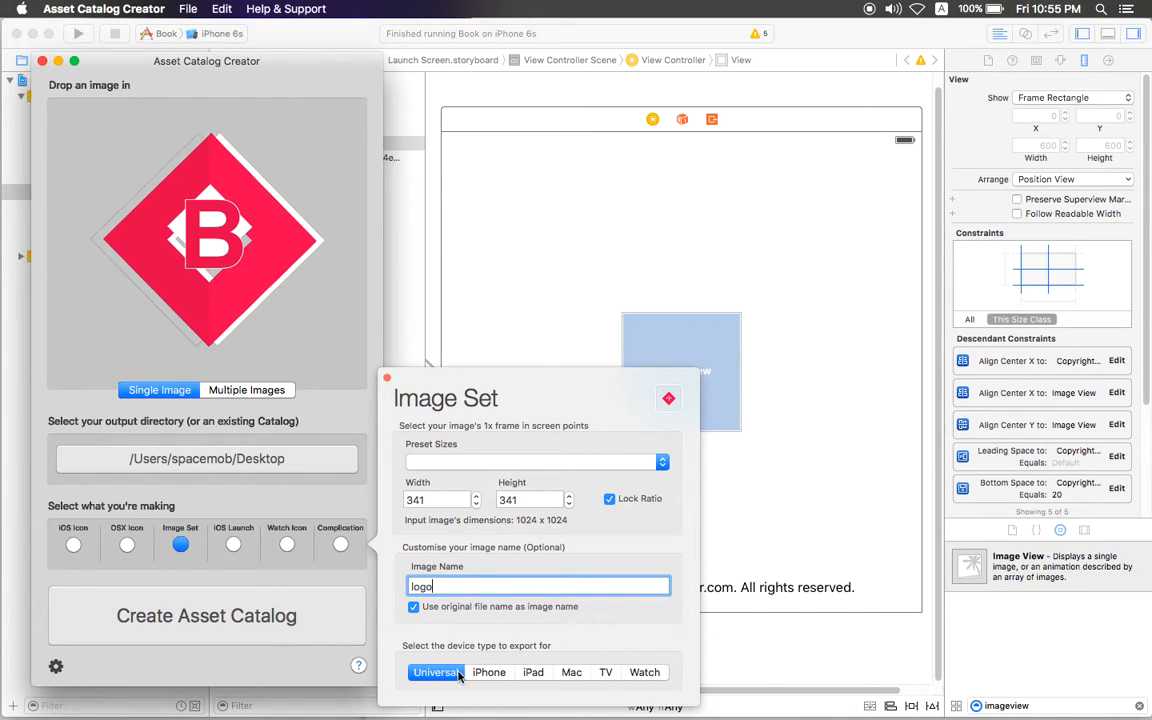
mouse_move(636, 672)
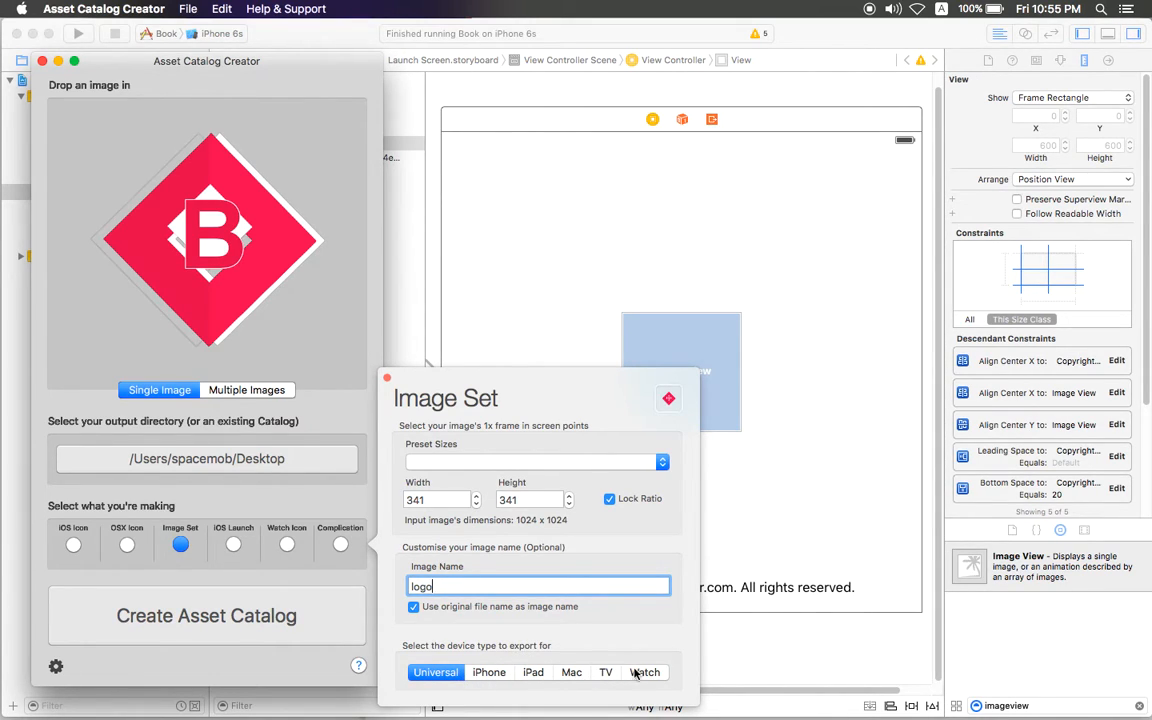
mouse_move(648, 644)
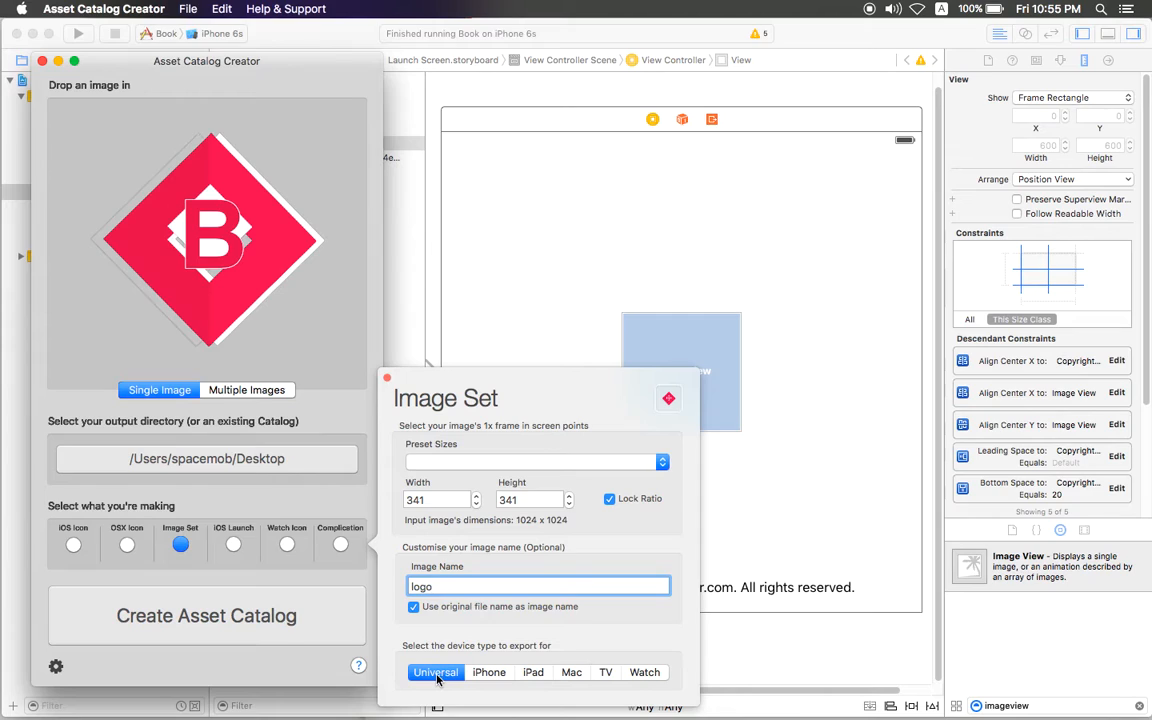
mouse_move(392, 374)
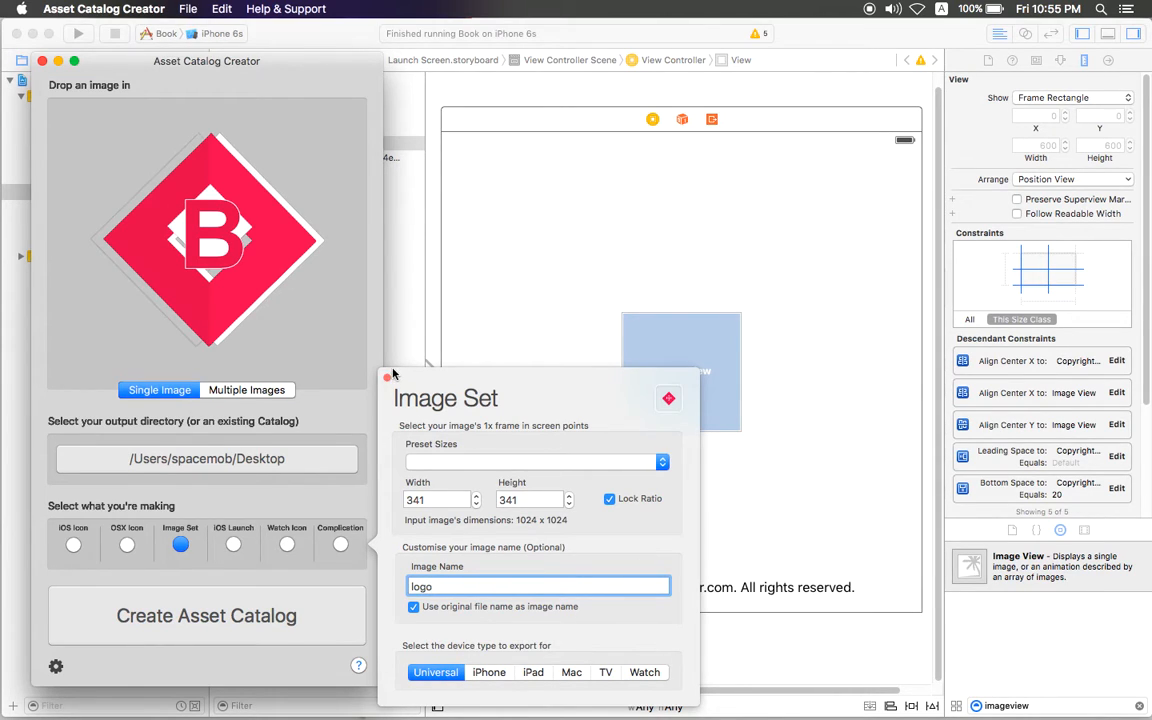
click(388, 376)
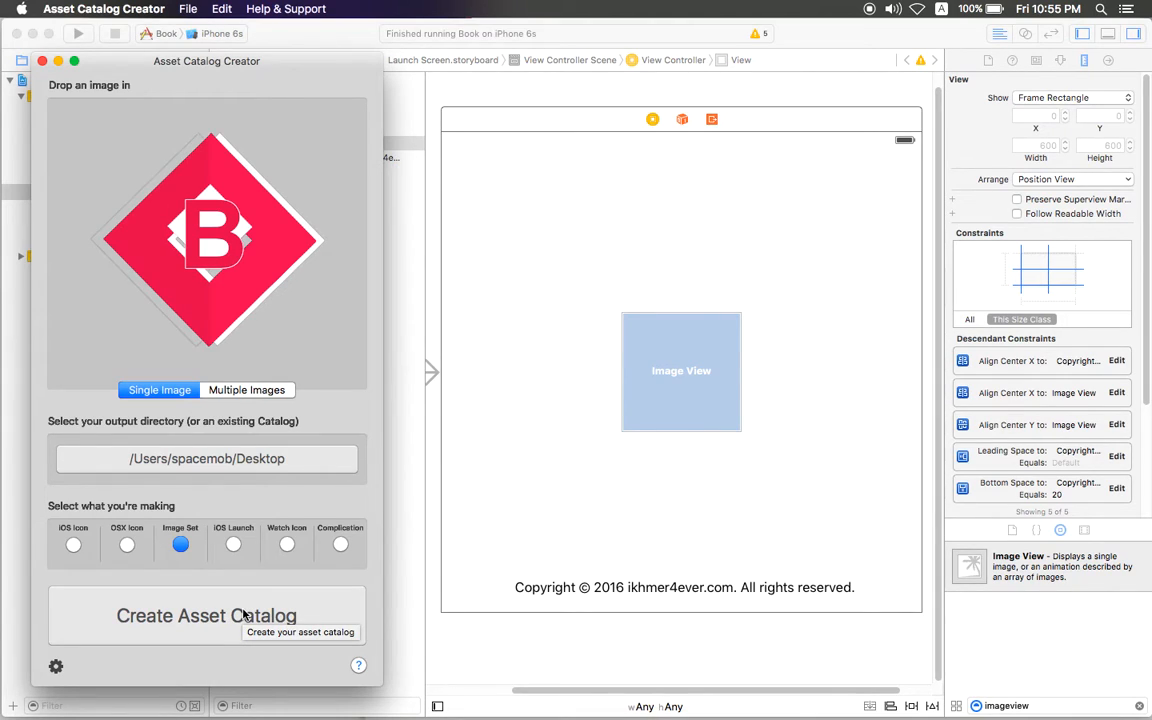
click(206, 616)
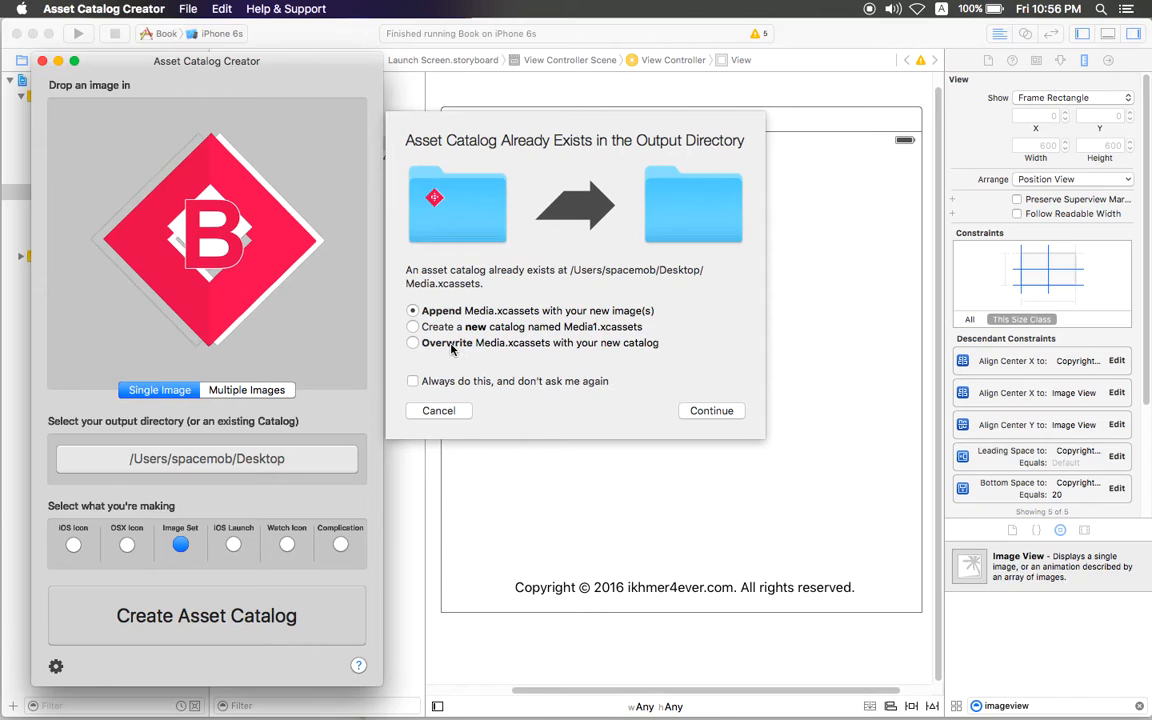
mouse_move(478, 336)
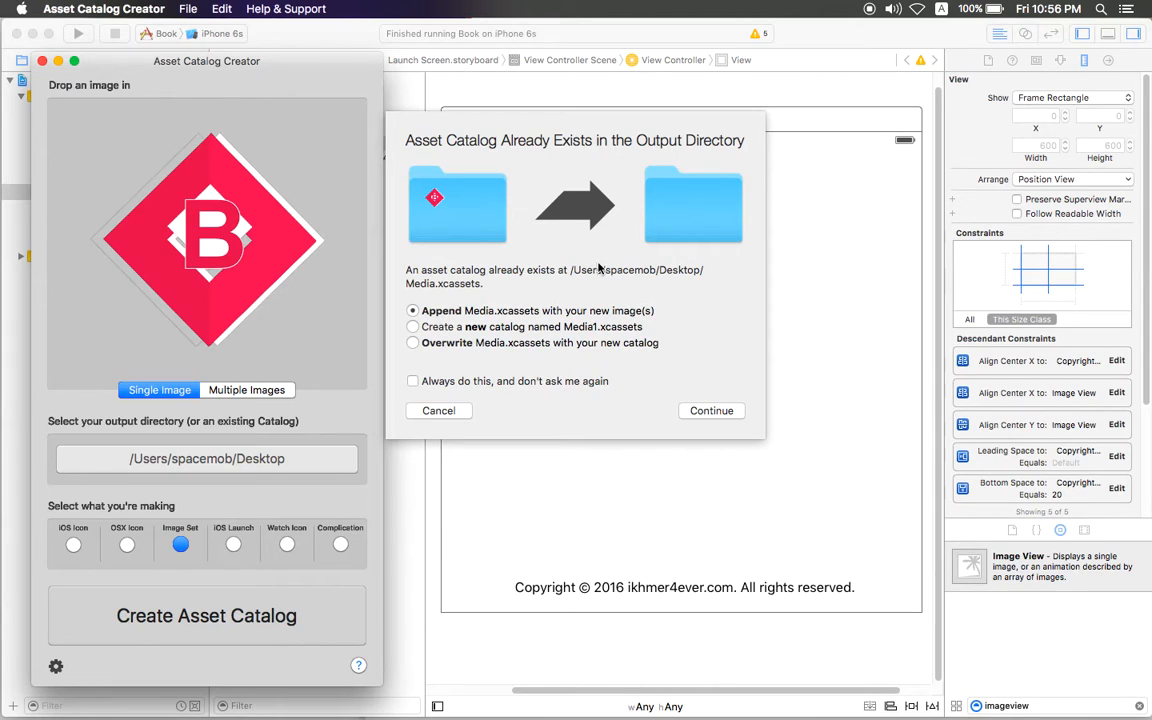
mouse_move(656, 222)
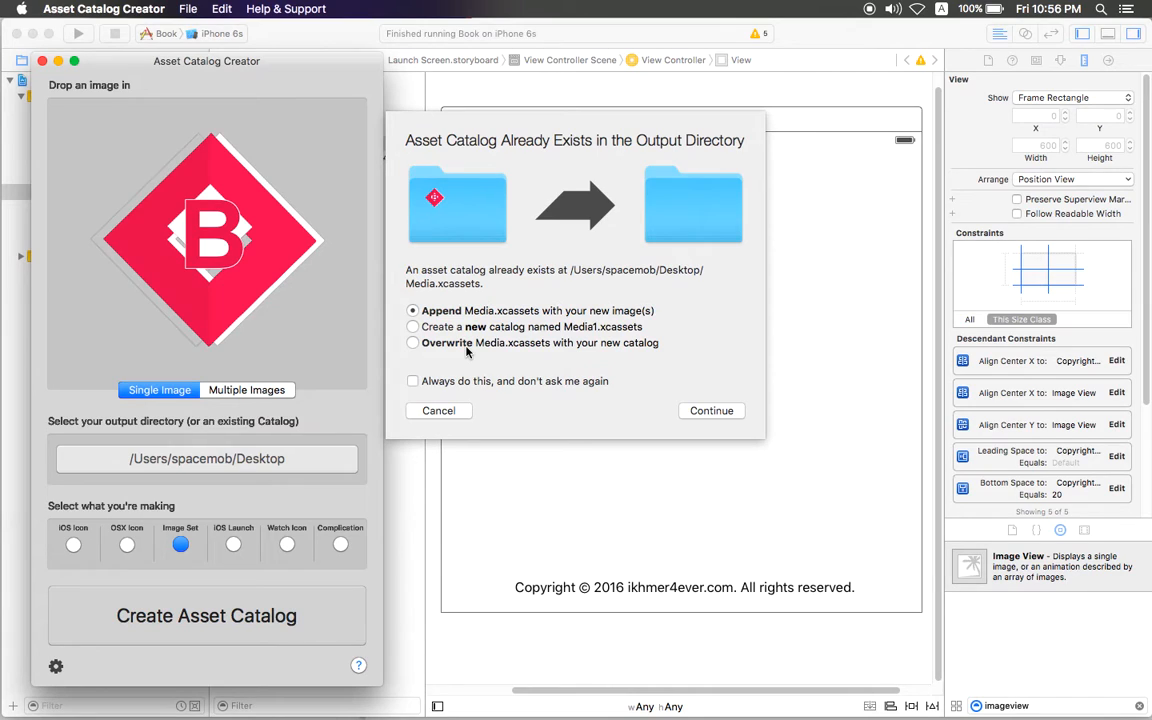
mouse_move(504, 354)
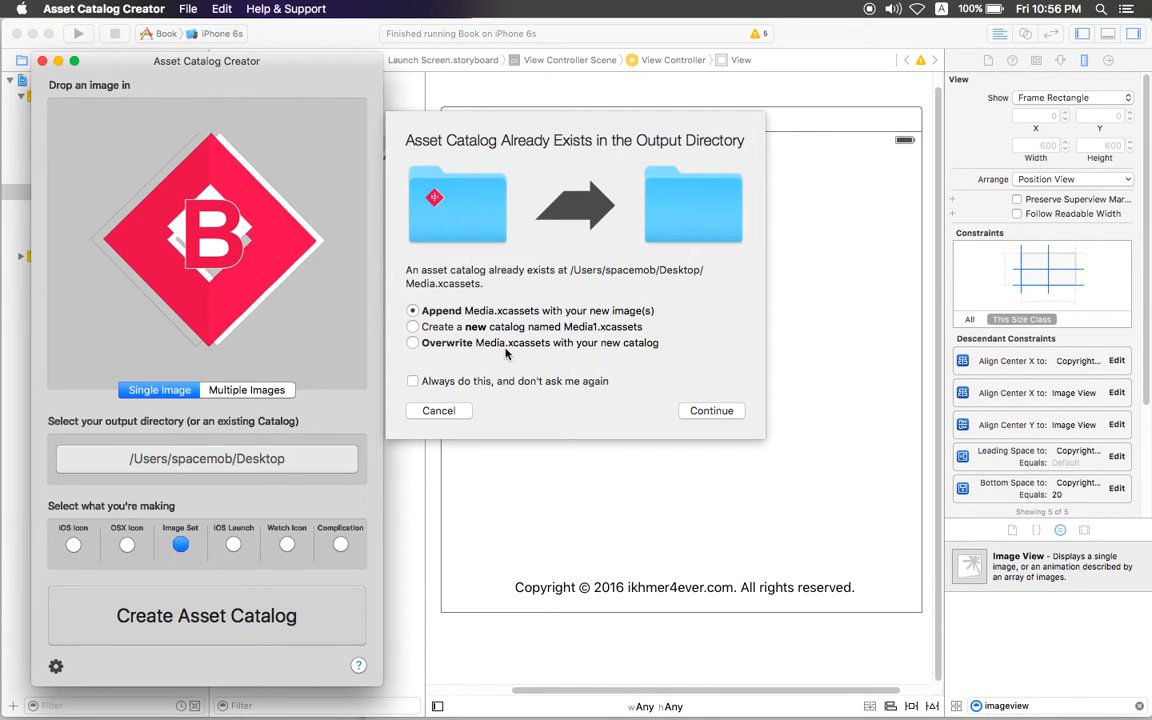
mouse_move(700, 206)
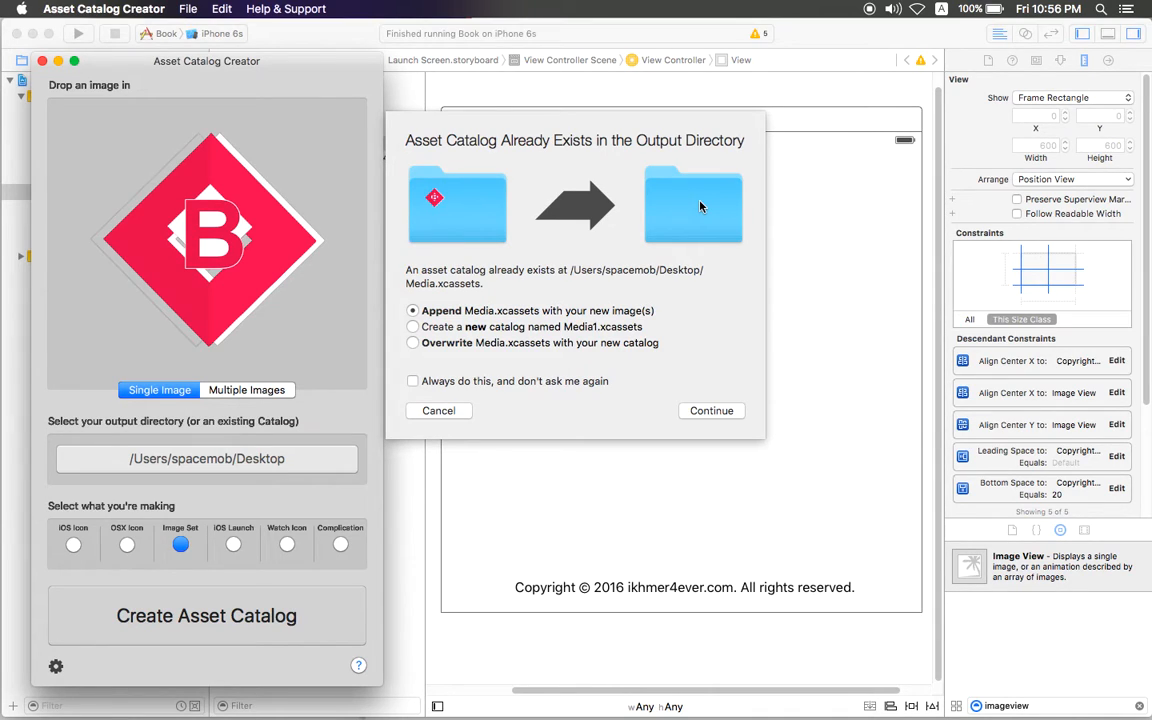
mouse_move(488, 348)
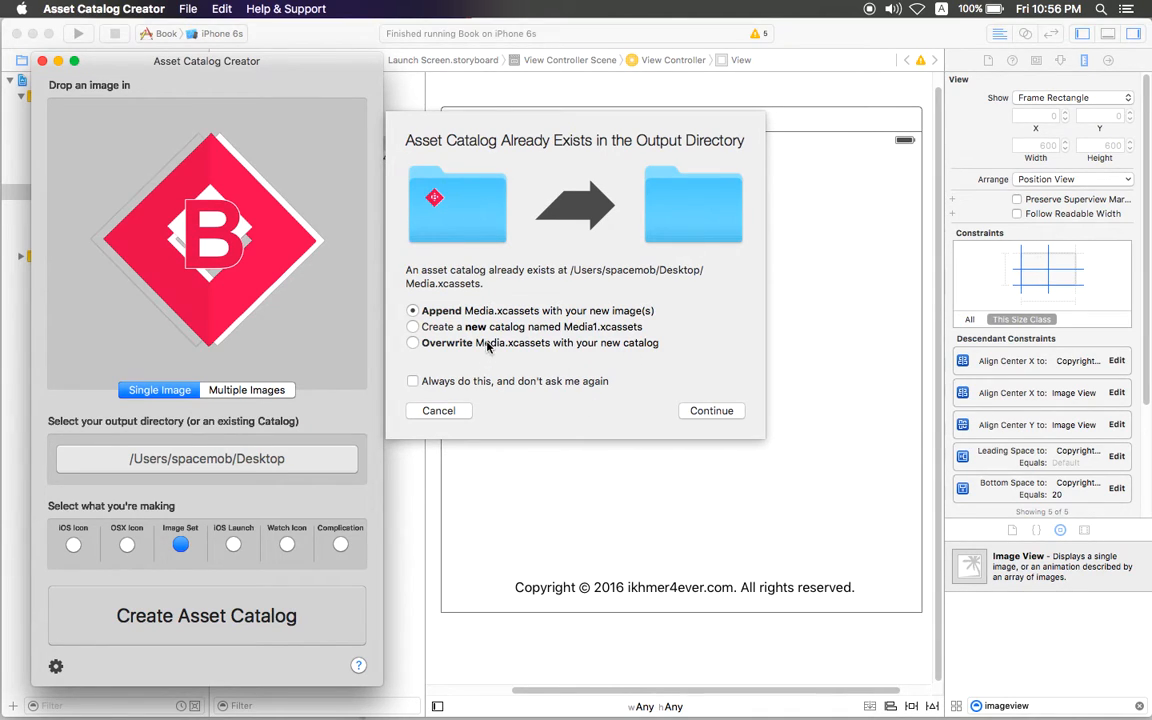
Step: Choose Overwrite Media.xcassets in the 'Asset Catalog Already Exists' alert and continue
click(412, 344)
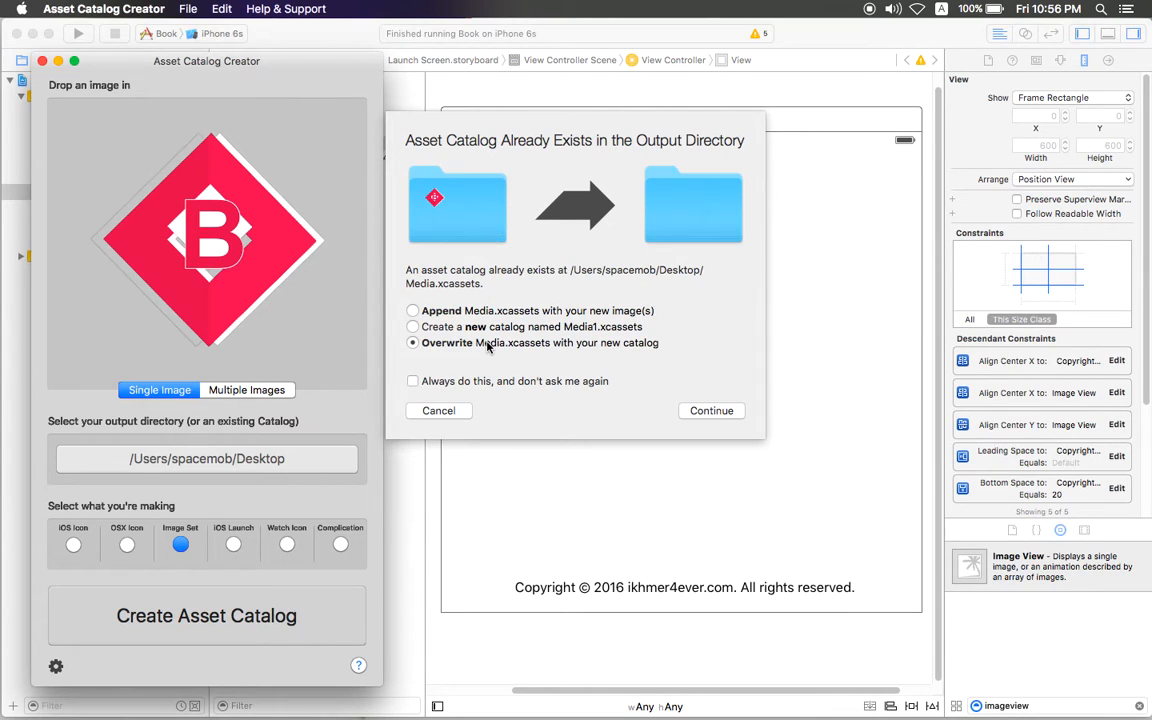
mouse_move(400, 342)
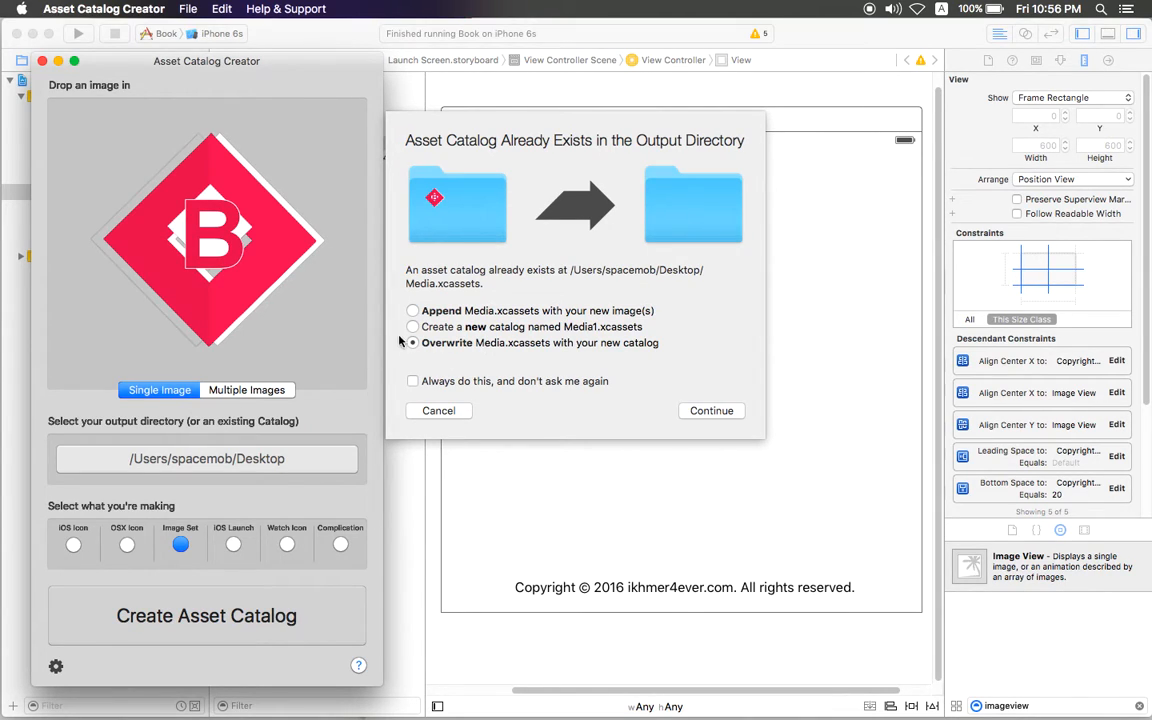
click(412, 310)
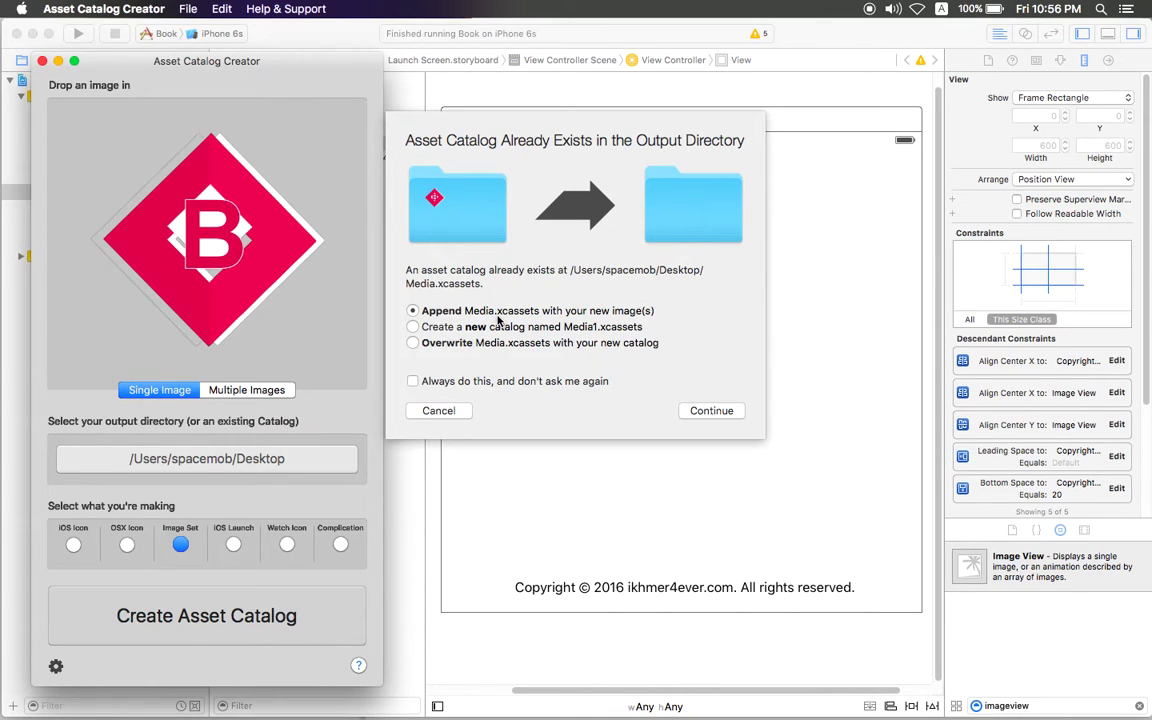
mouse_move(482, 352)
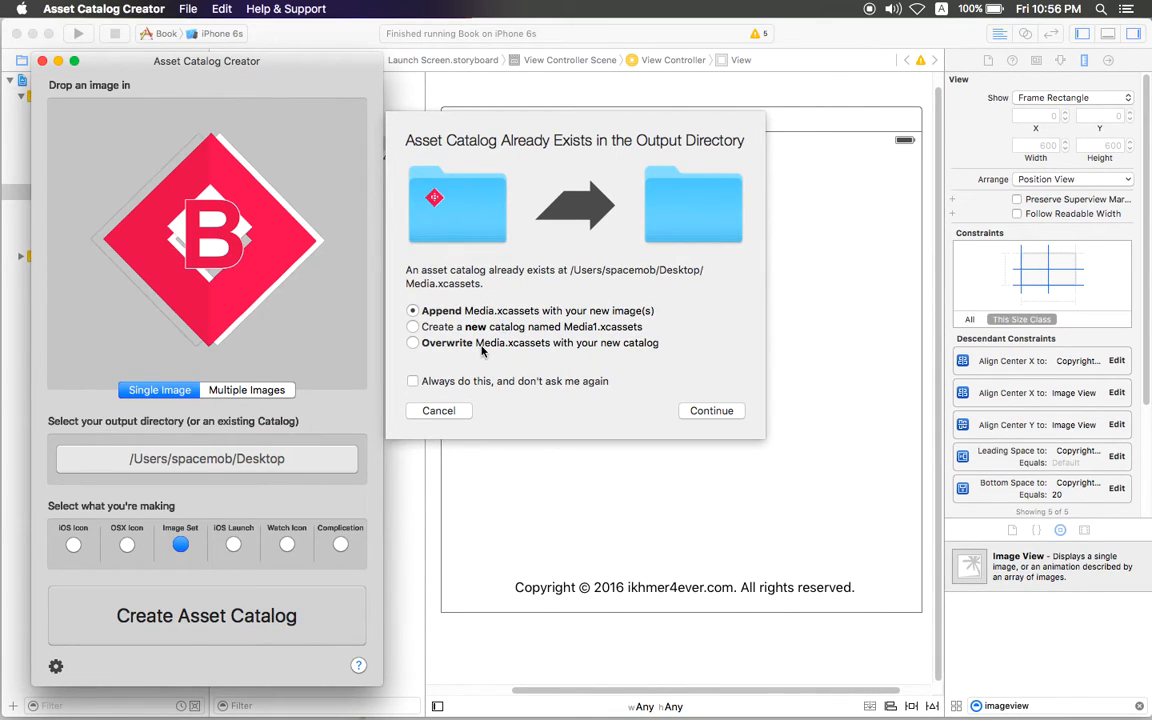
click(412, 342)
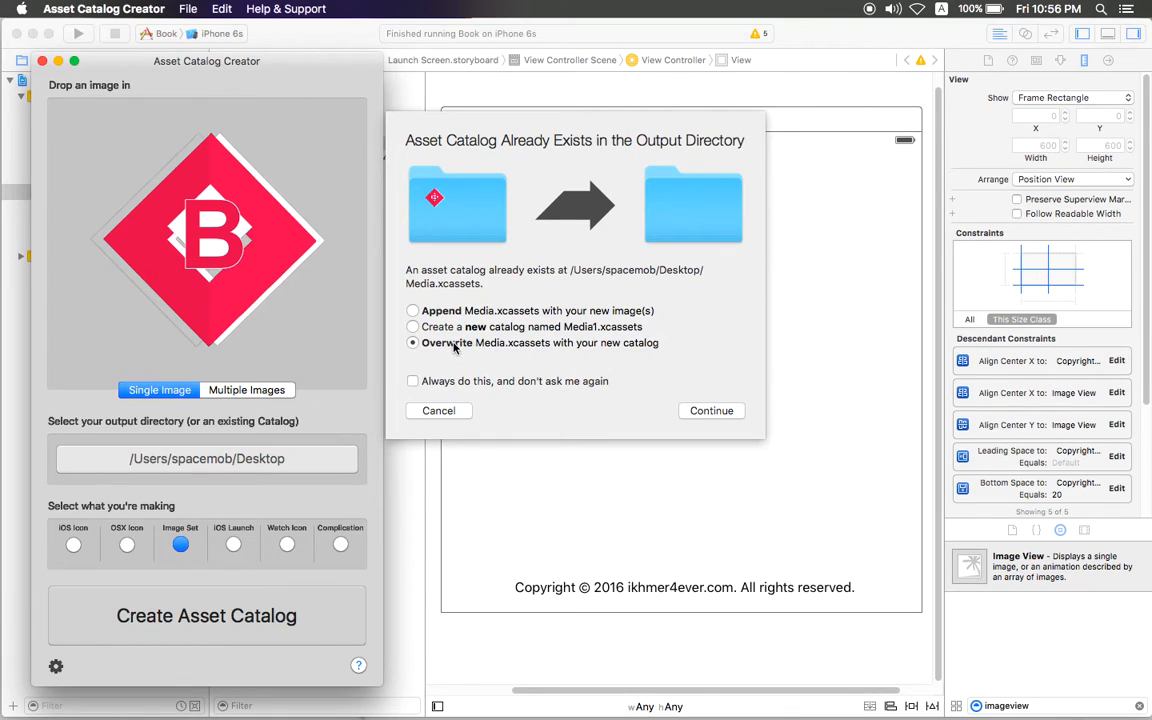
click(712, 410)
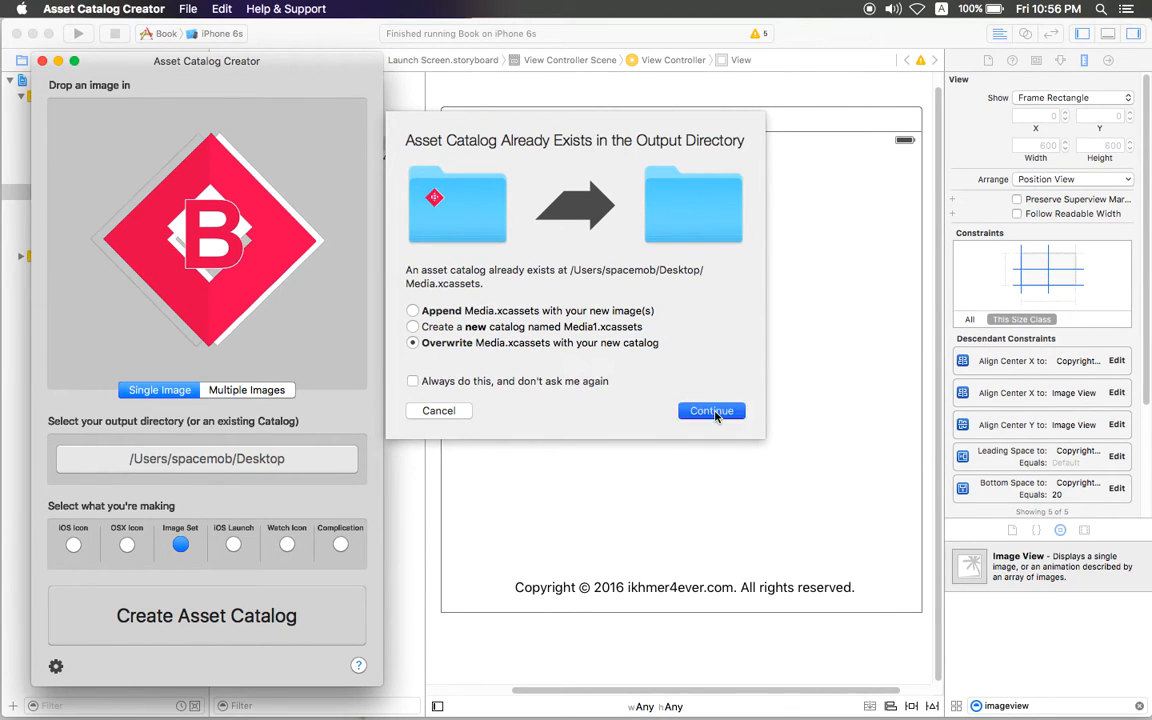
click(712, 410)
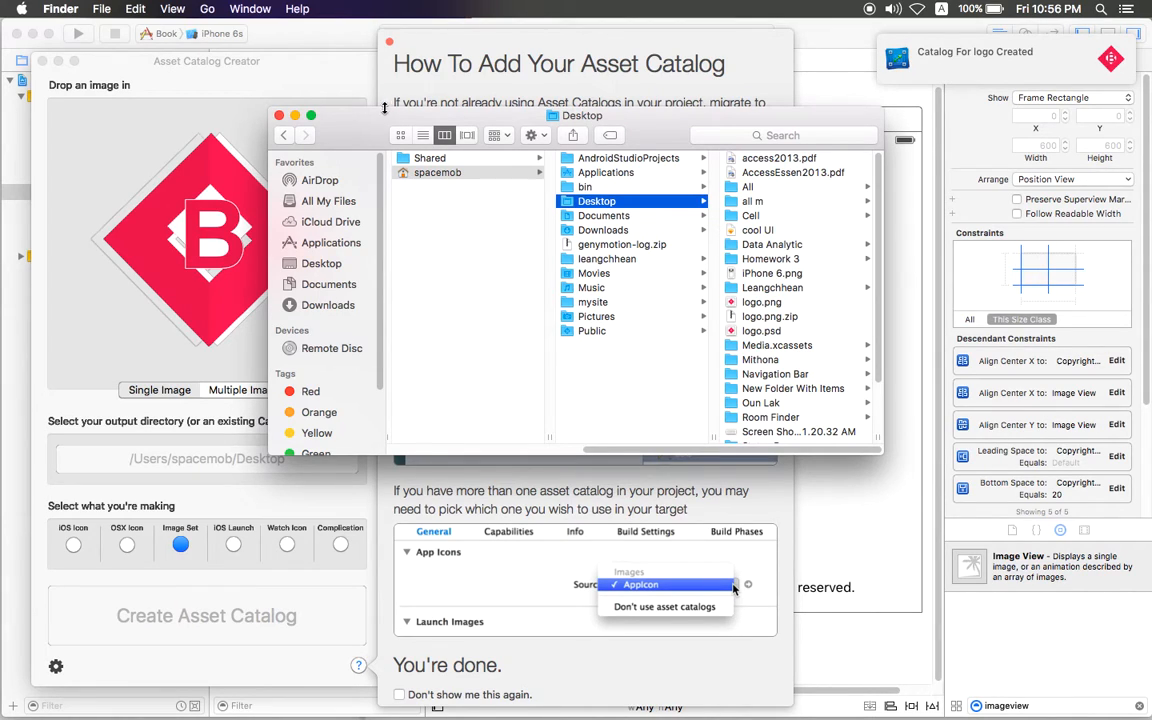
Step: Inspect logo.imageset's Contents.json and 1x/2x/3x PNGs in Finder, then return to Xcode
click(612, 344)
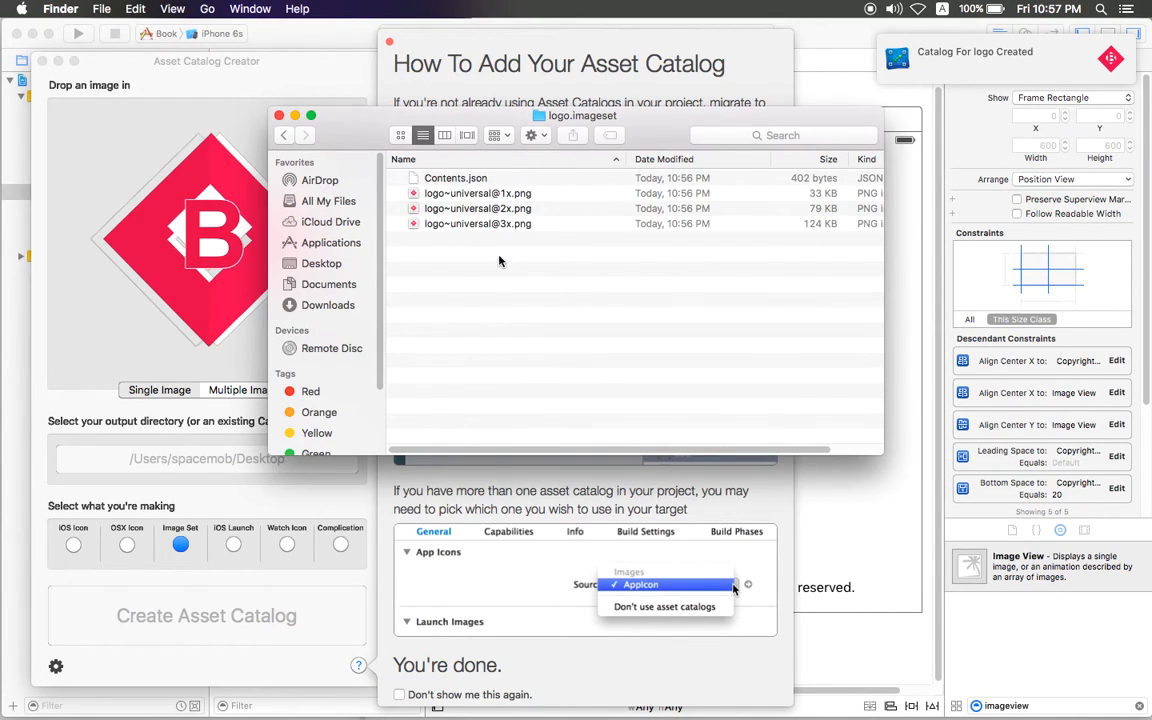
click(476, 224)
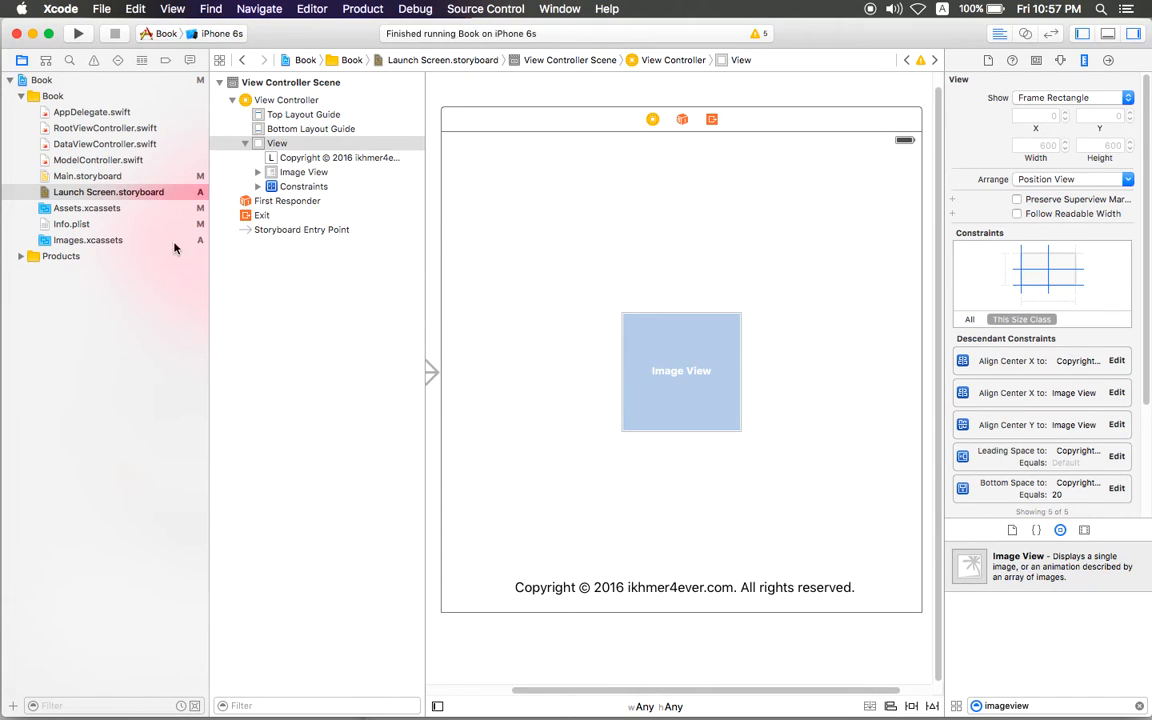
mouse_move(70, 216)
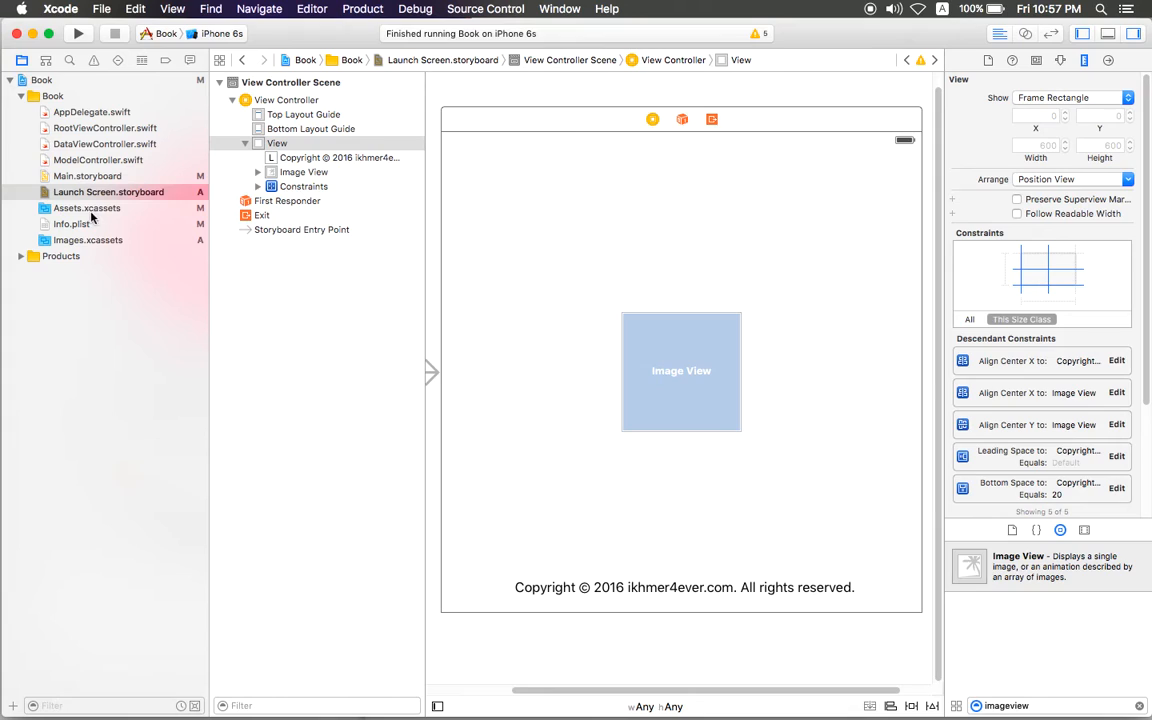
Step: Add a new empty image set named Image to Assets.xcassets alongside AppIcon
click(88, 206)
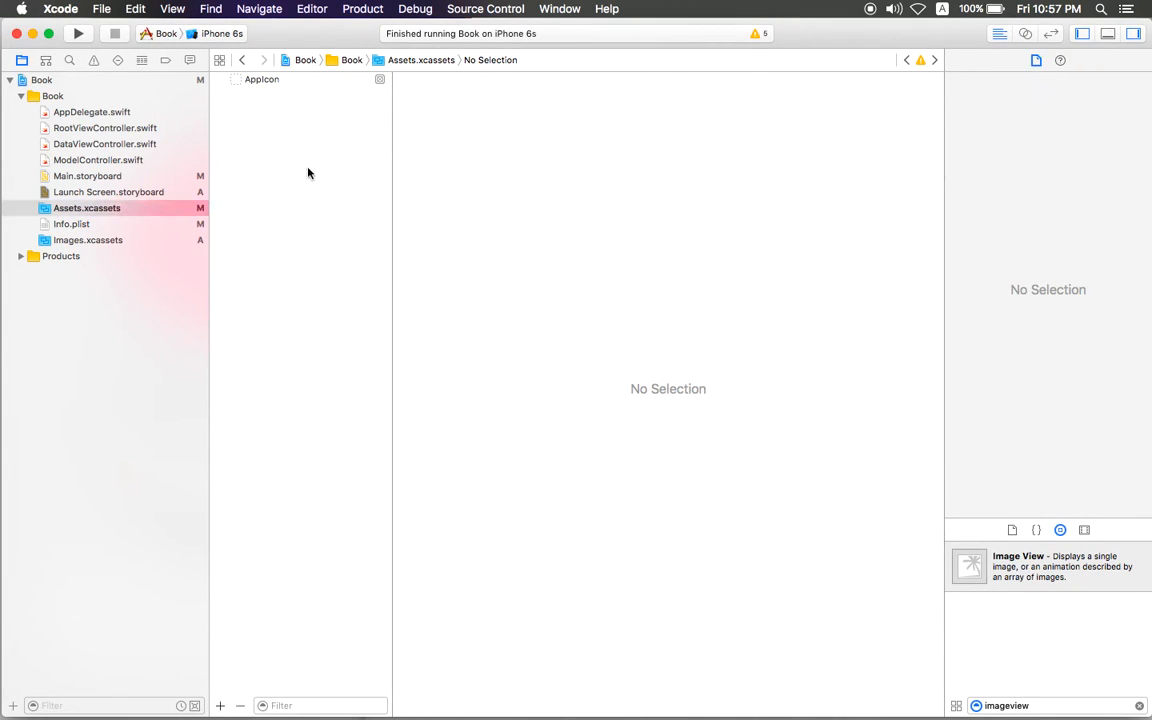
right_click(308, 172)
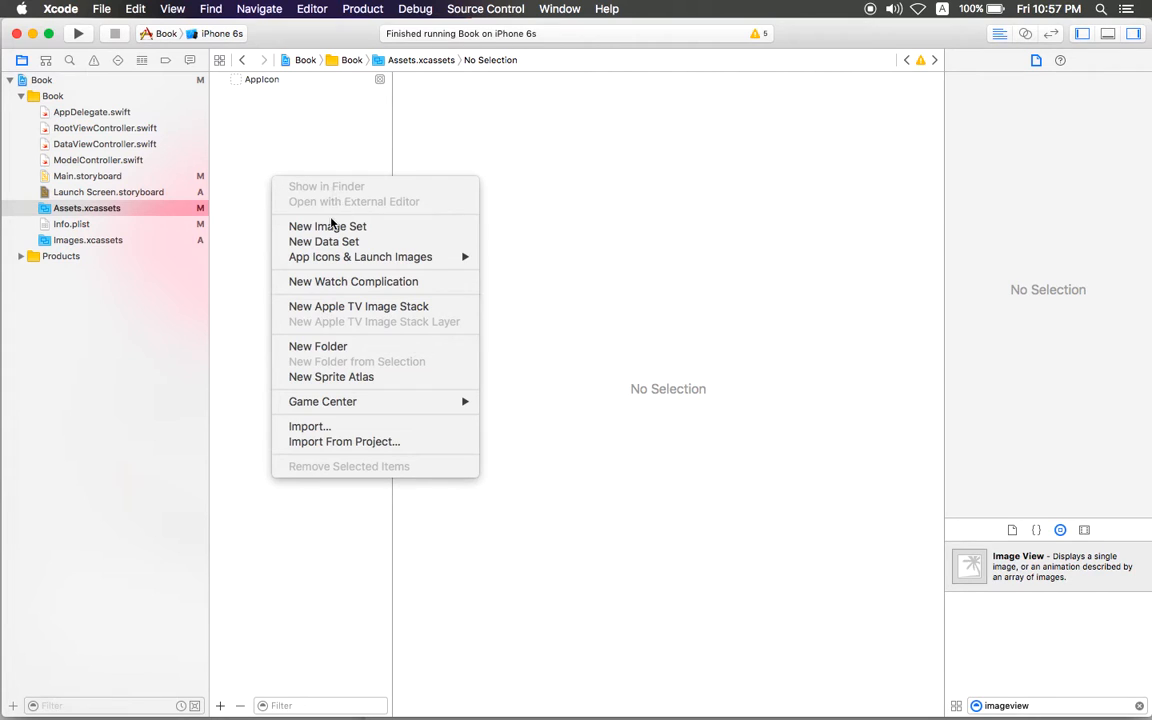
mouse_move(328, 226)
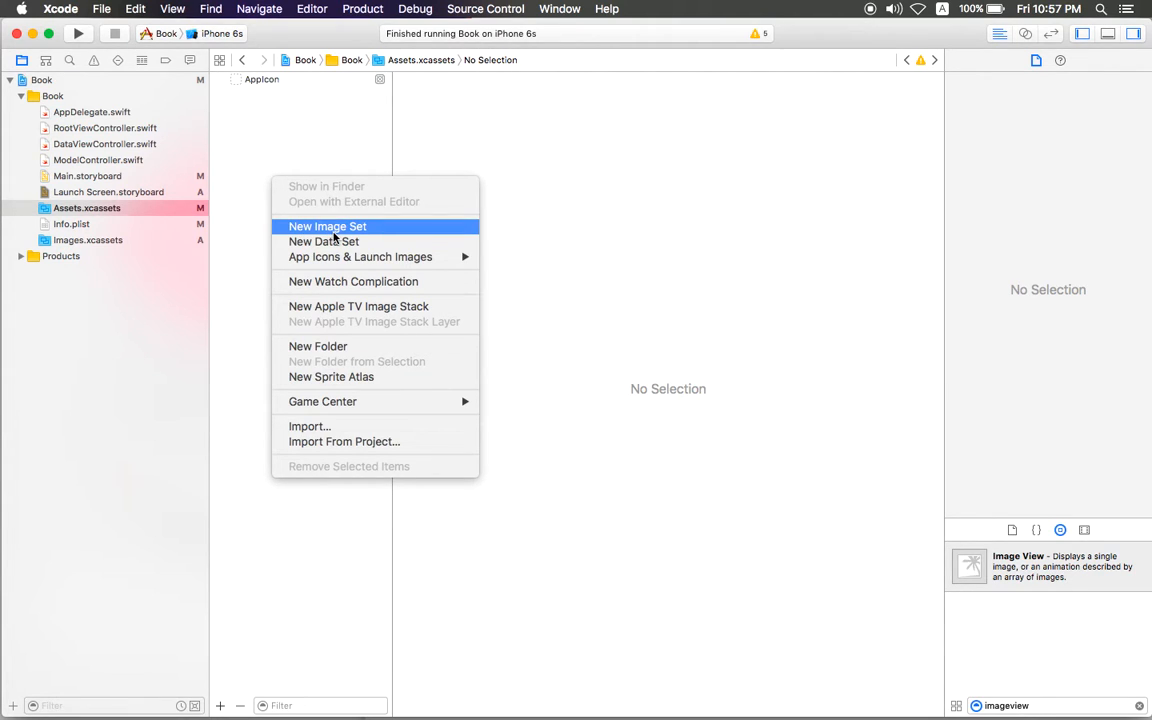
click(328, 226)
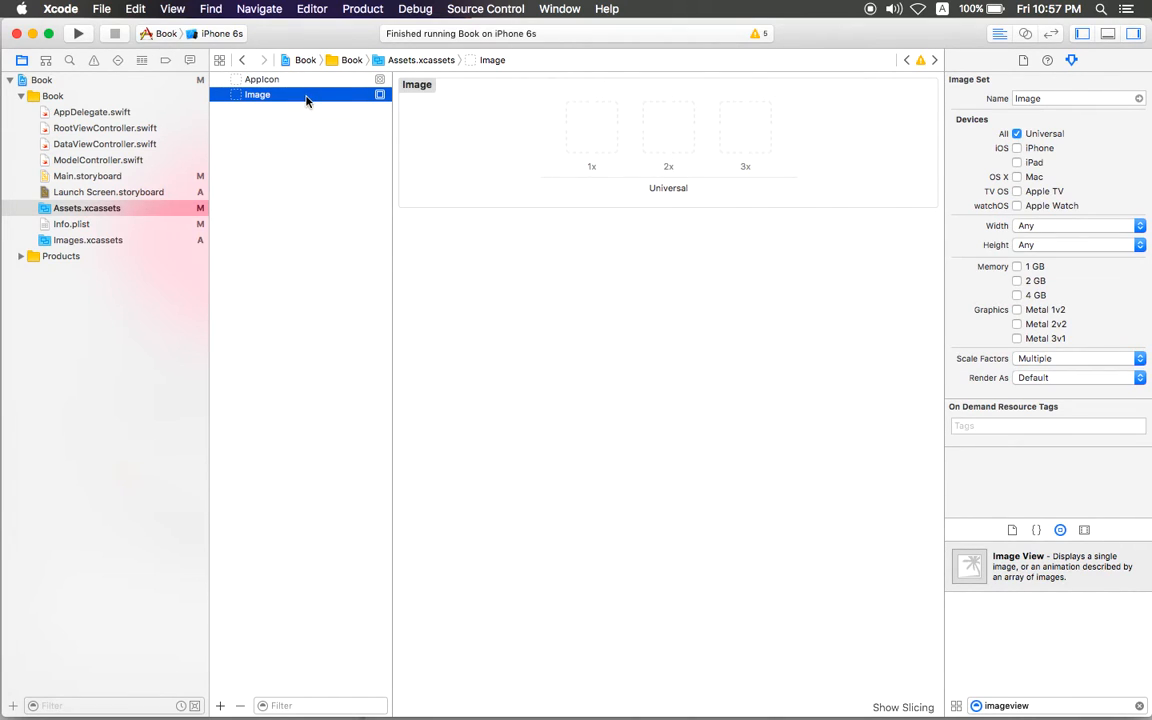
Step: Reveal the new Image set's folder in Finder
right_click(256, 94)
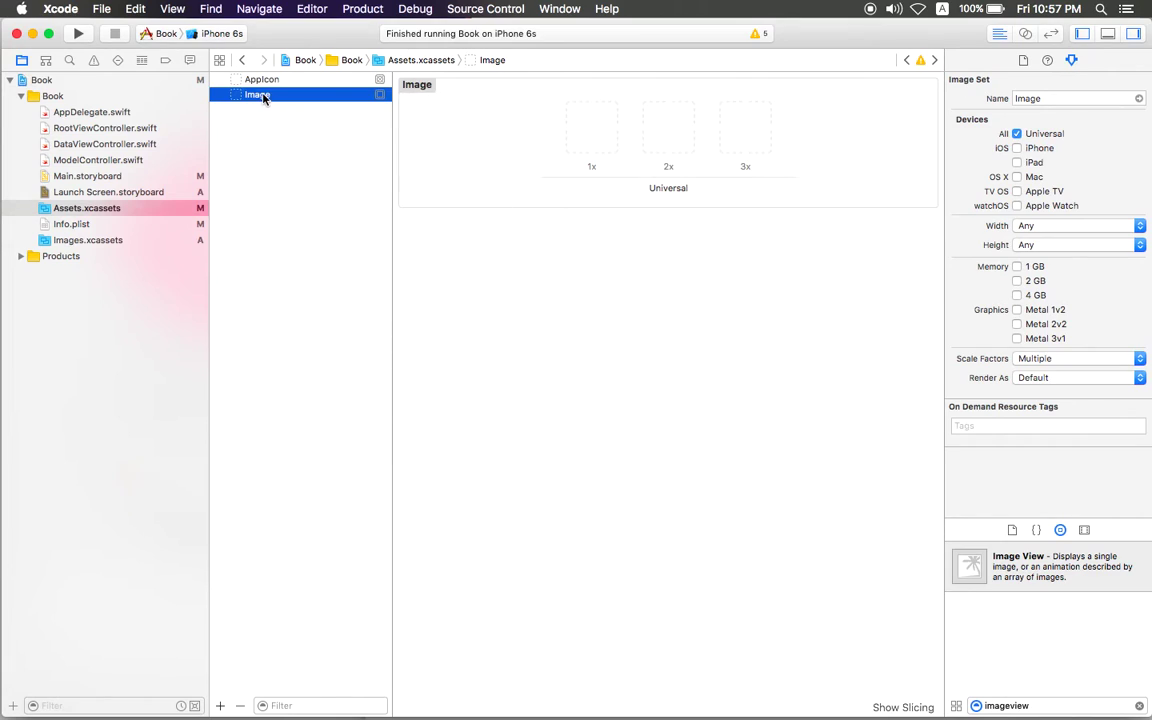
right_click(256, 94)
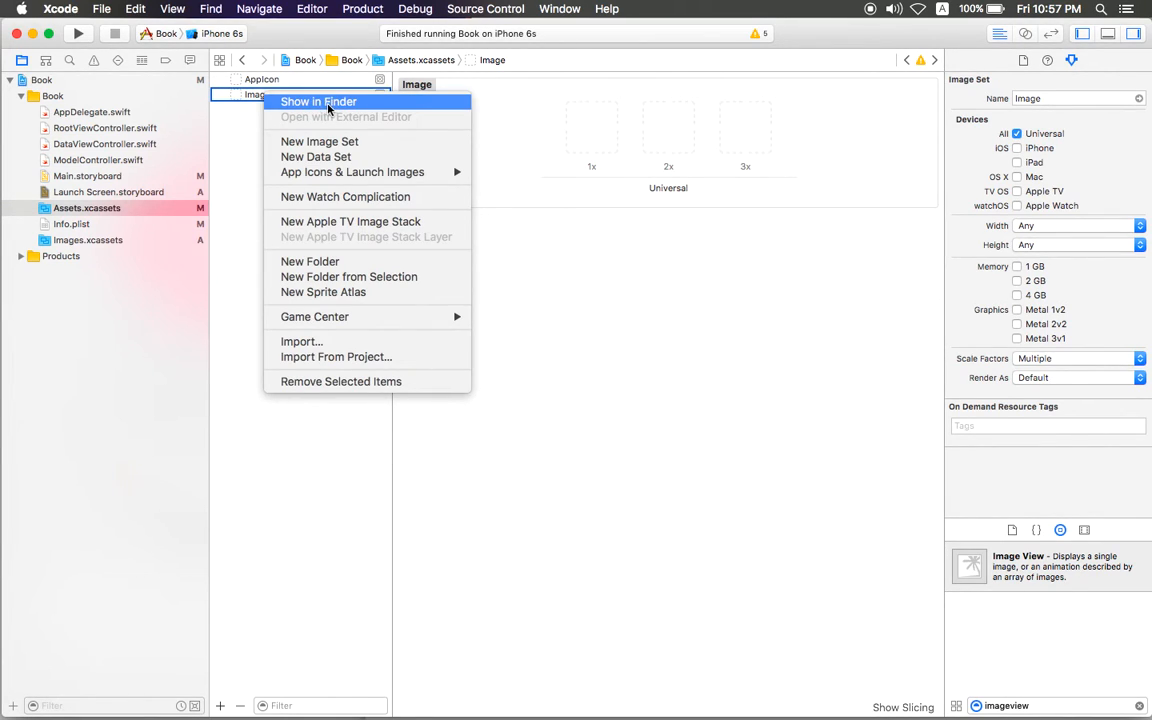
click(318, 100)
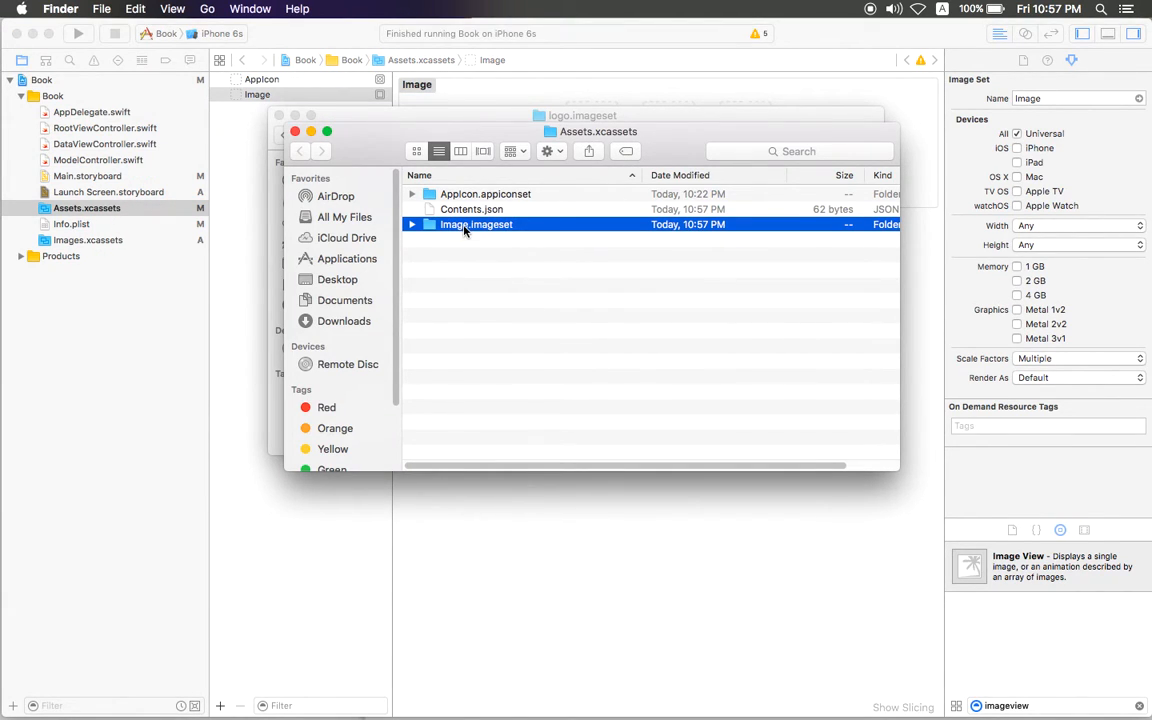
Step: Select all files in logo.imageset and move them into the Image.imageset folder
double_click(476, 224)
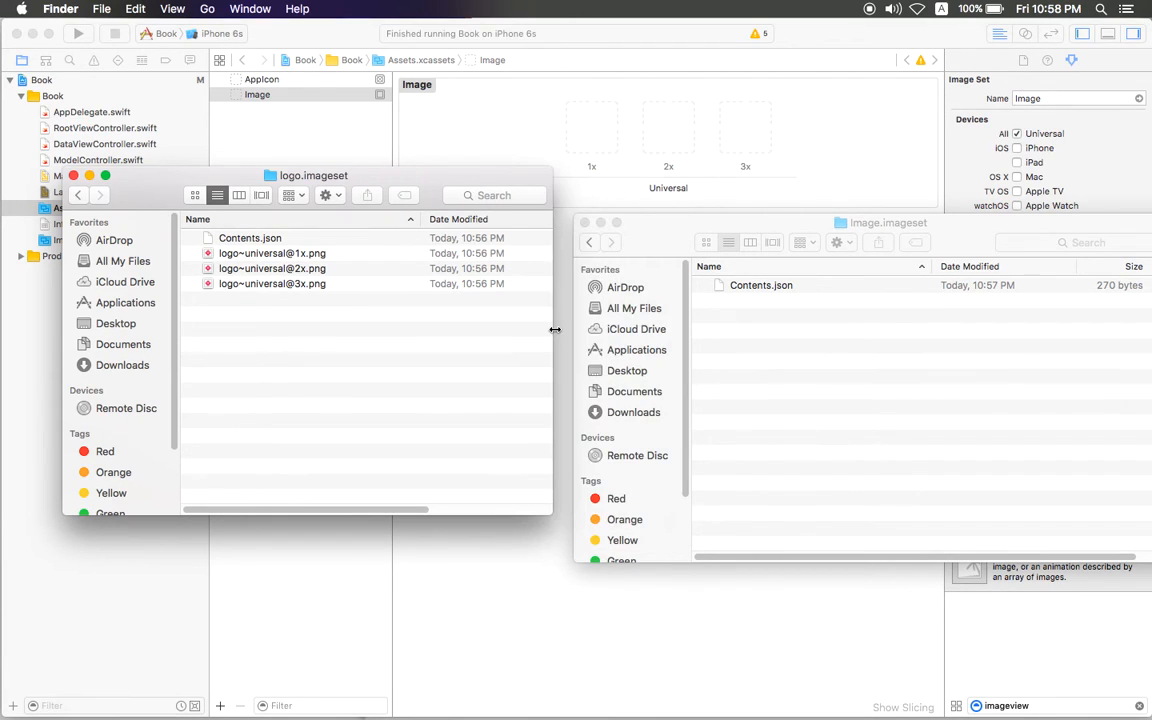
click(770, 280)
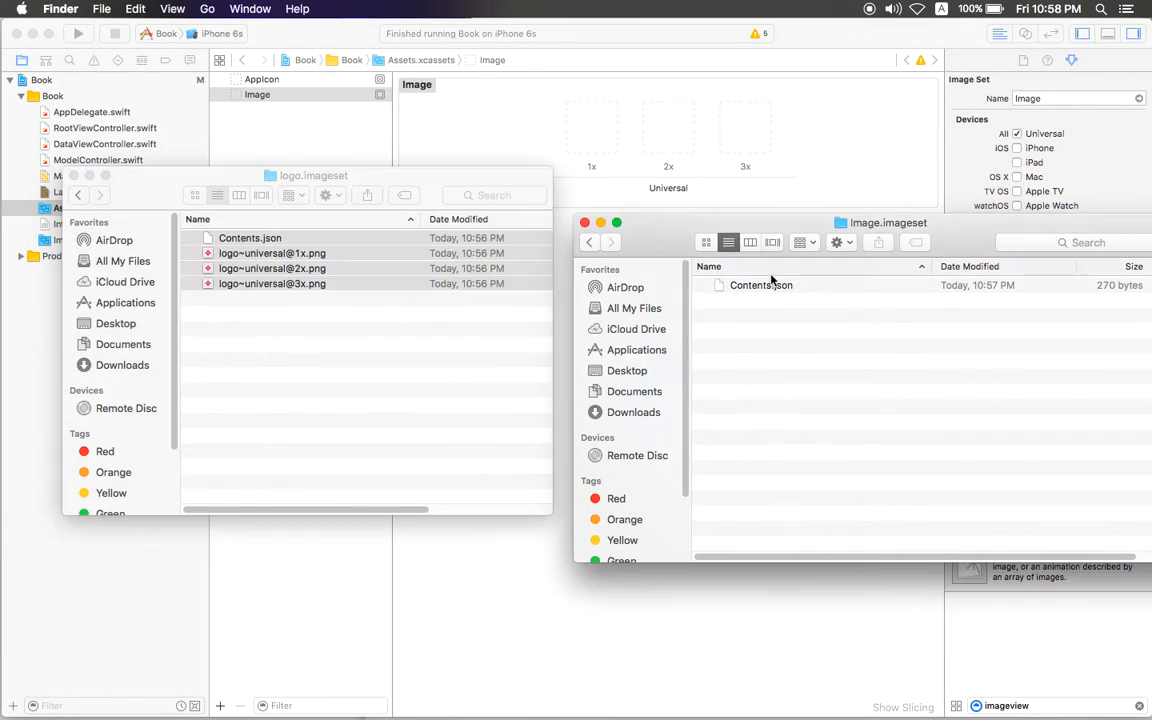
click(760, 284)
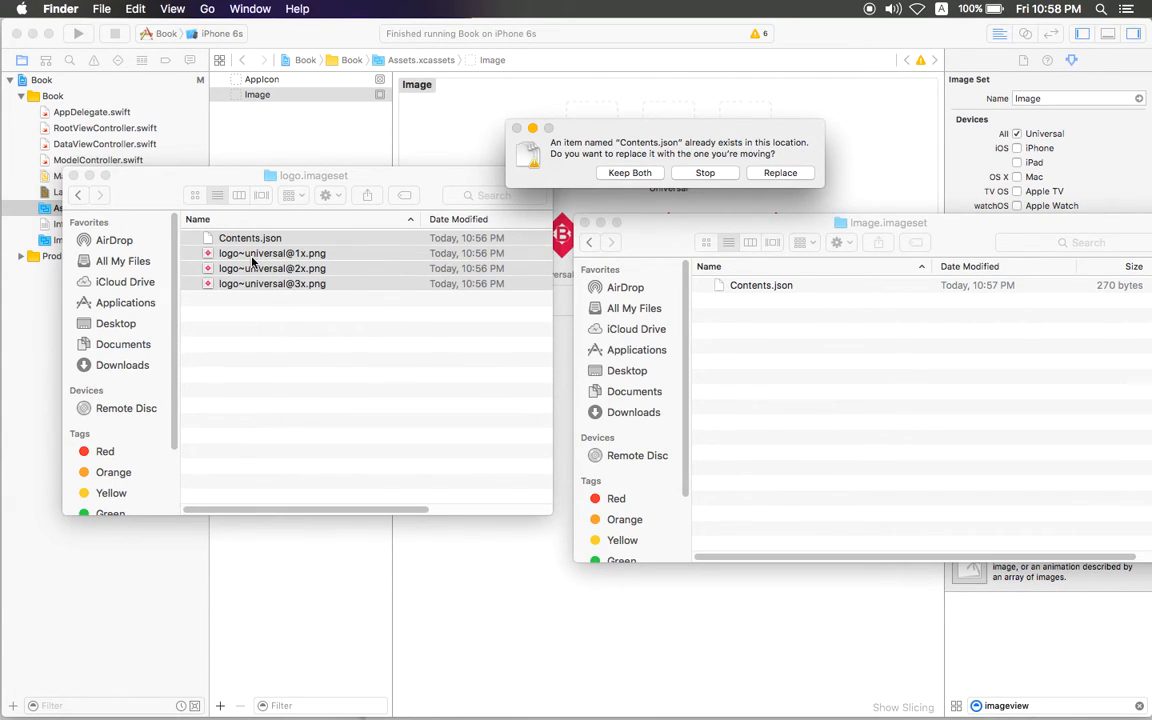
mouse_move(320, 284)
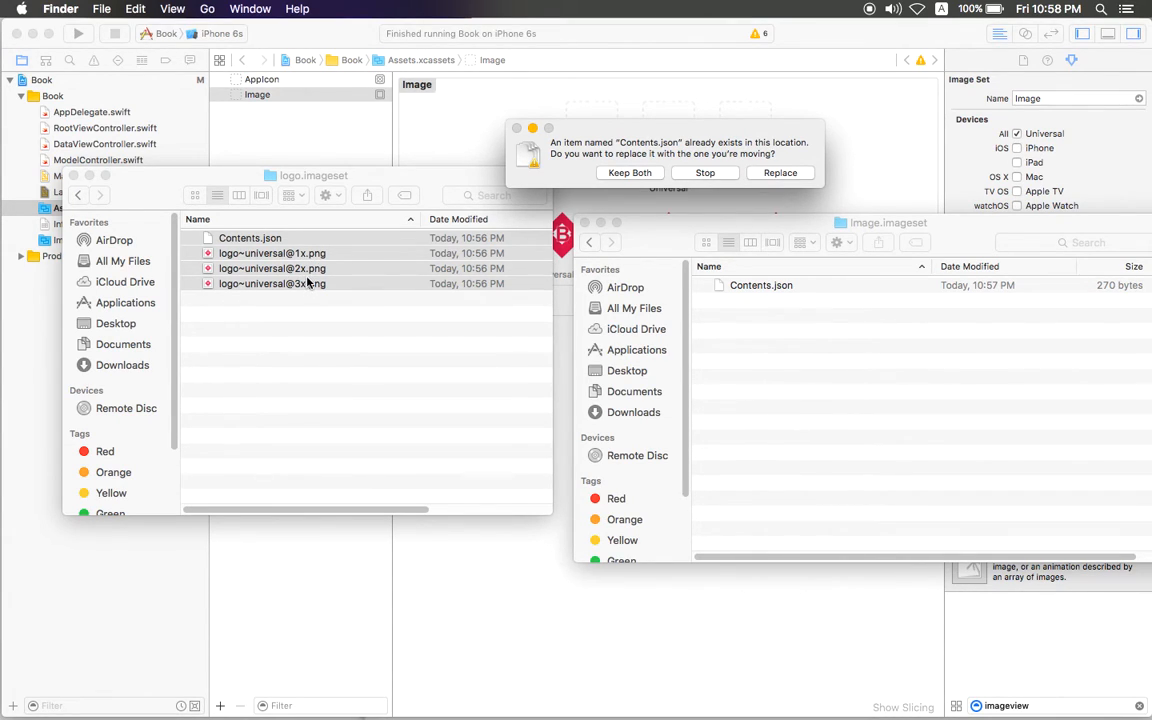
mouse_move(298, 340)
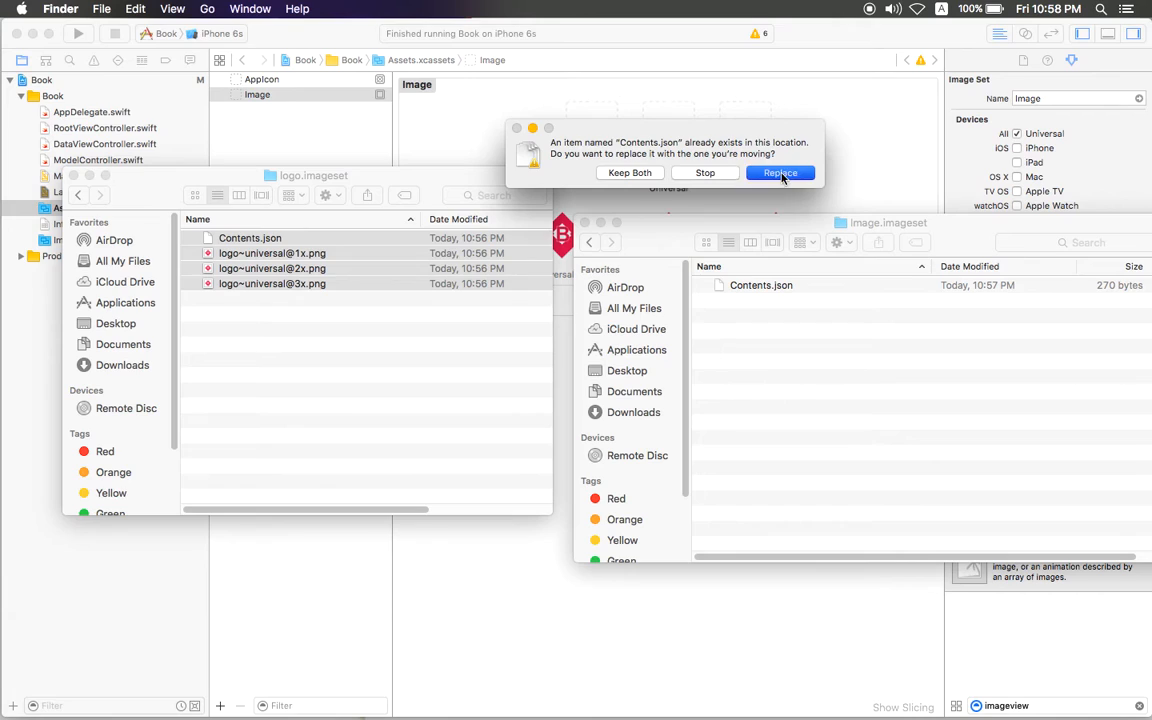
Step: Replace Image.imageset's Contents.json so the Image set holds the logo at 1x, 2x and 3x
click(780, 172)
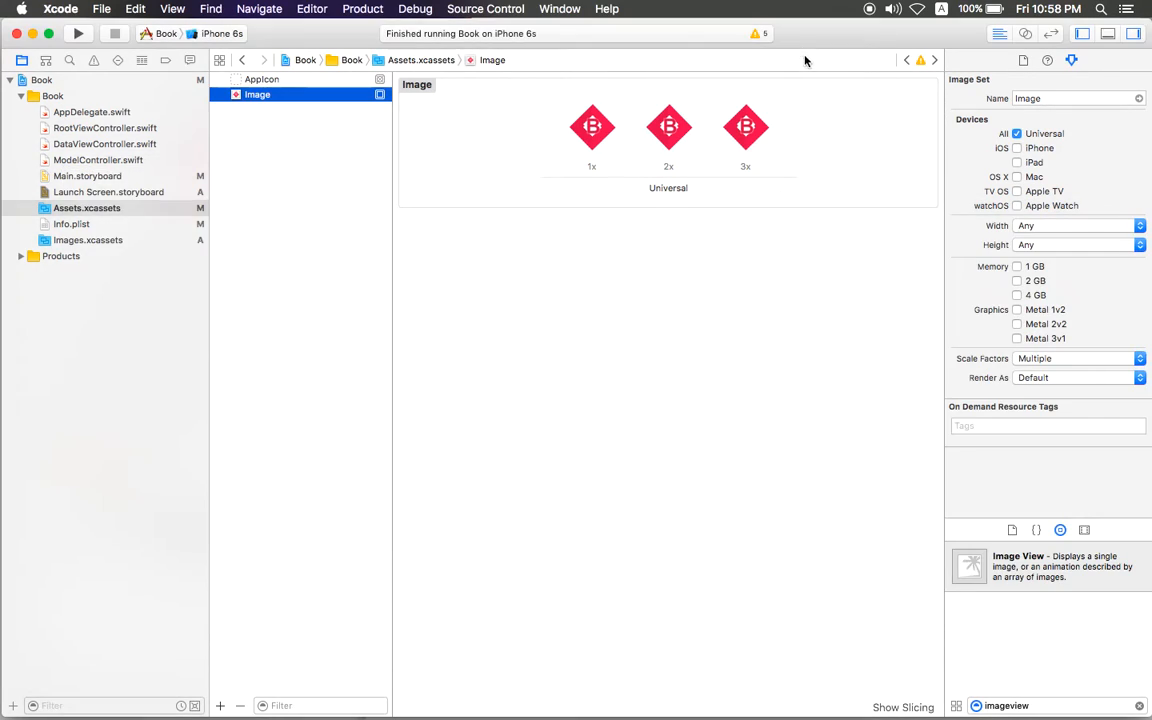
mouse_move(704, 110)
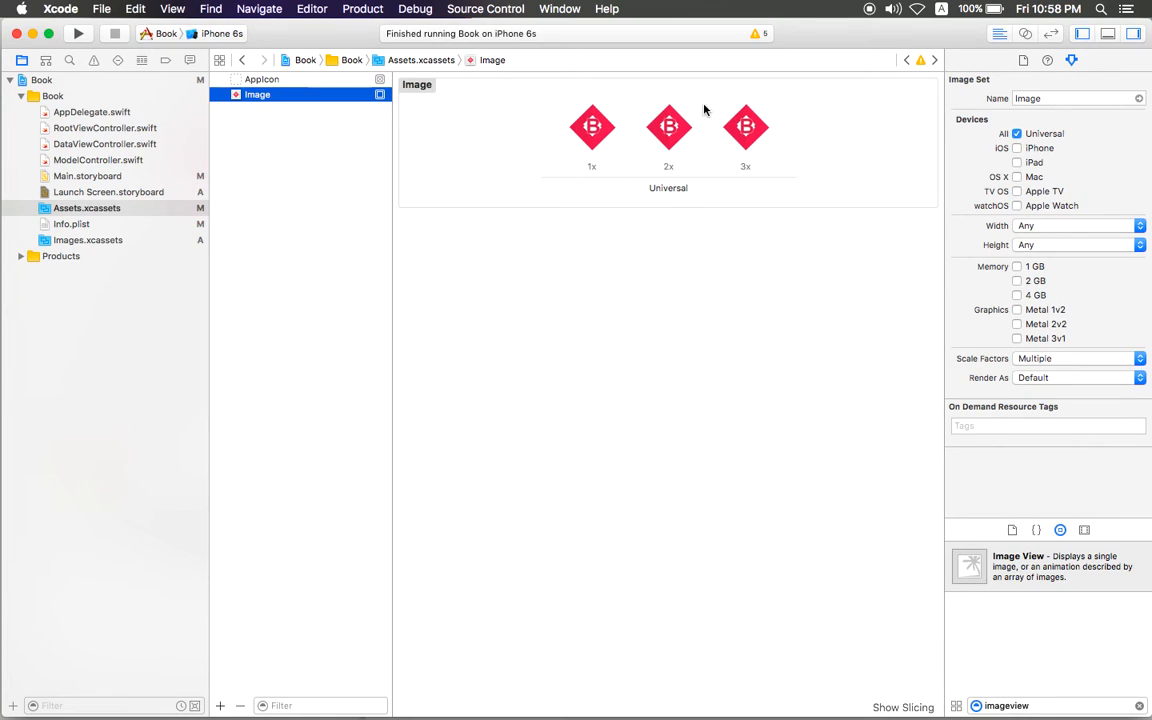
click(304, 276)
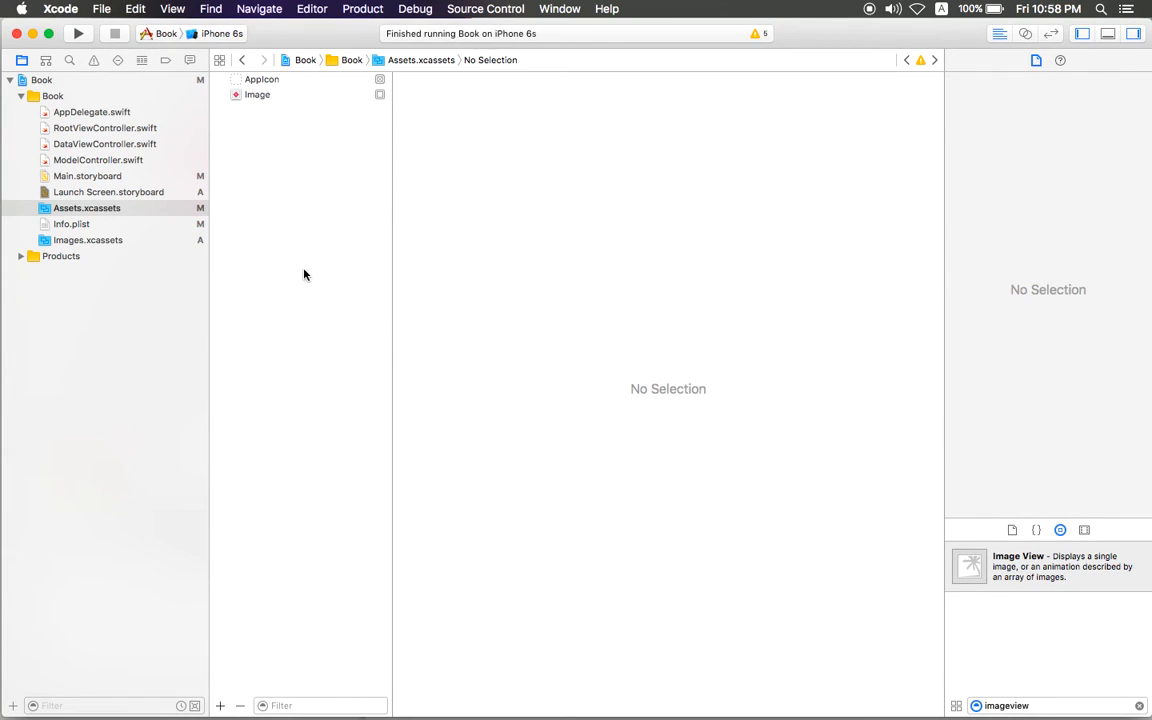
mouse_move(292, 196)
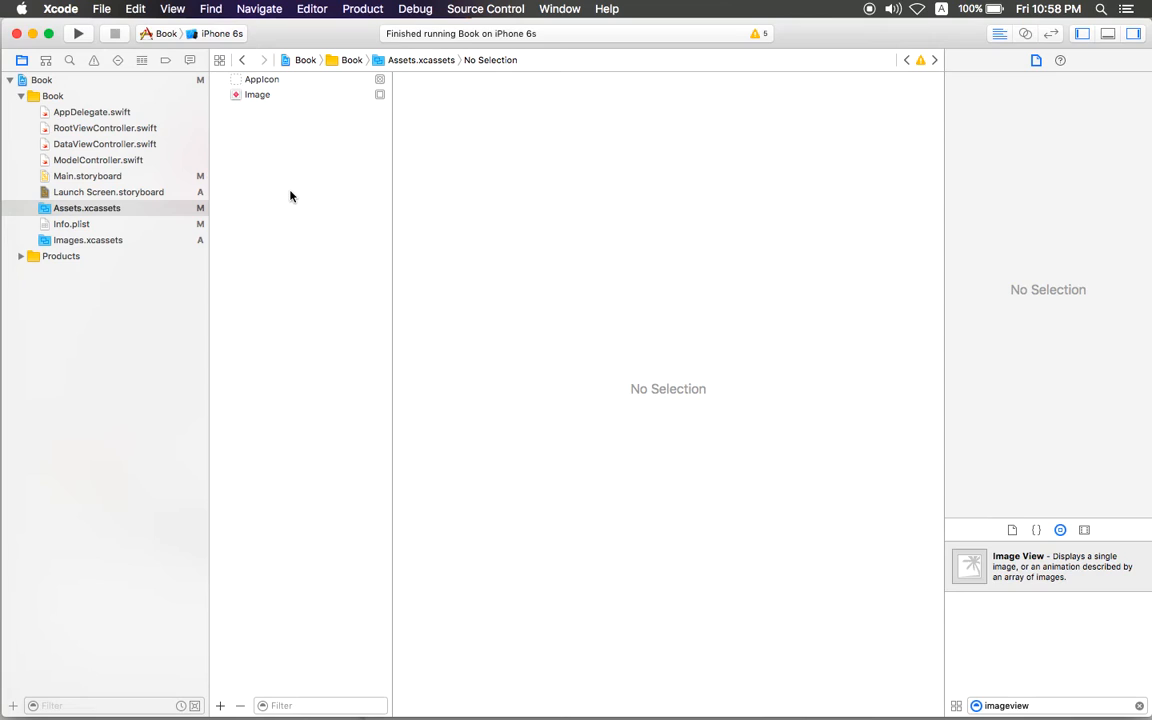
mouse_move(296, 186)
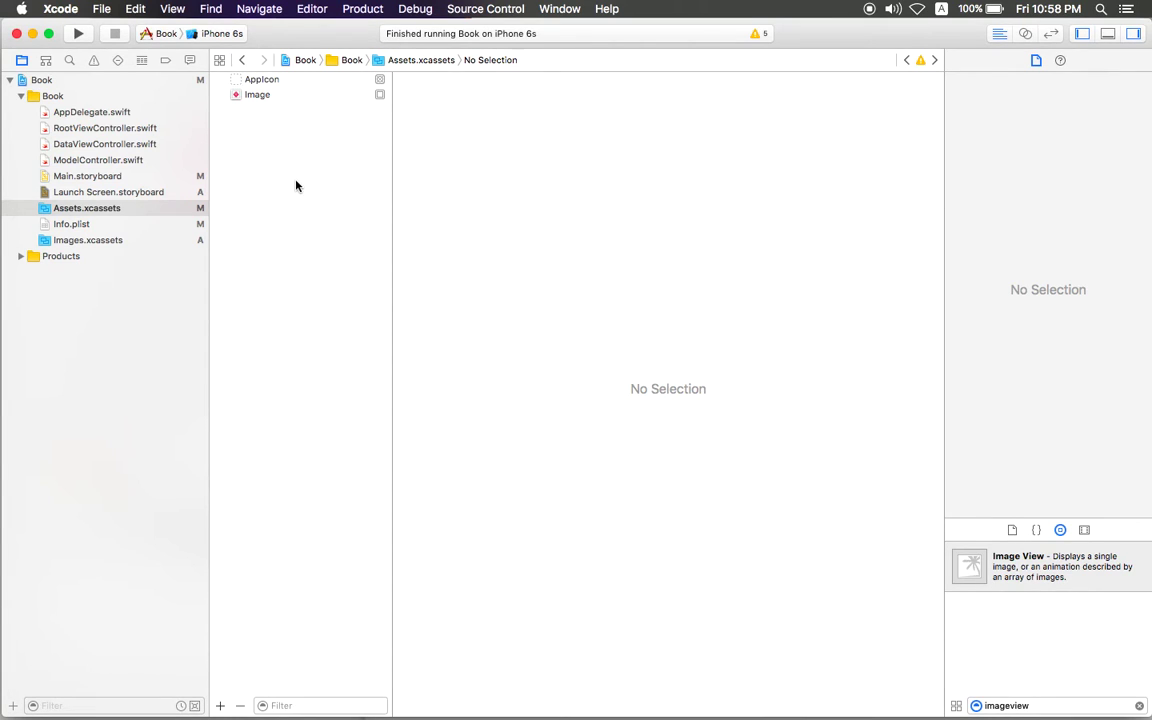
click(108, 192)
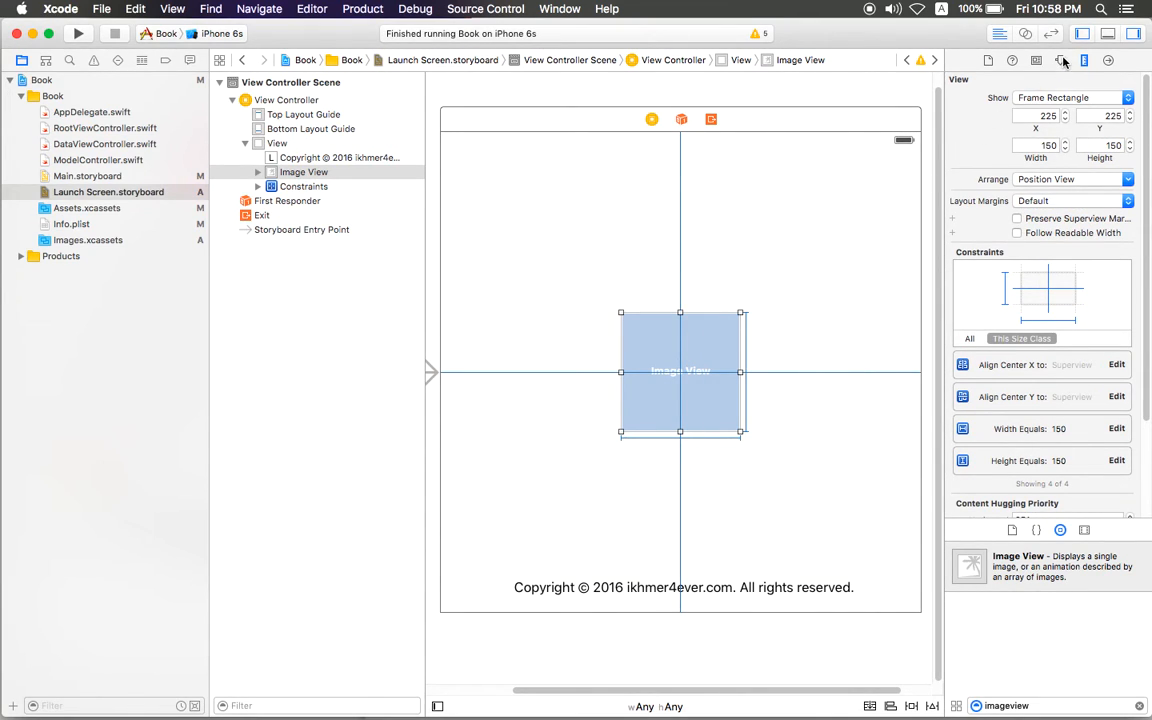
Step: Set the launch screen image view's Image attribute to Image so it shows the logo
click(1062, 60)
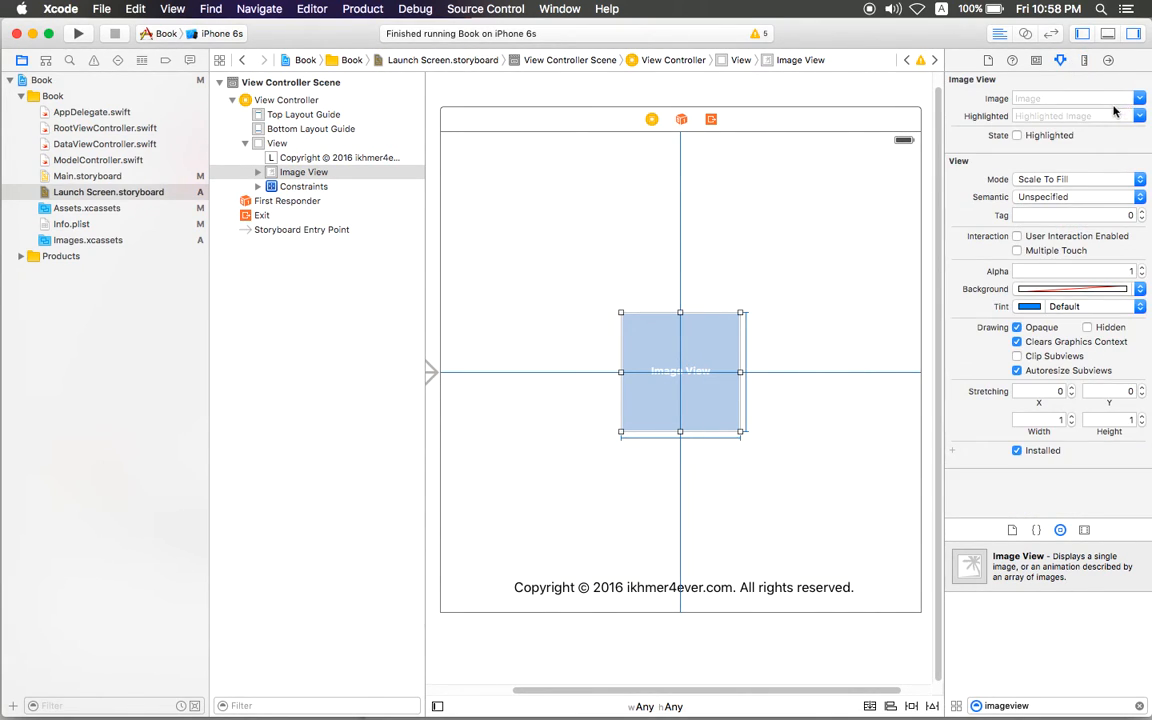
click(1070, 96)
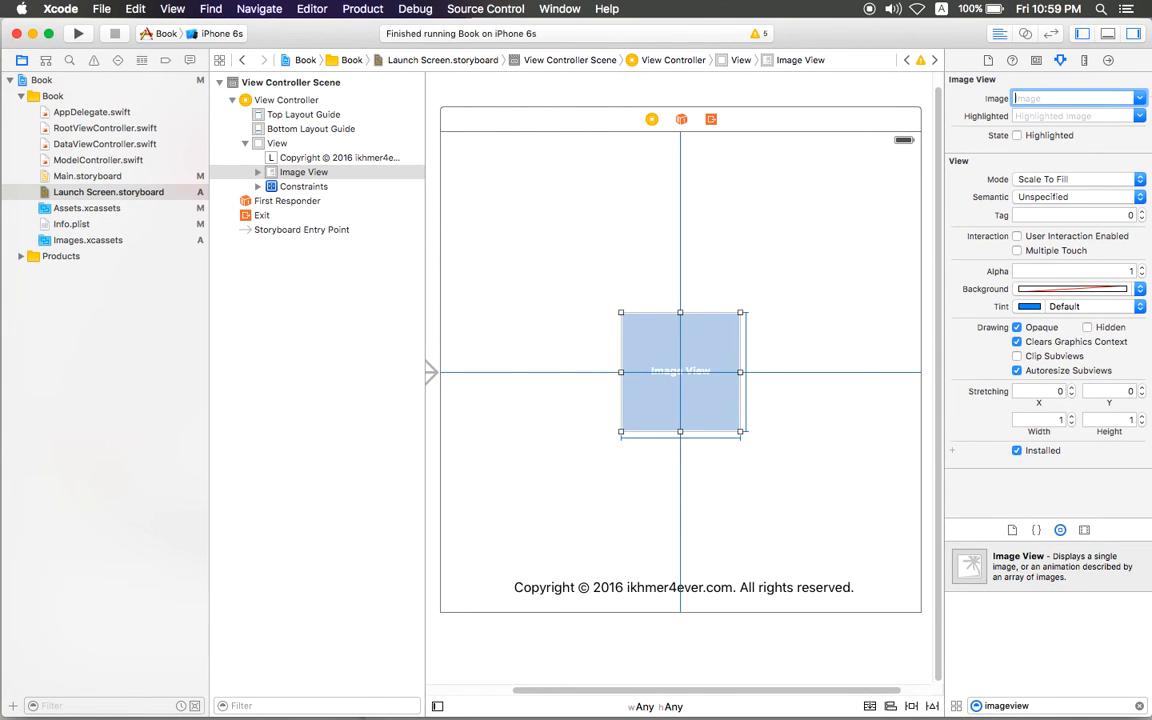
text(Image)
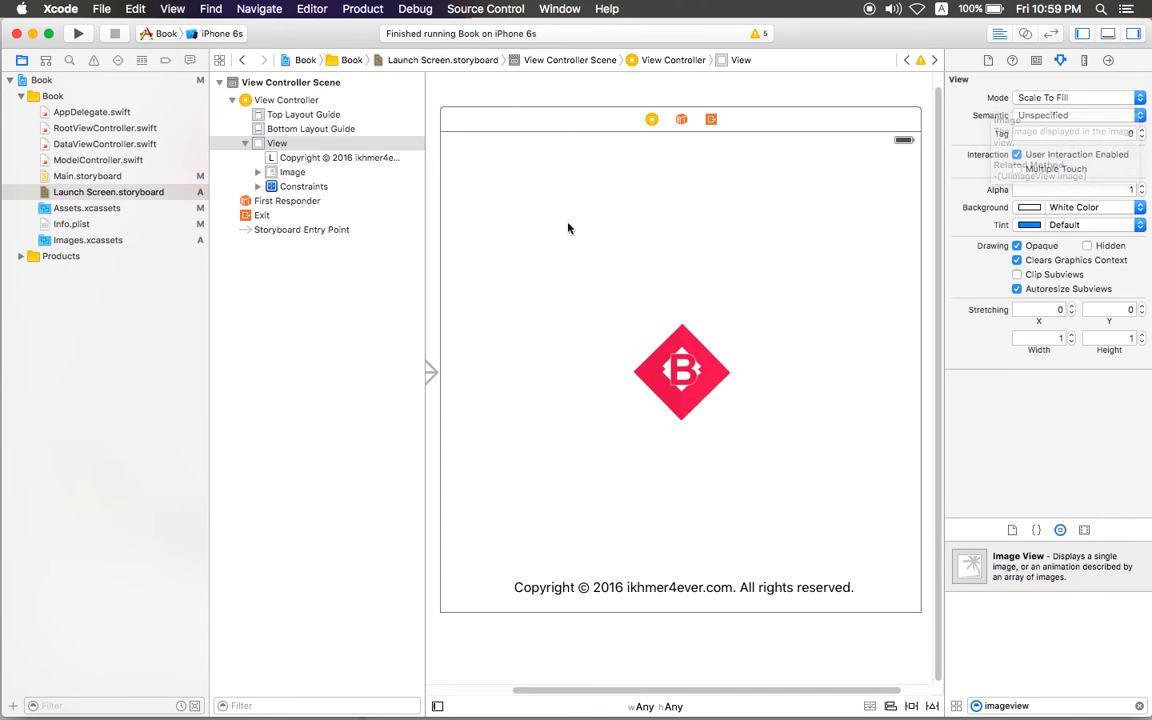
mouse_move(670, 308)
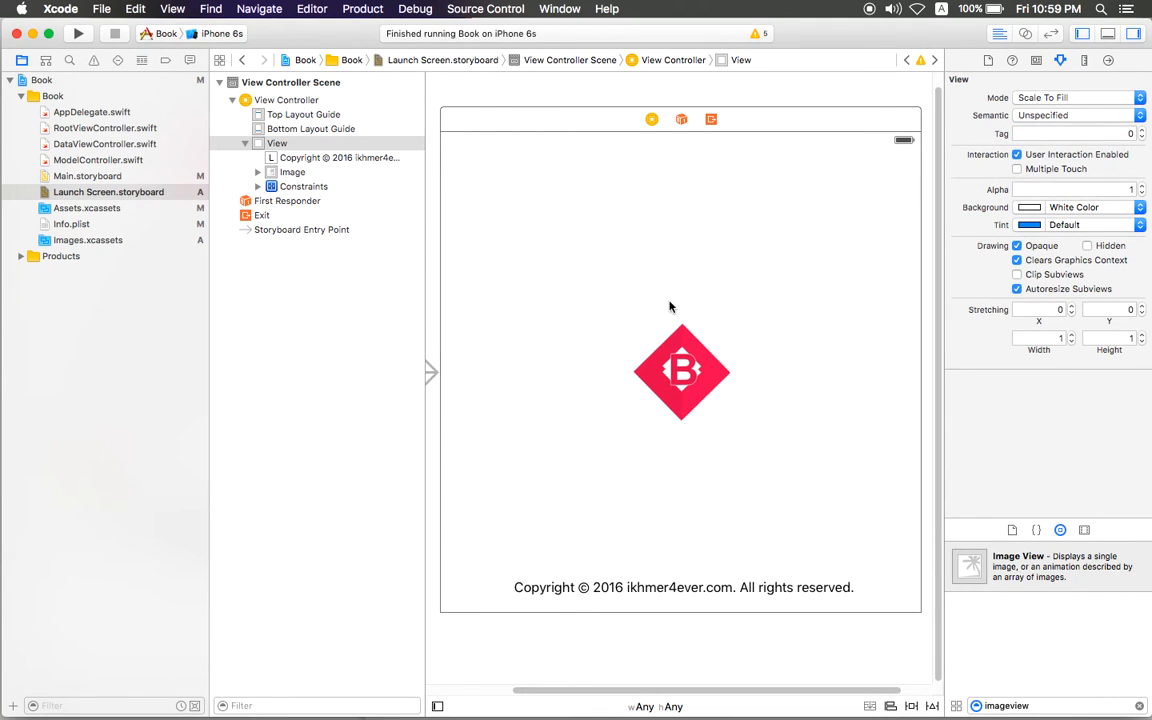
mouse_move(646, 224)
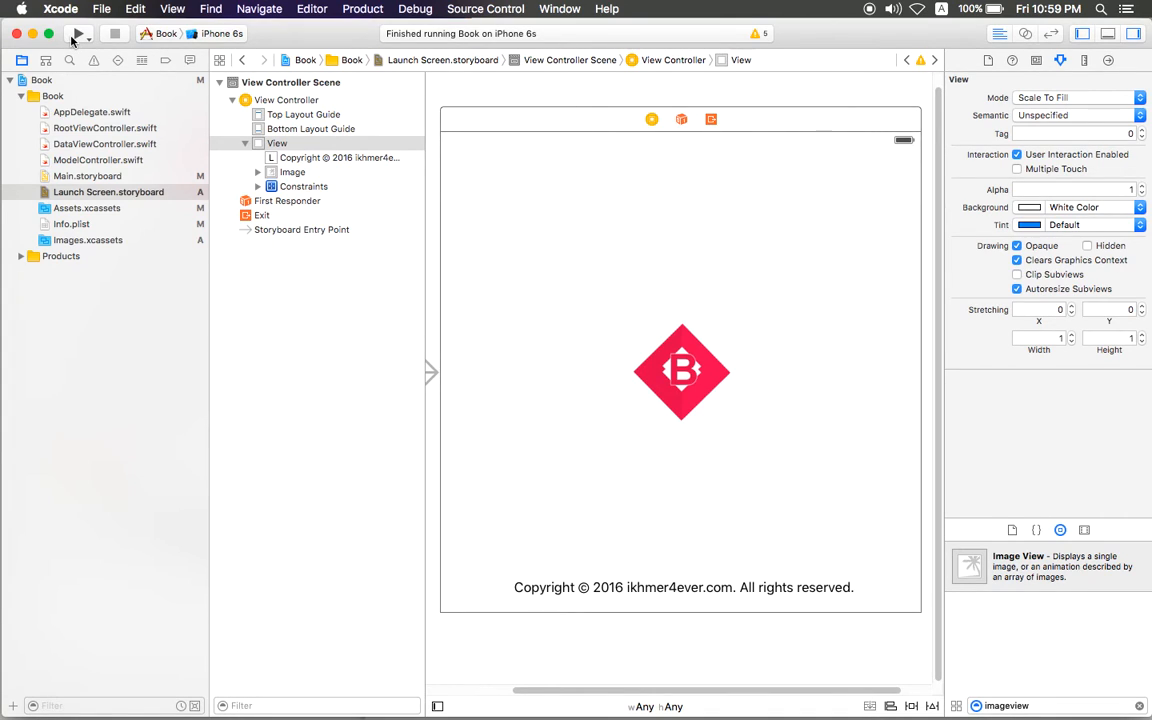
Step: Build and run the Book app in the iPhone 6s Simulator, moving its window left
click(78, 32)
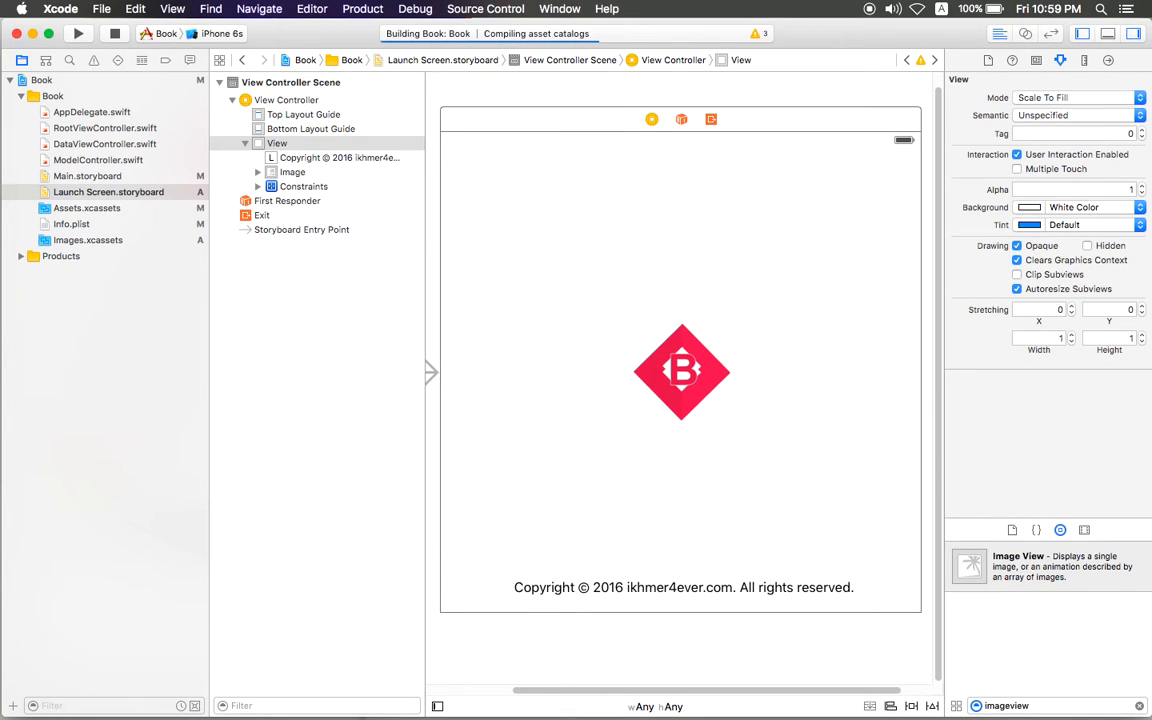
click(78, 32)
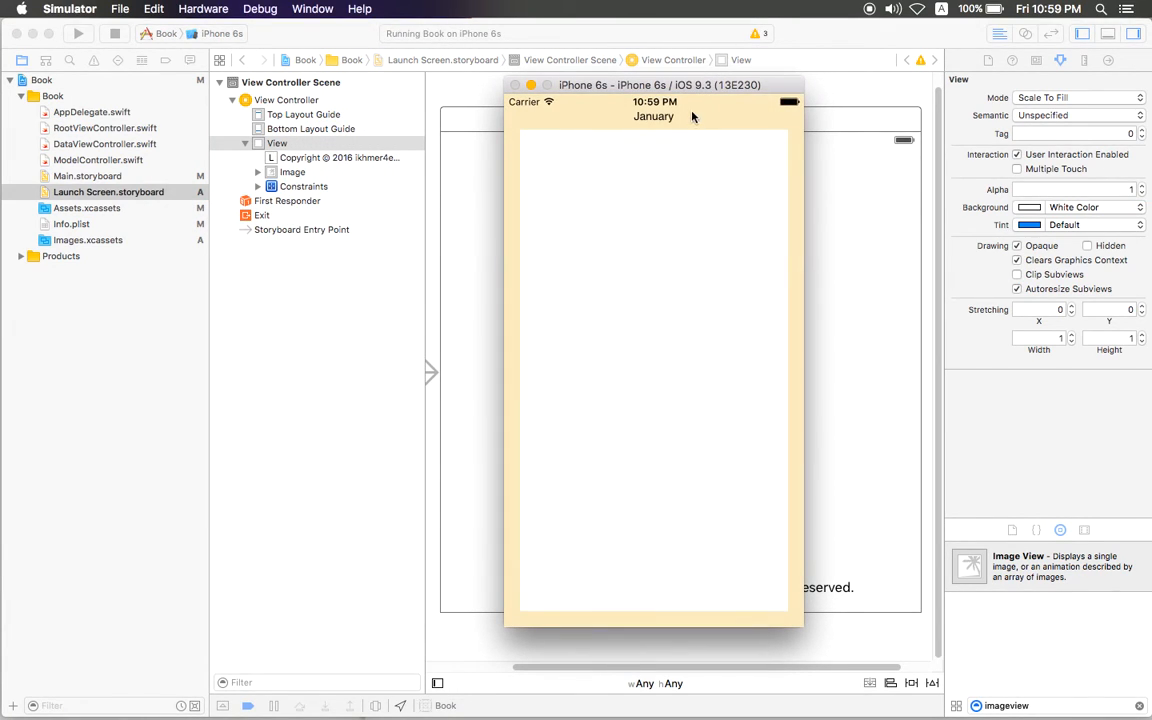
drag(660, 84, 476, 104)
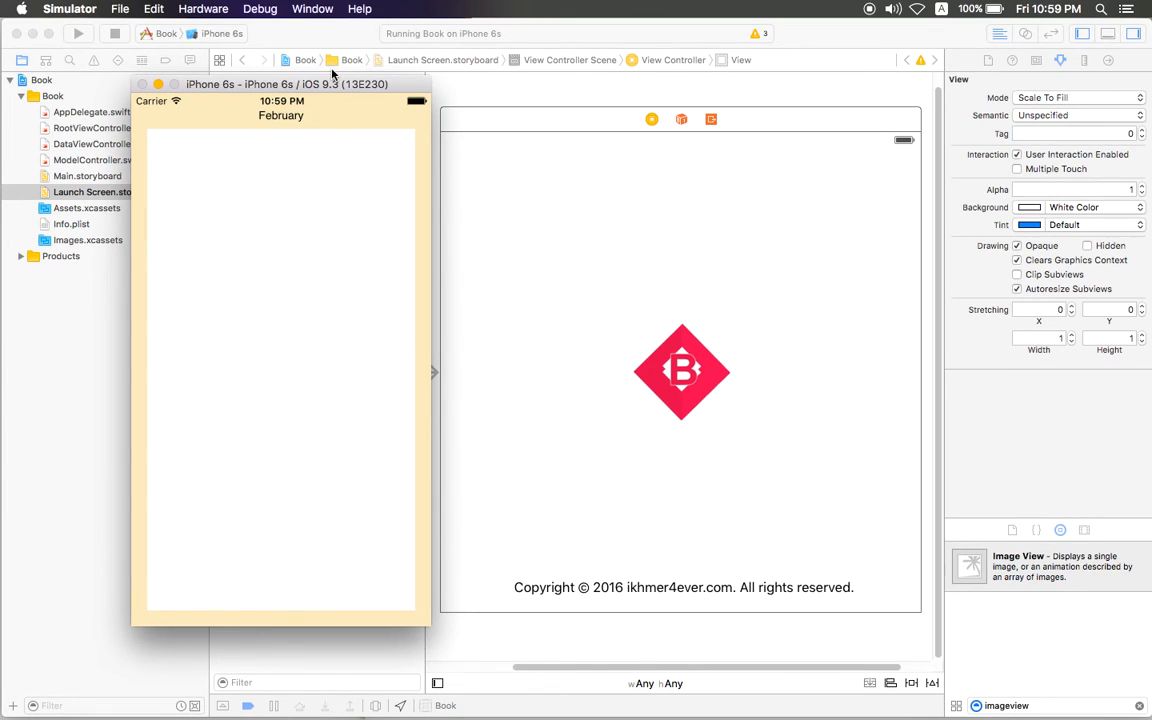
mouse_move(714, 350)
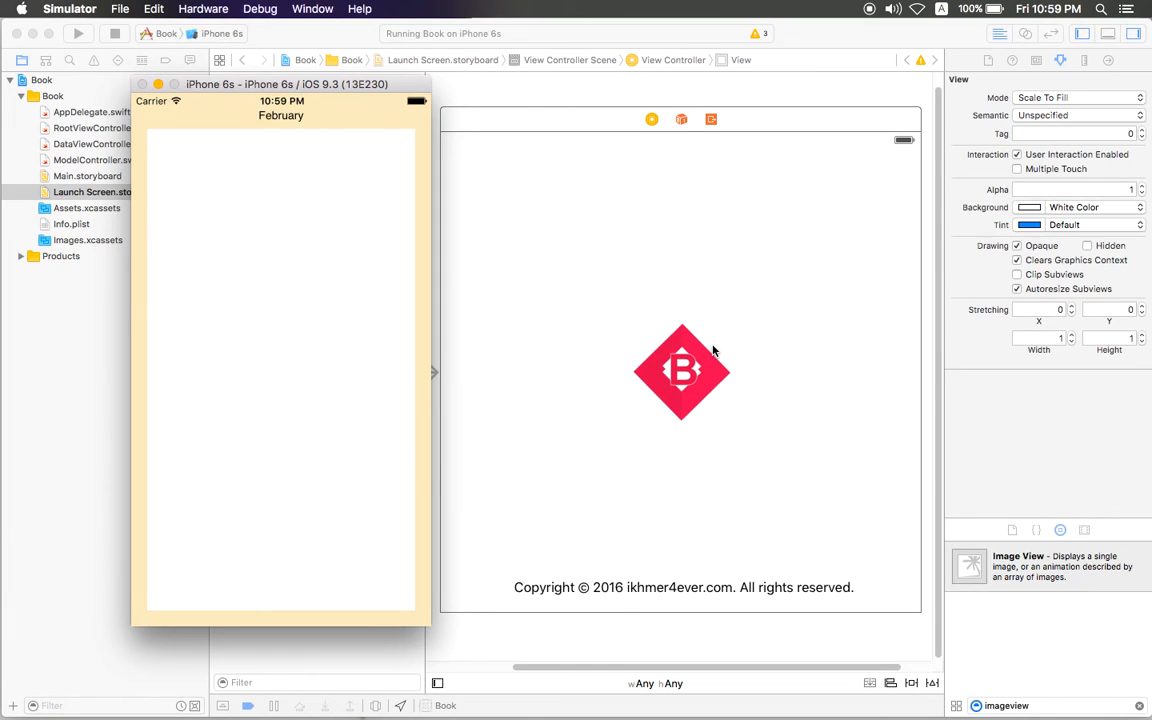
mouse_move(696, 224)
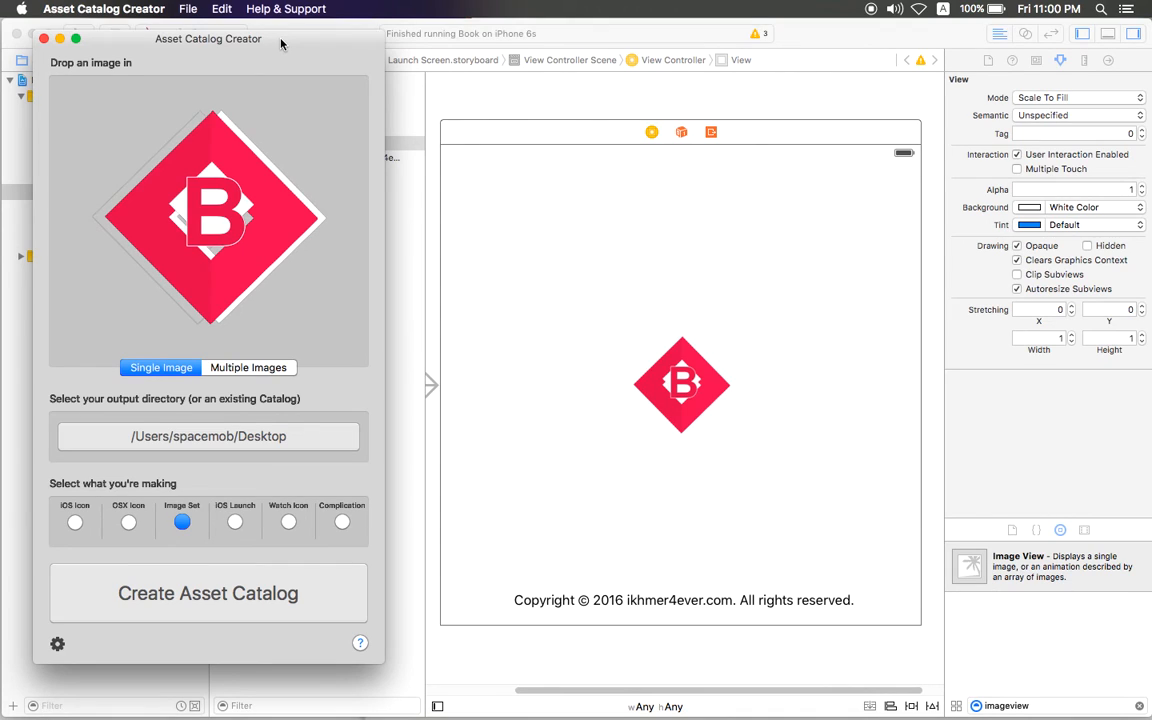
mouse_move(738, 342)
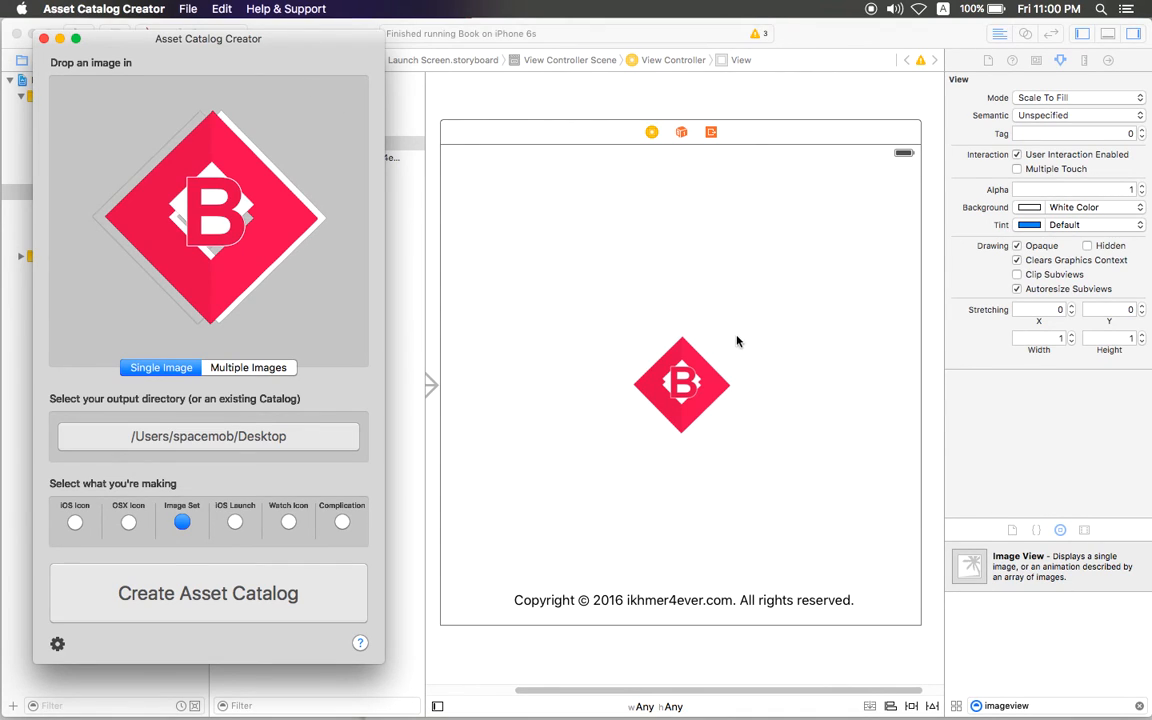